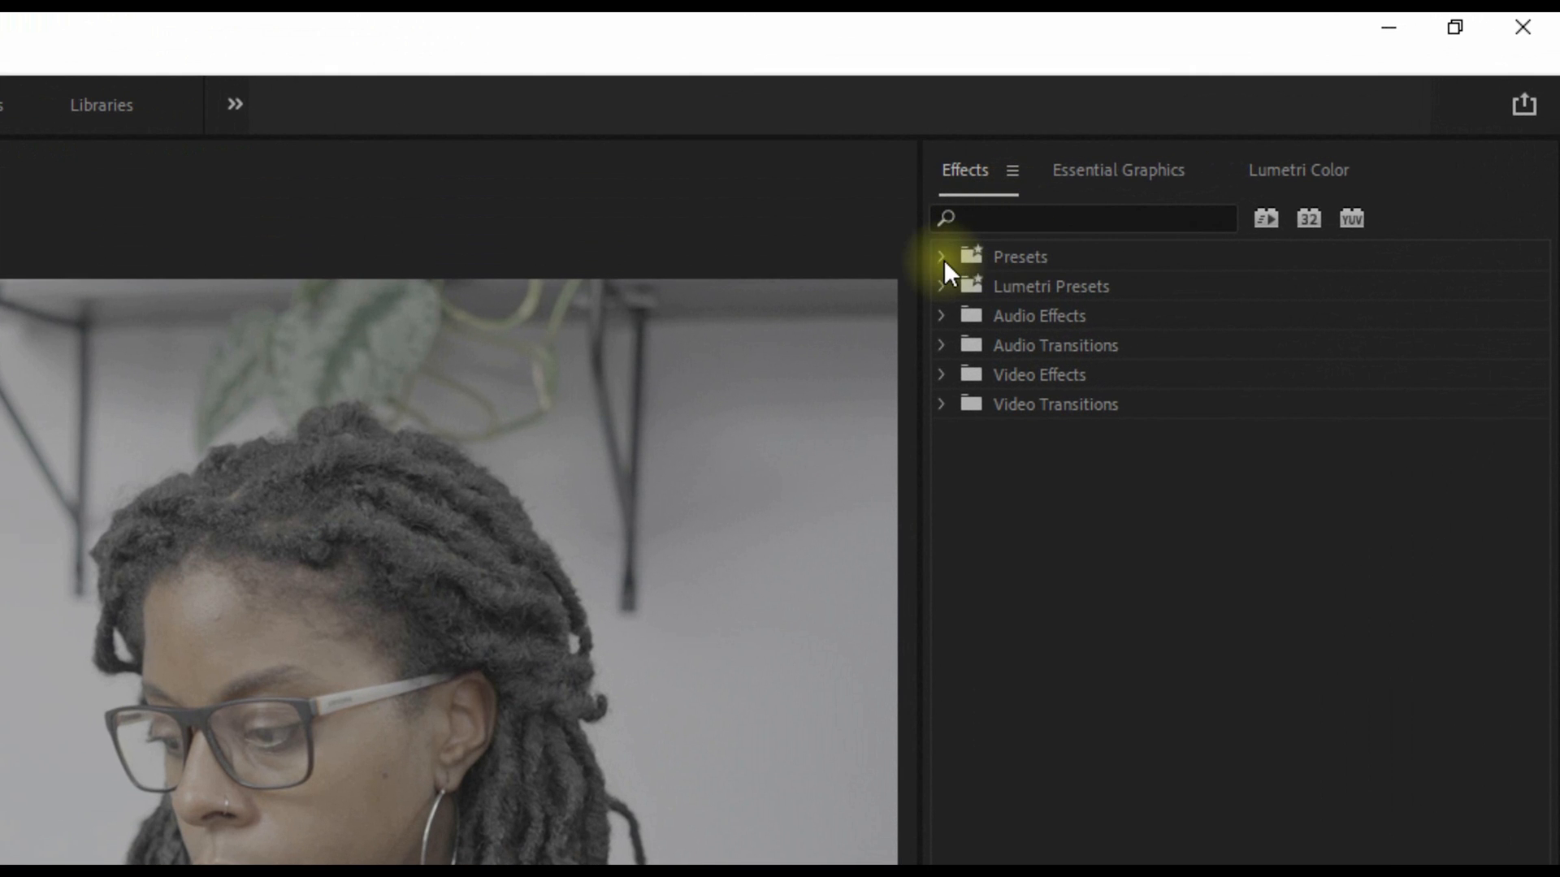
Expand the Presets folder in the Effects panel and focus the search box.
click(943, 256)
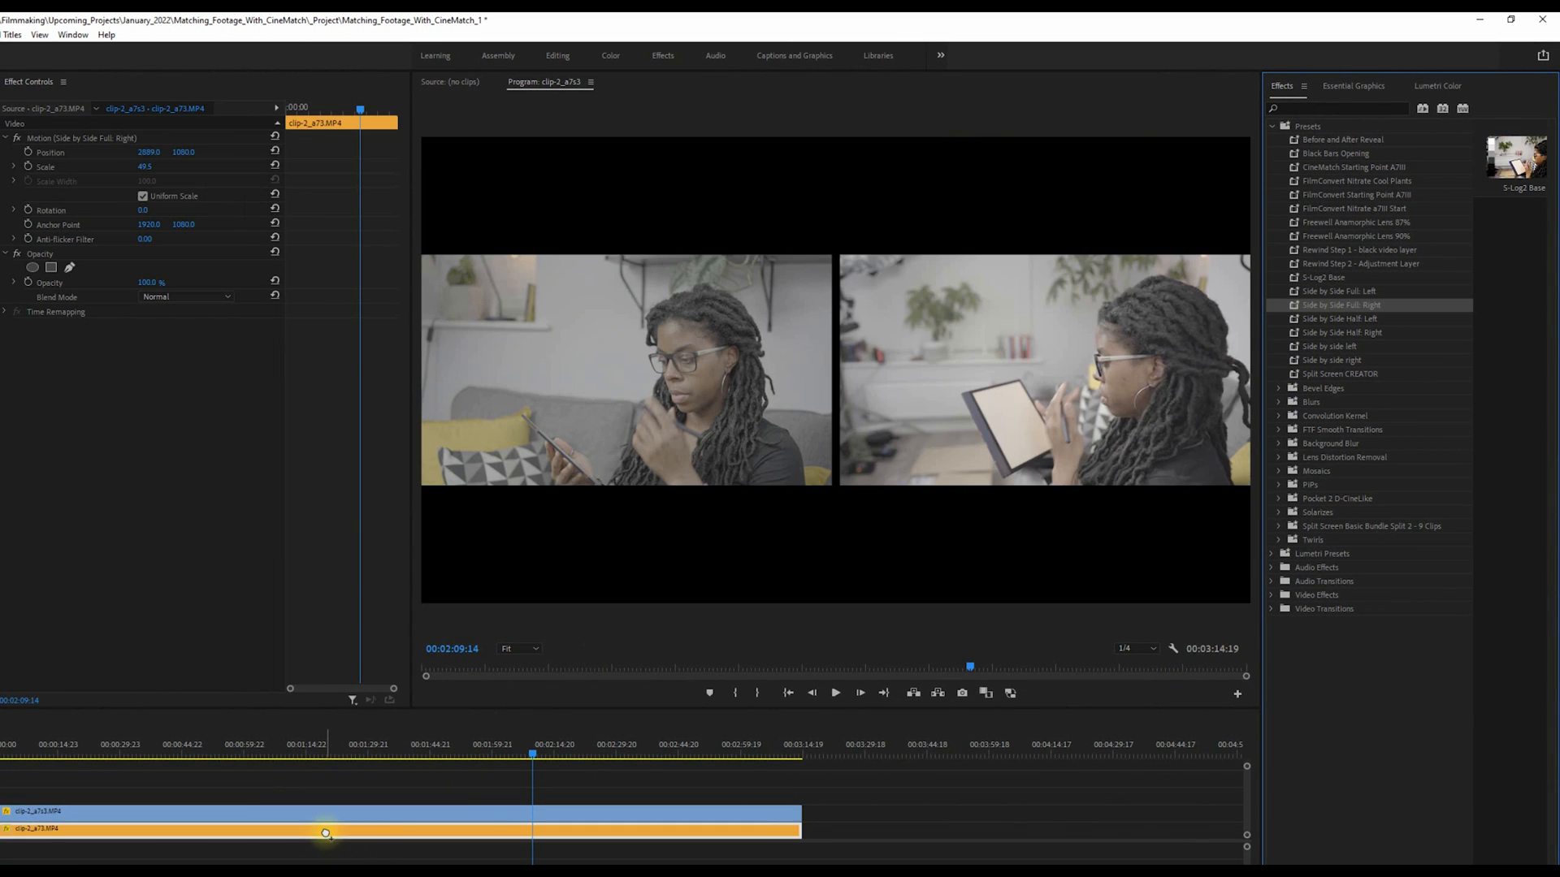
click(248, 794)
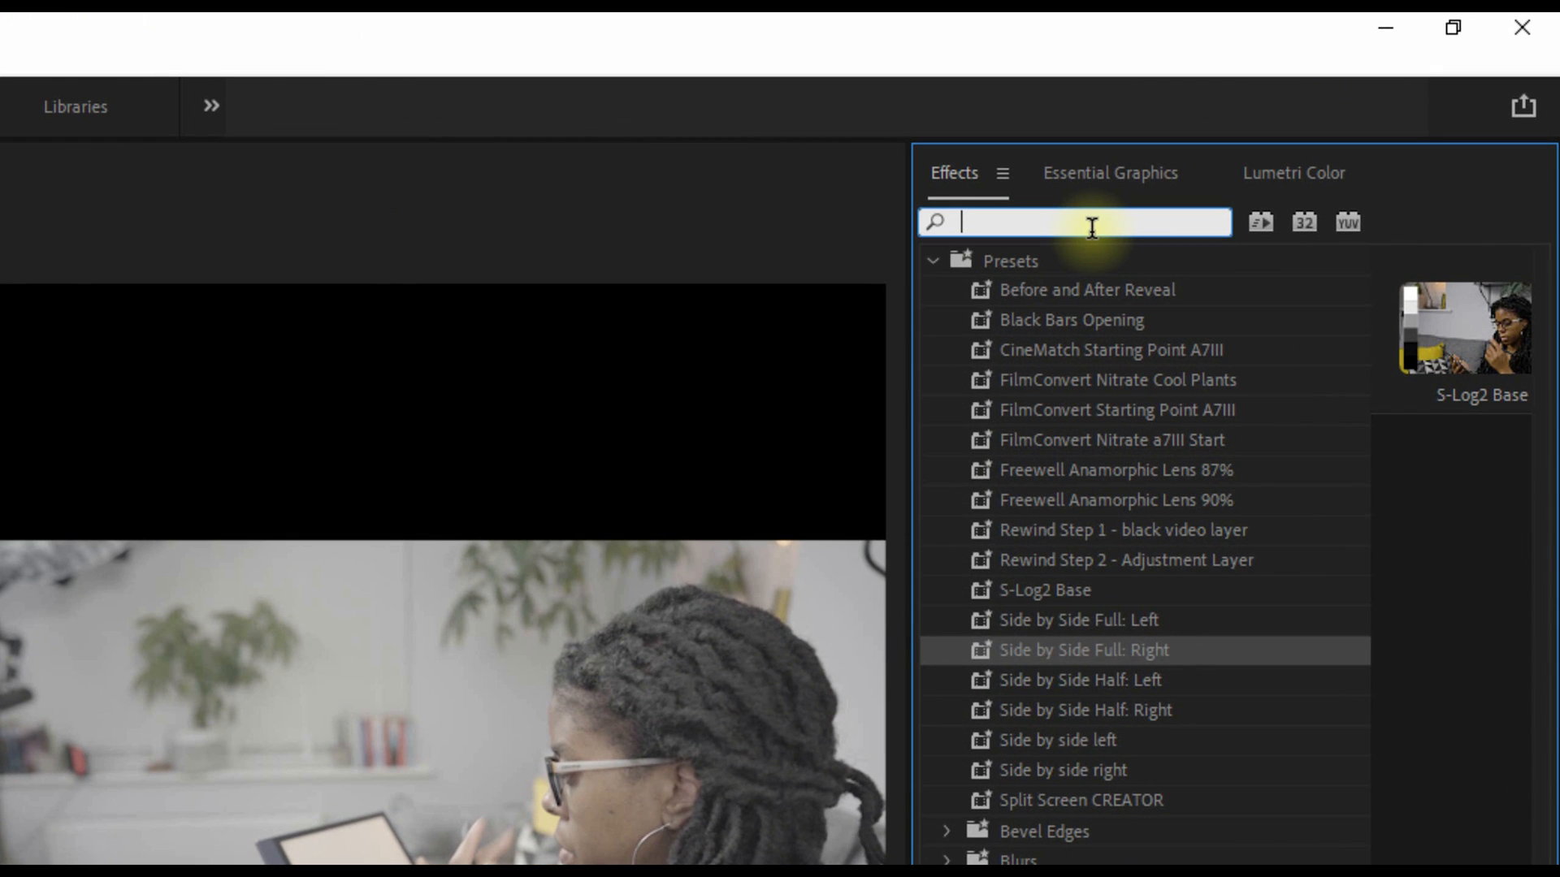
Search 'cinemt' and apply CineMatch to the Sony clips.
text(cinemt)
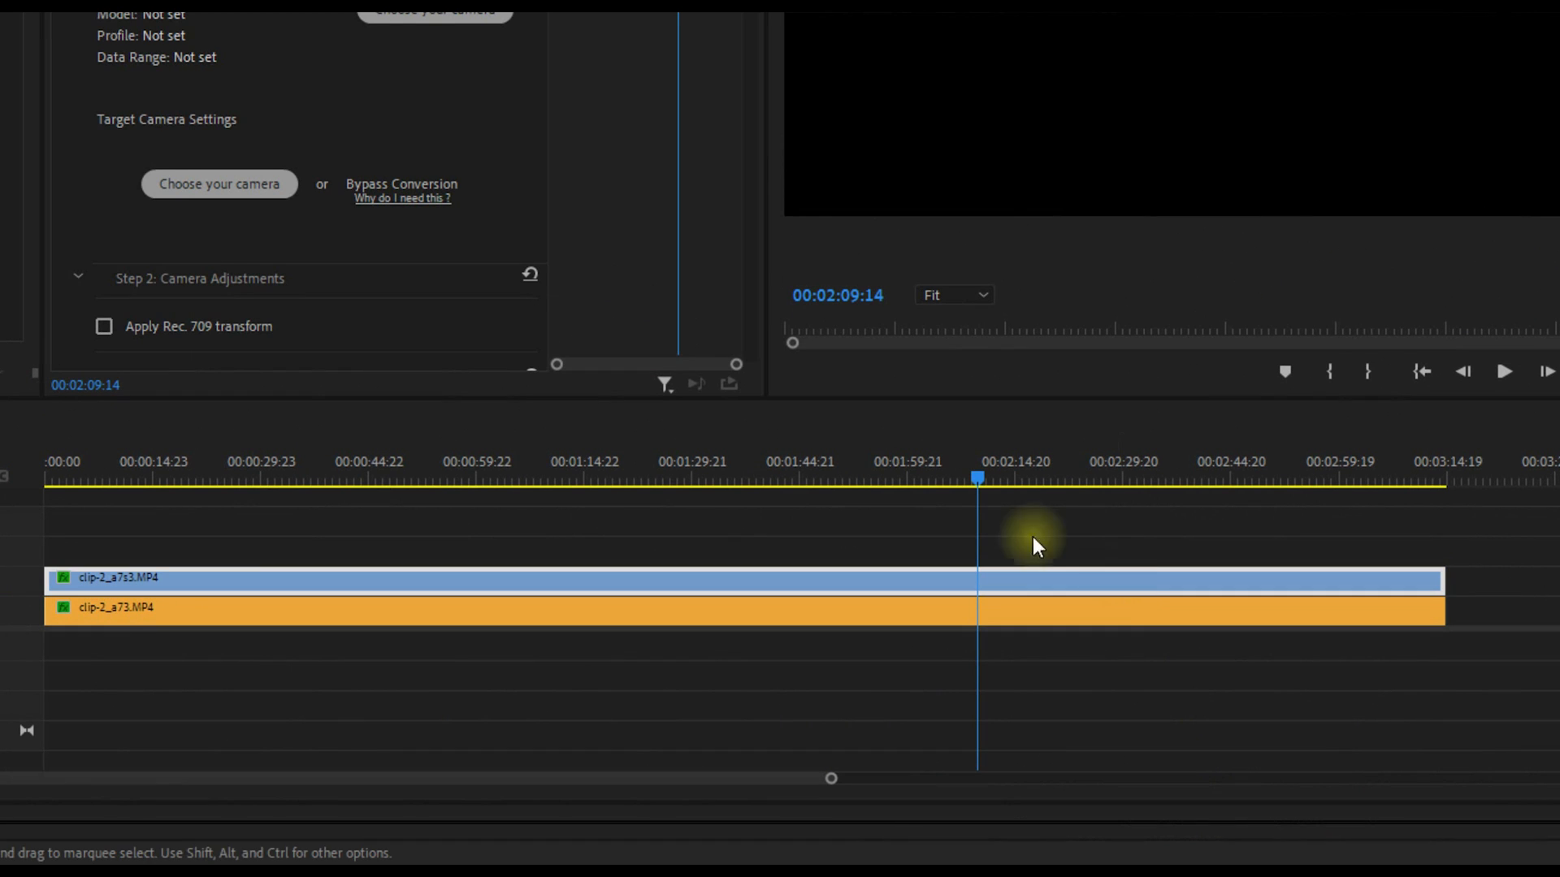
mouse_move(737, 594)
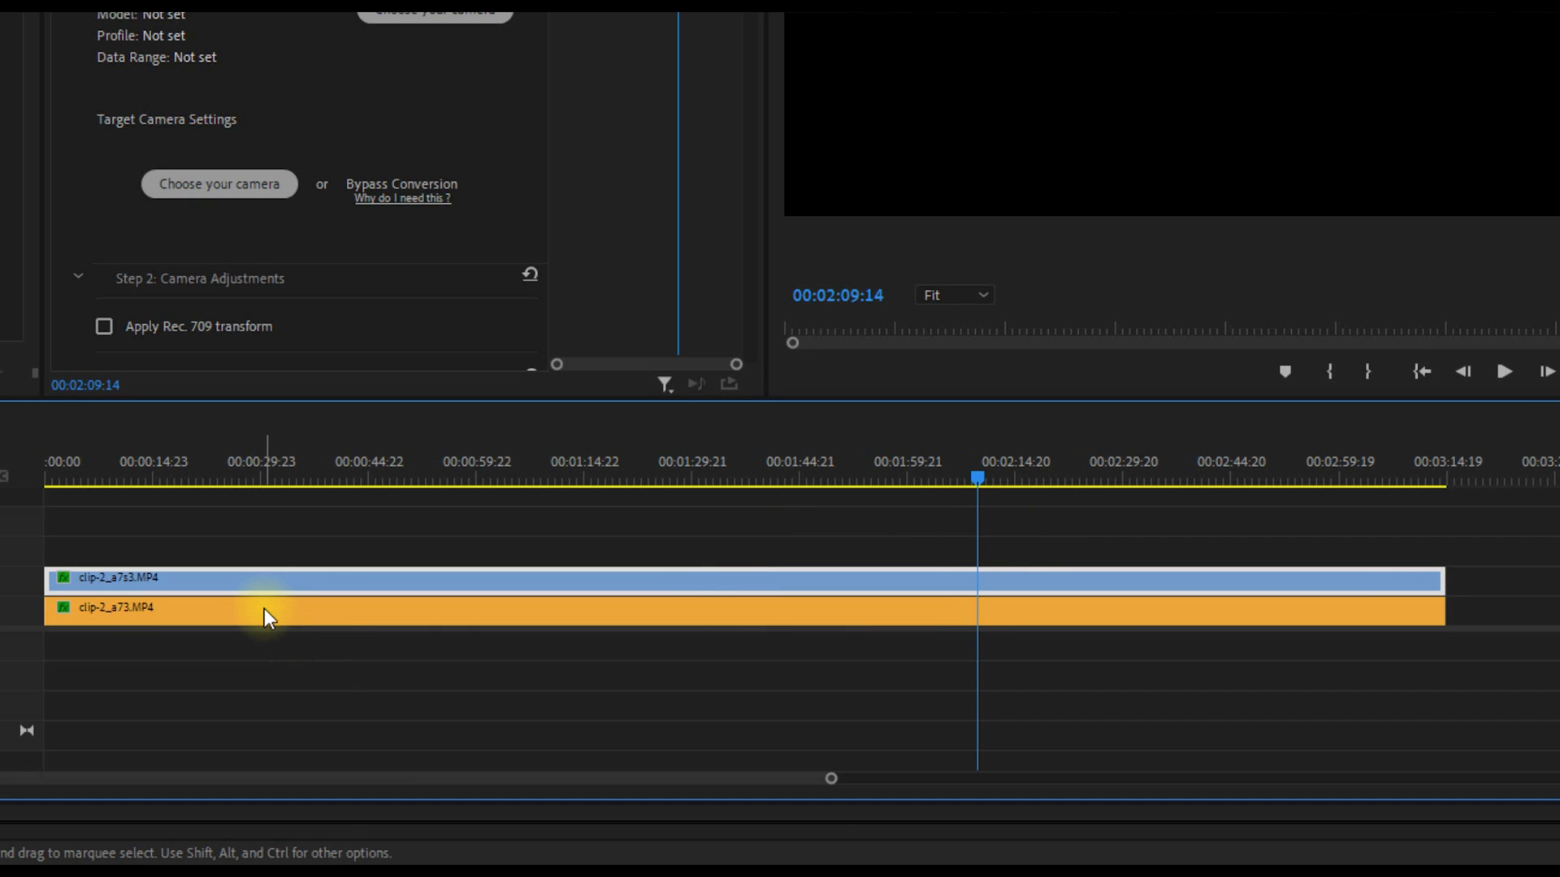
mouse_move(268, 615)
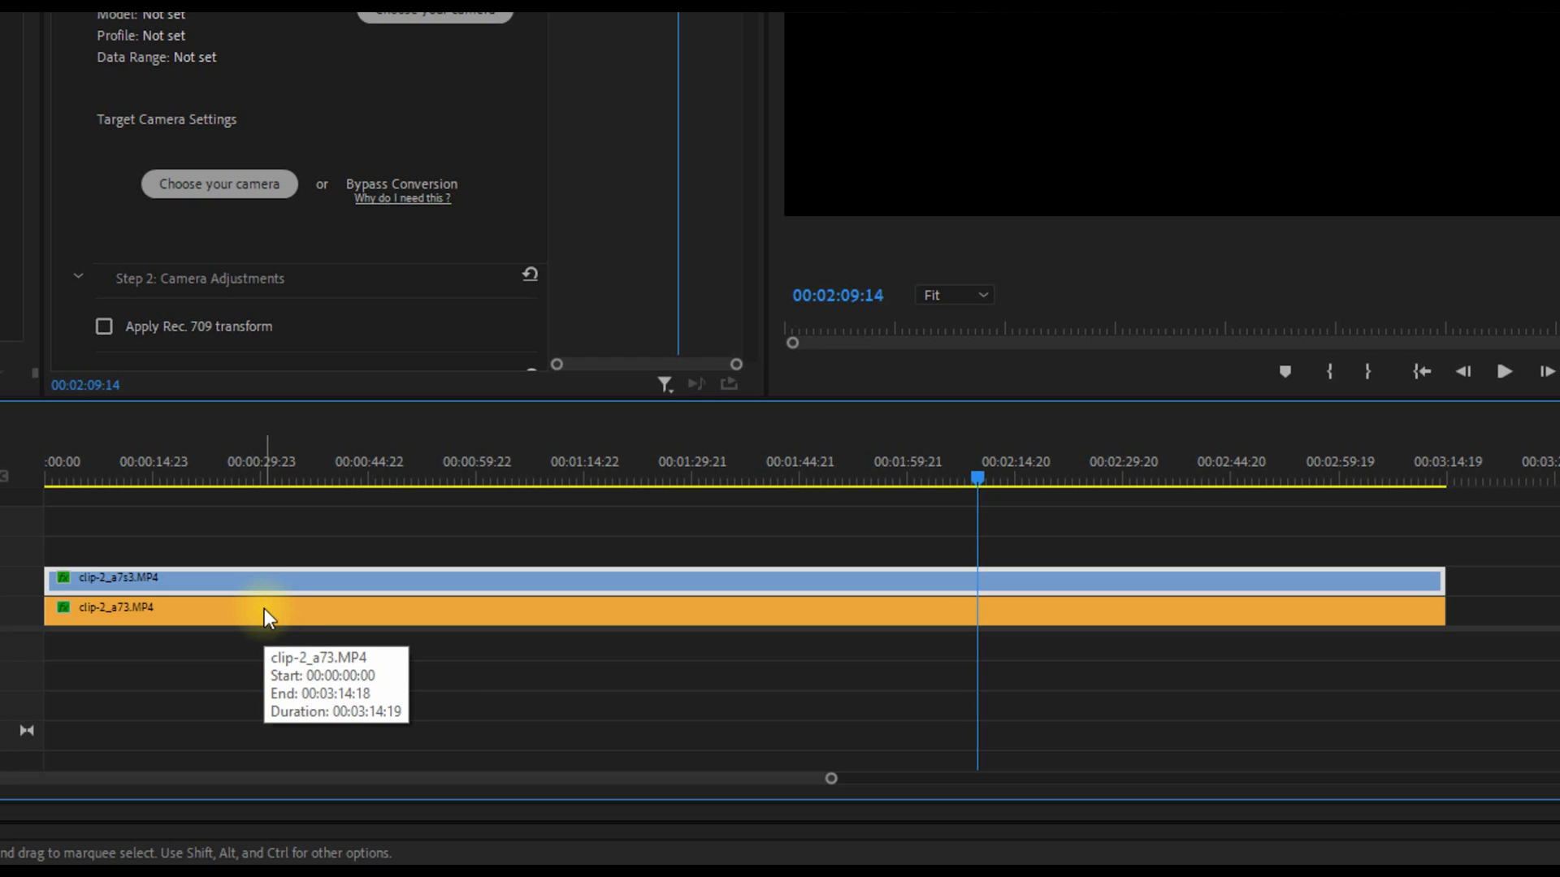
mouse_move(268, 618)
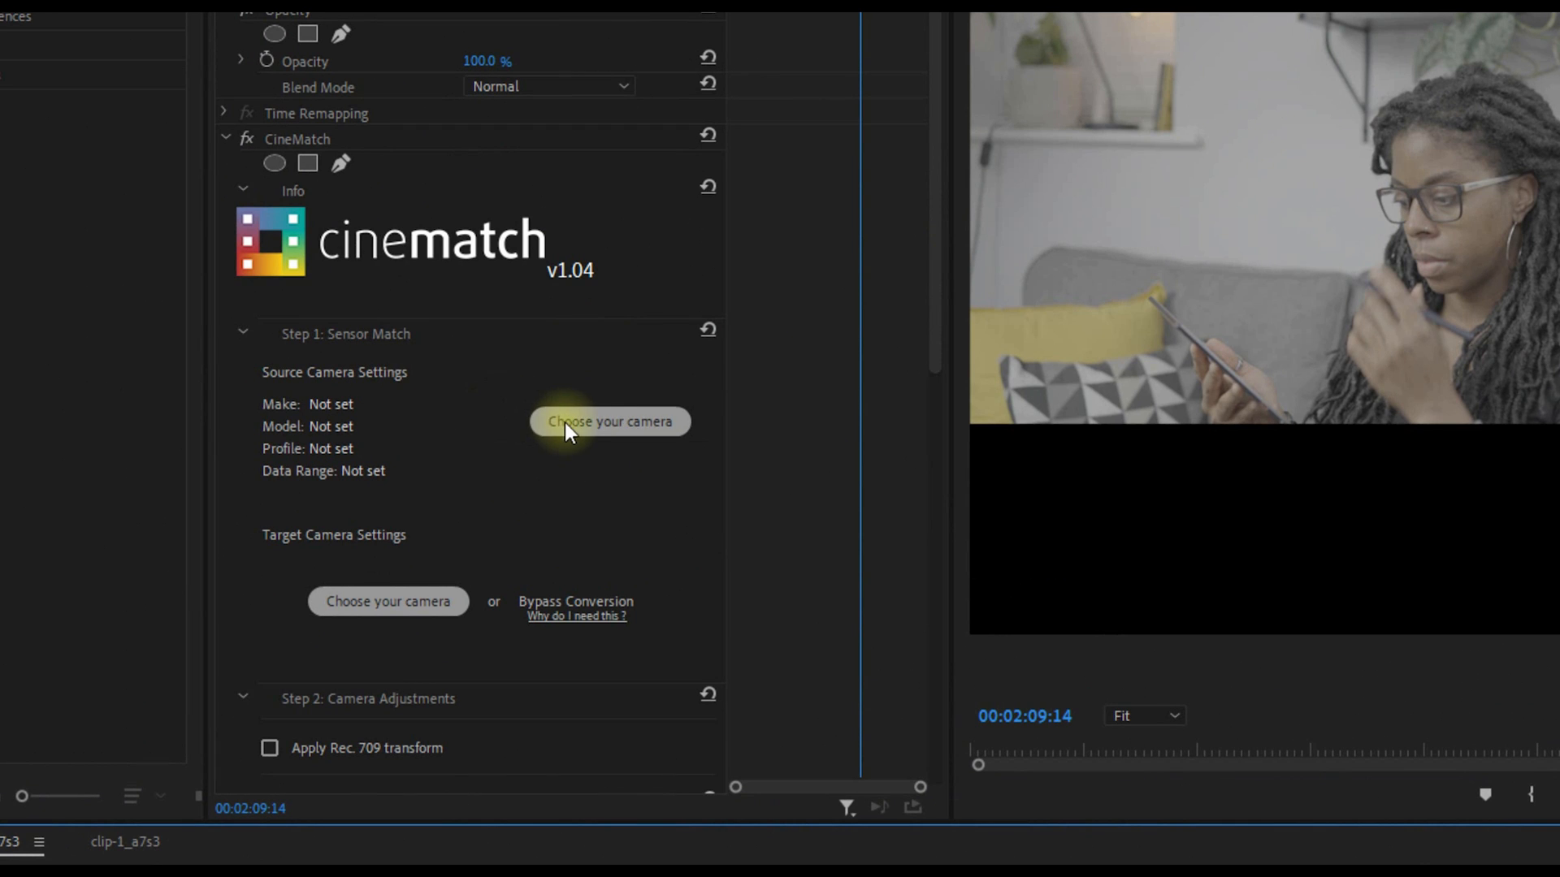
Set CineMatch source to Sony a7 III S-Log2 S-Gamut3.Cine, then select clip-2_a7s3.
click(609, 422)
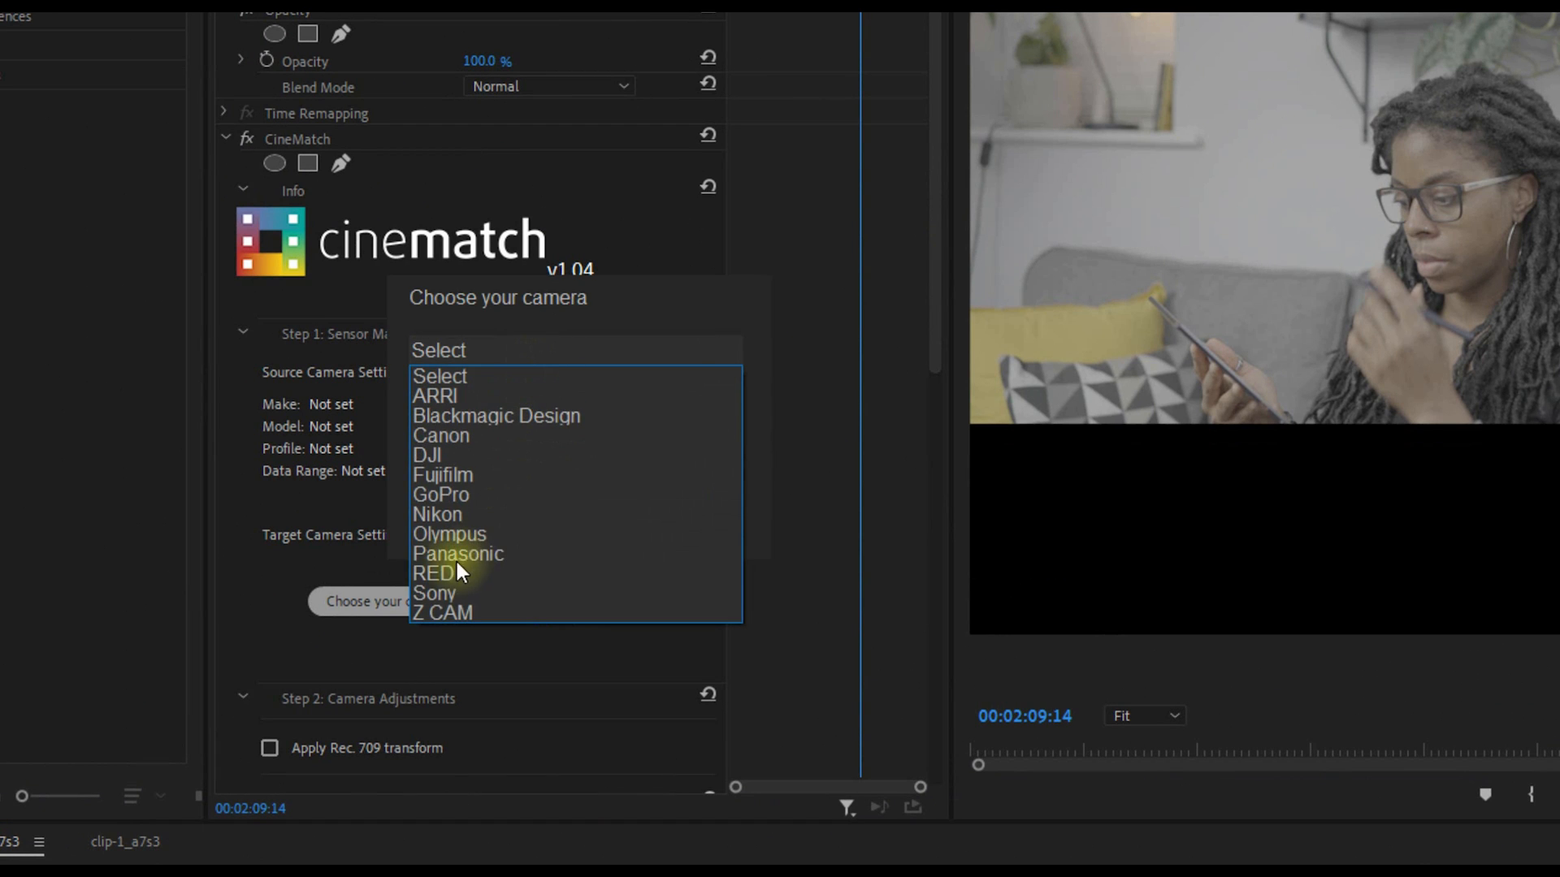
click(433, 593)
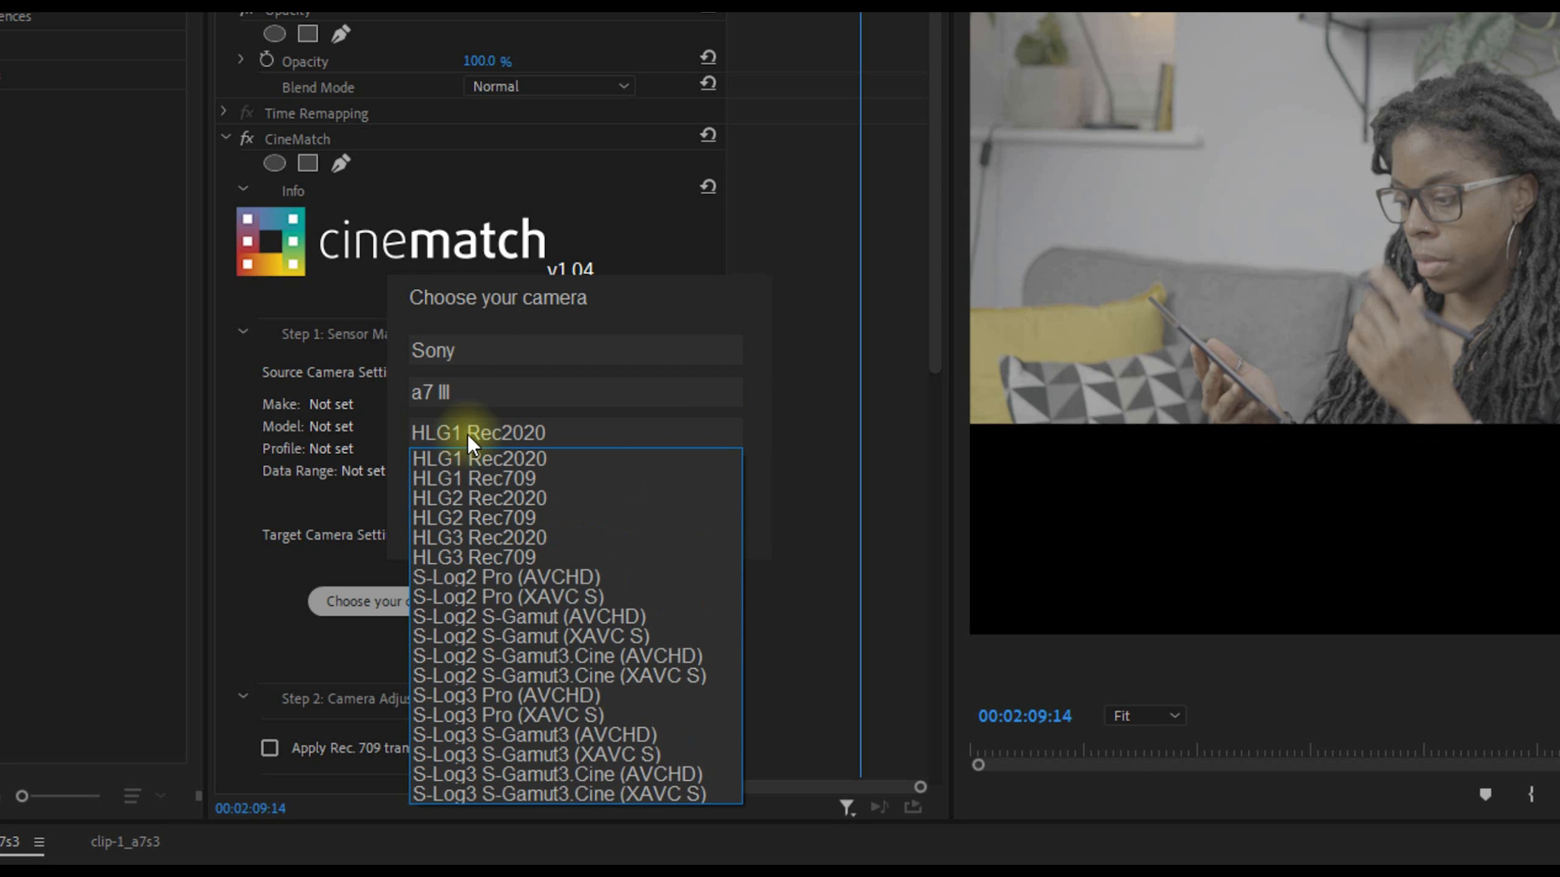
mouse_move(603, 692)
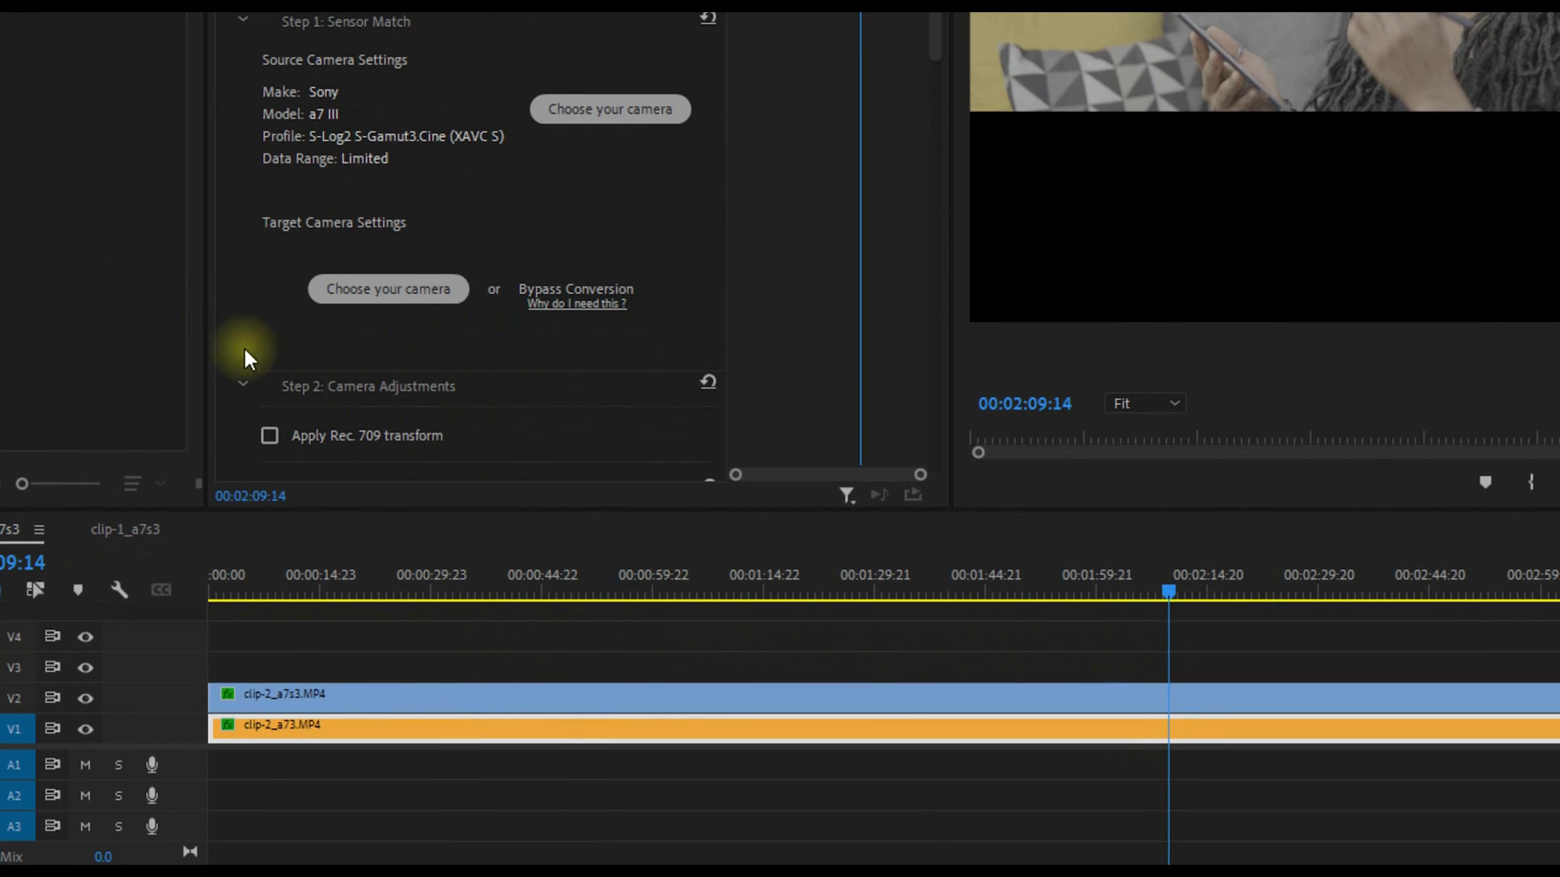
click(269, 436)
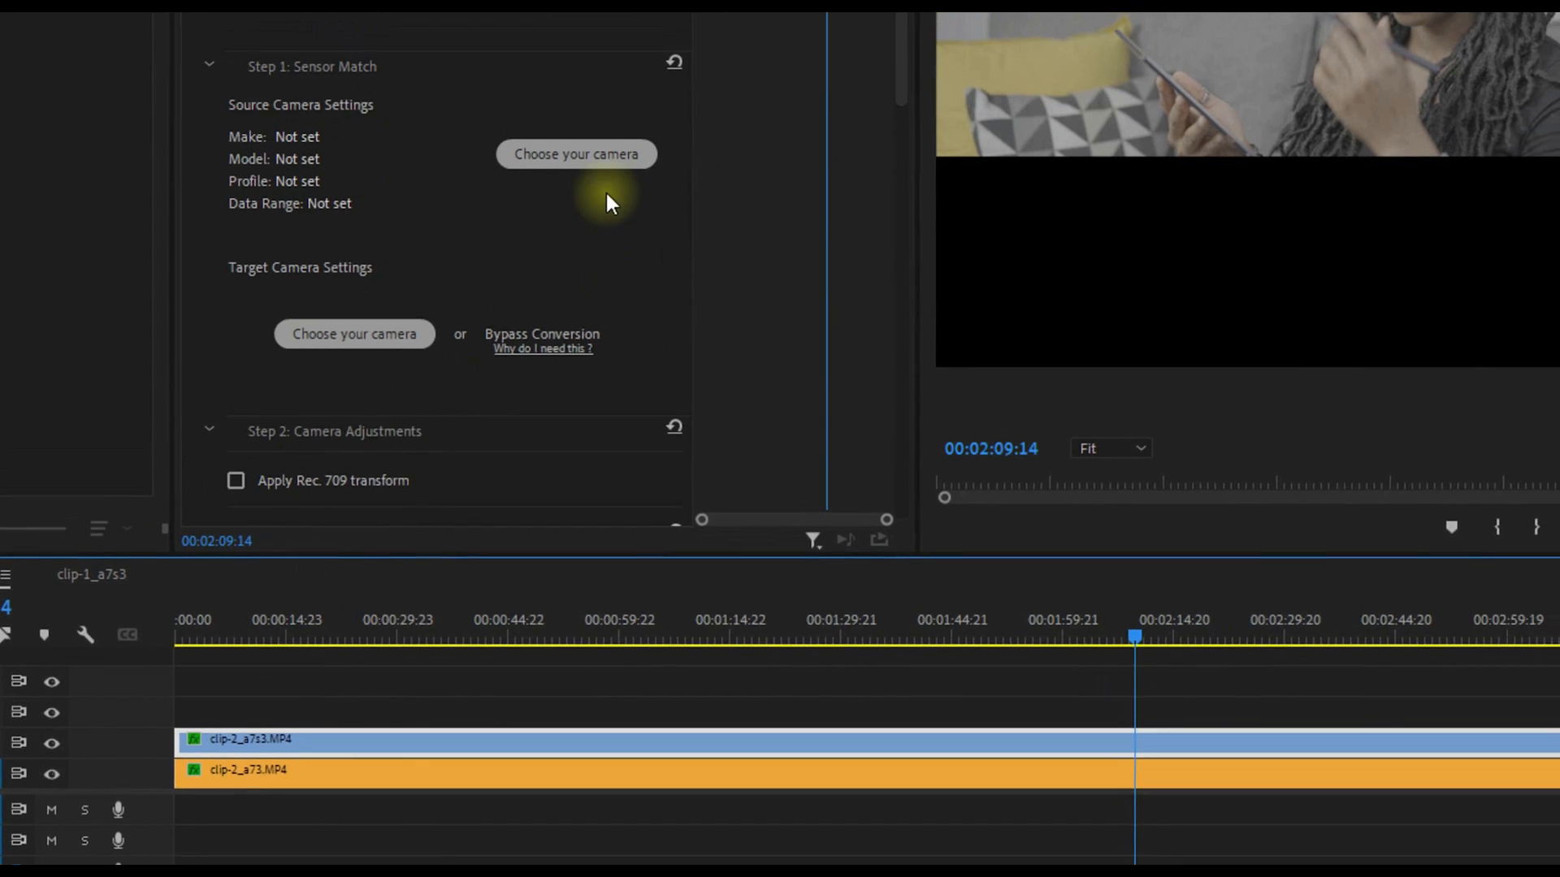
Set source camera to Sony a7S III S-Log3 S-Gamut3.Cine (XAVC S) with Rec. 709 transform.
click(575, 153)
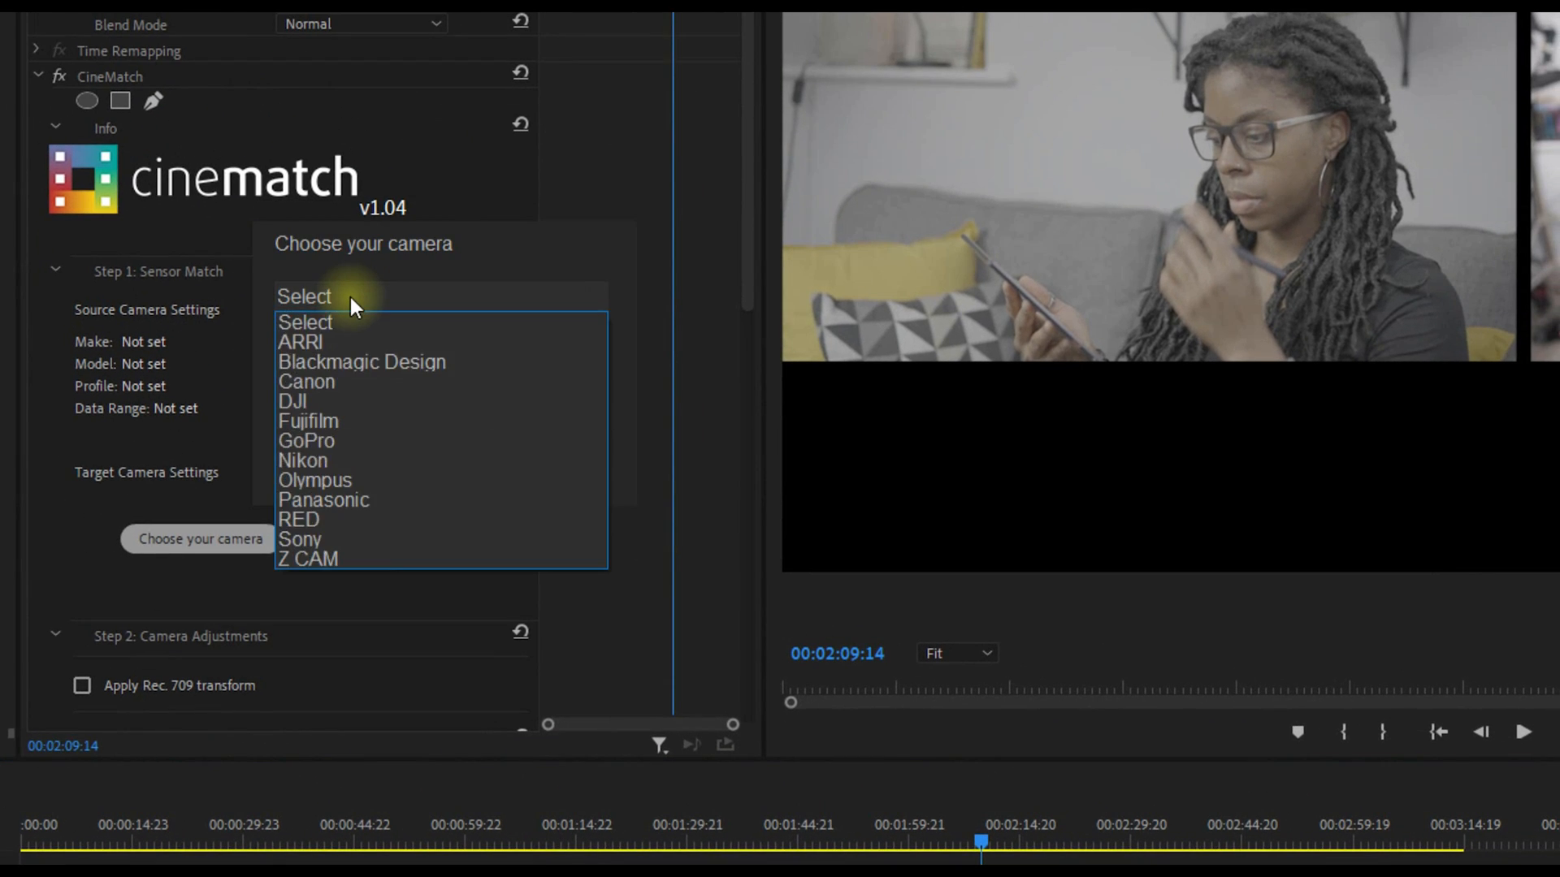
click(300, 540)
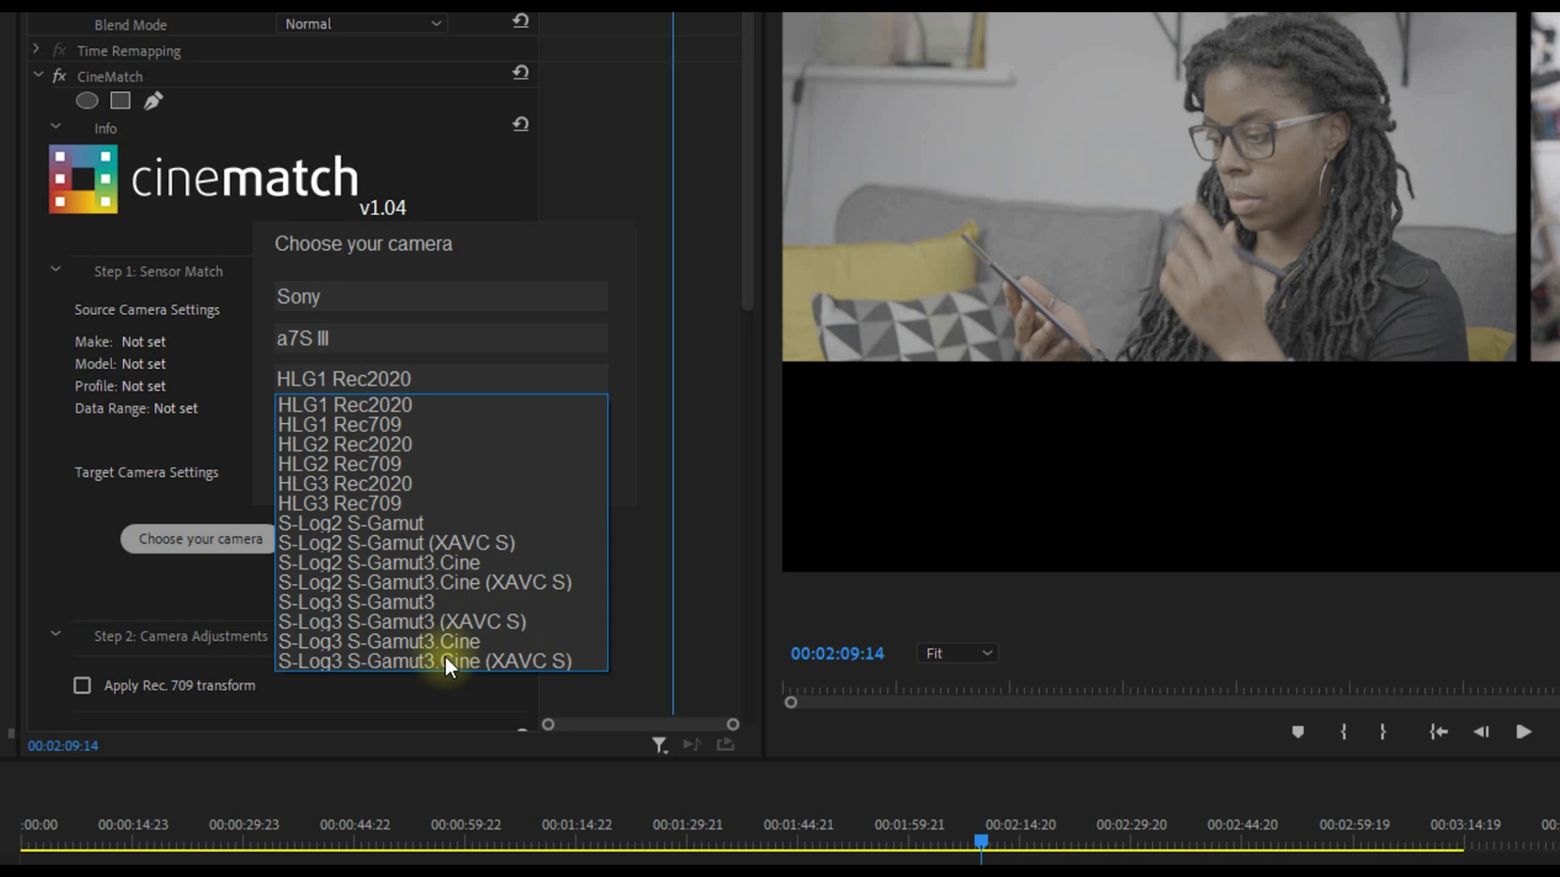
click(424, 661)
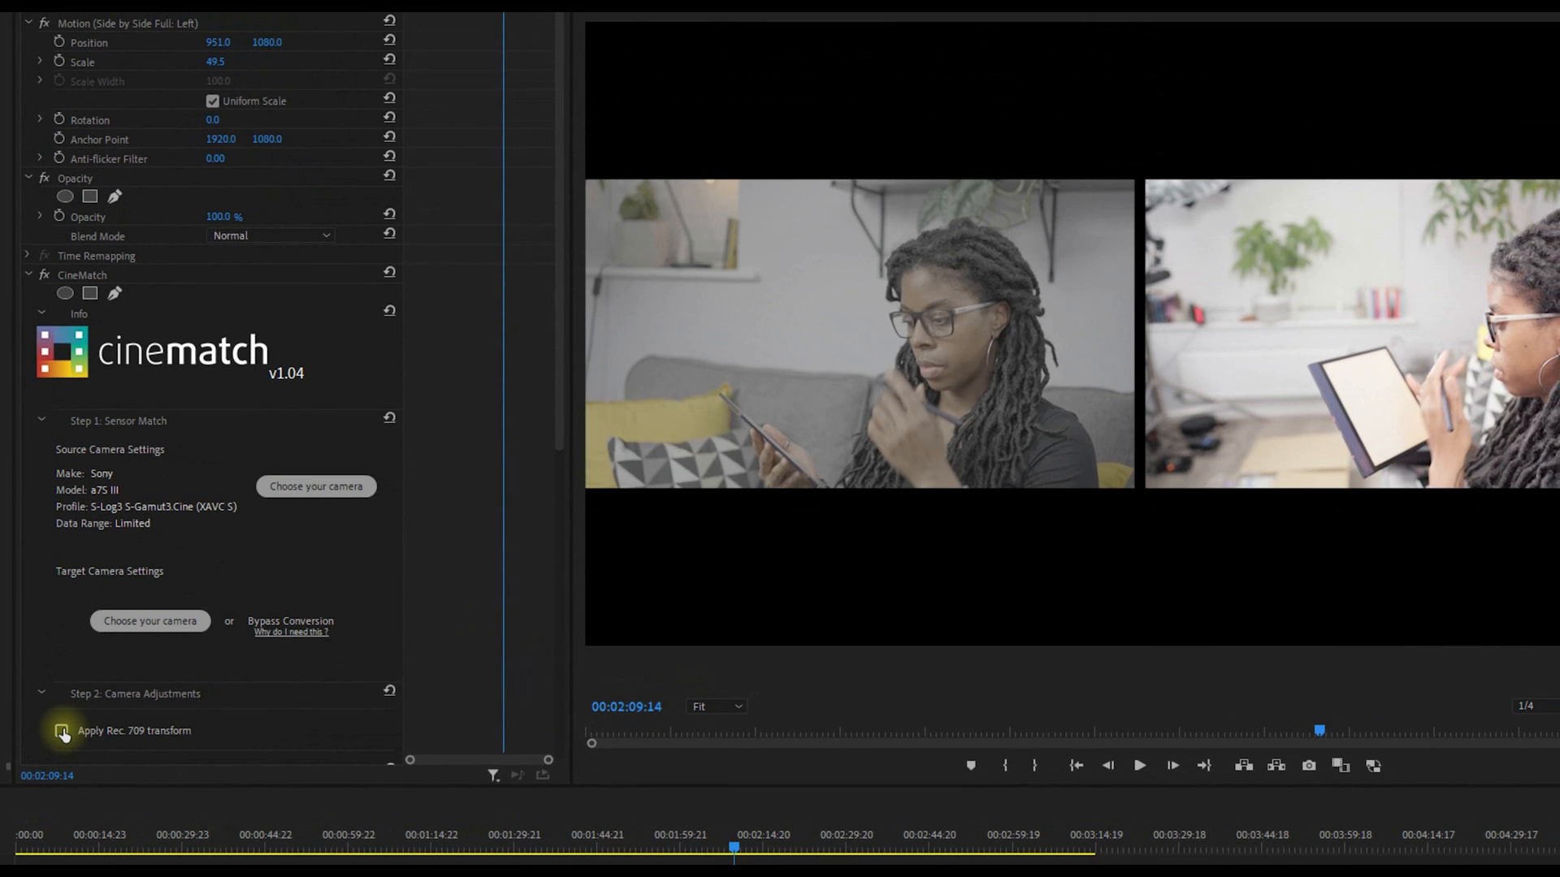
click(63, 730)
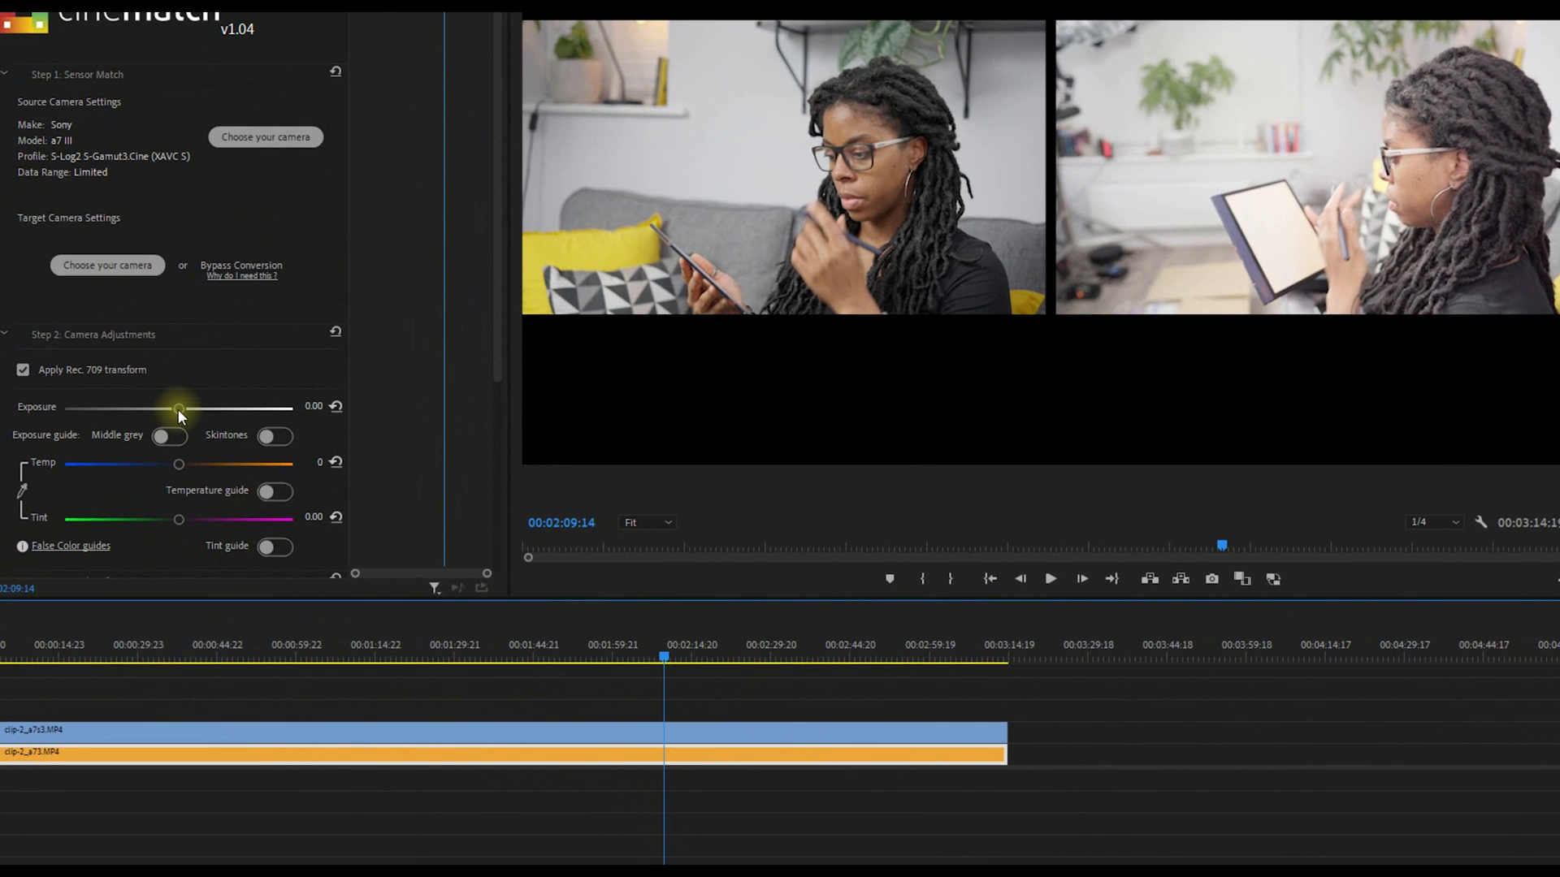
Drag the CineMatch Exposure slider down to -1.22.
drag(179, 409, 146, 409)
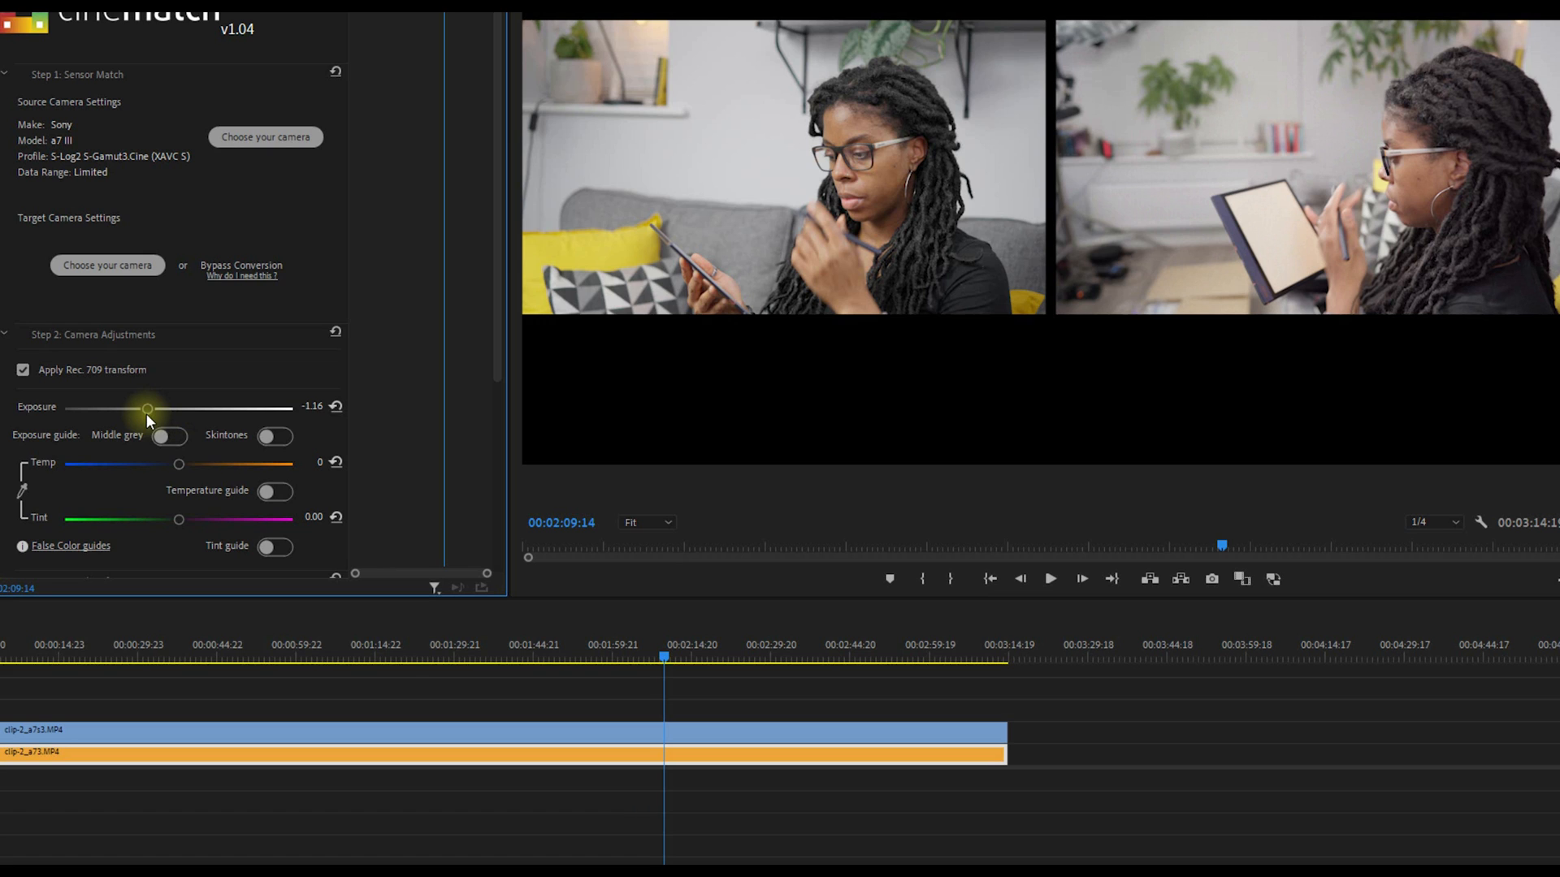
drag(147, 409, 145, 409)
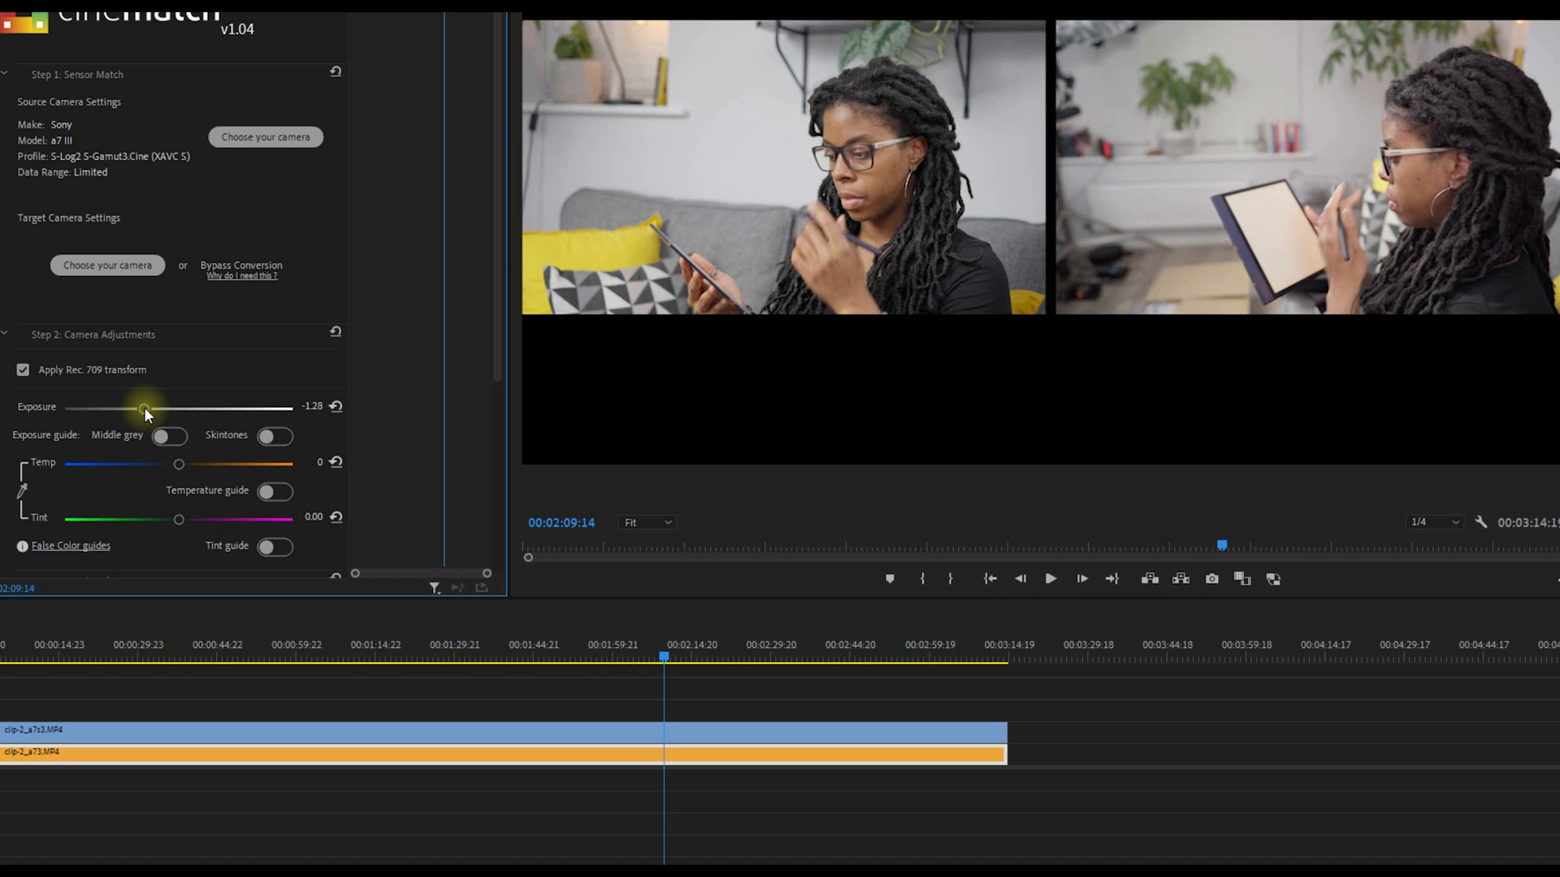
drag(139, 409, 147, 409)
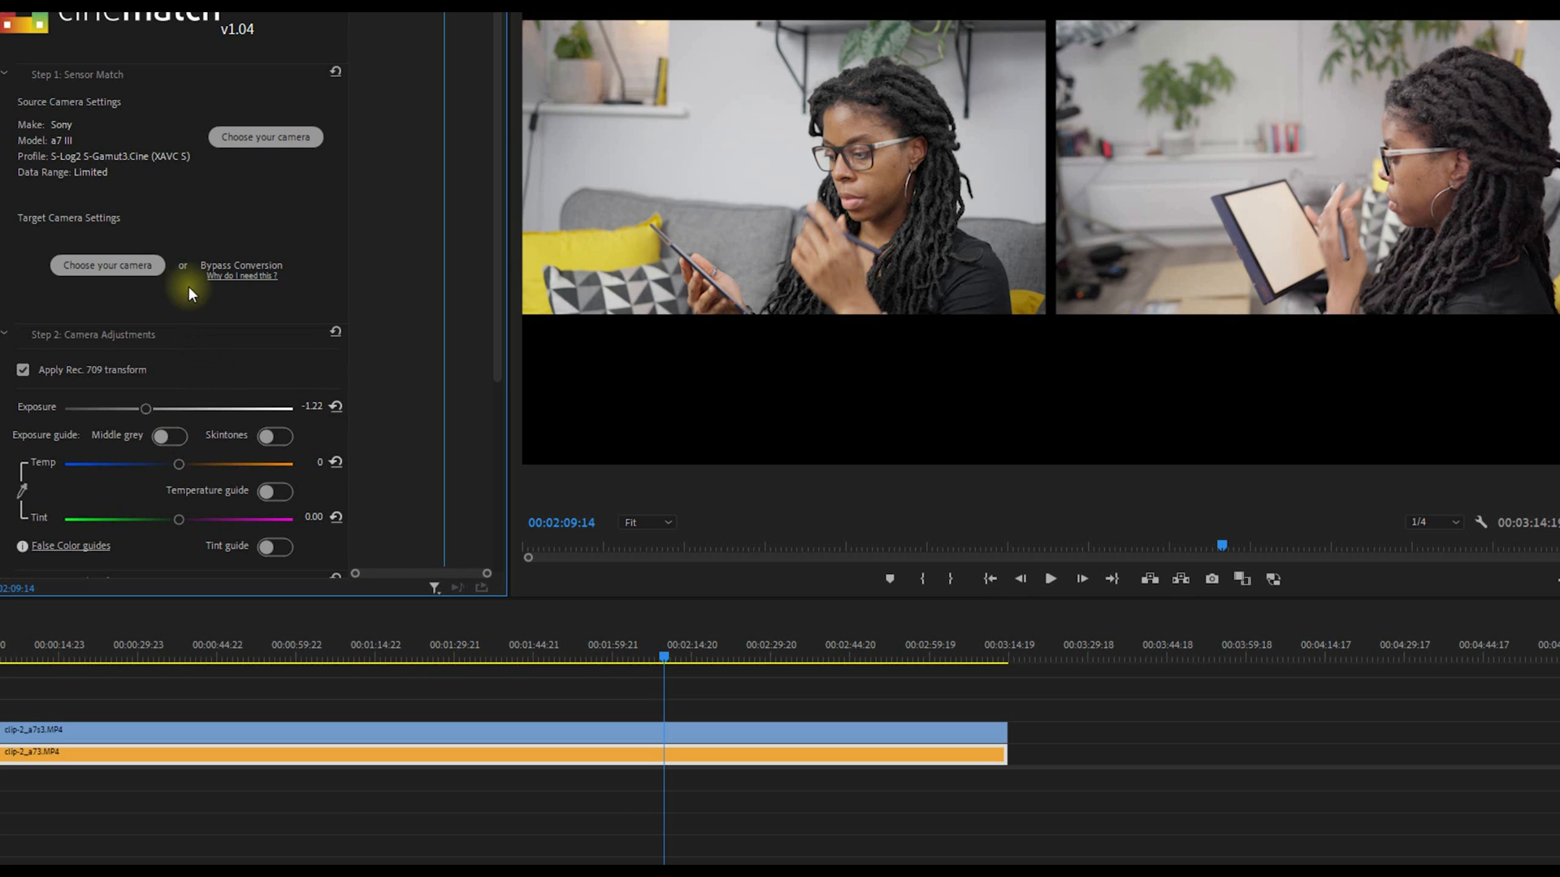
mouse_move(174, 285)
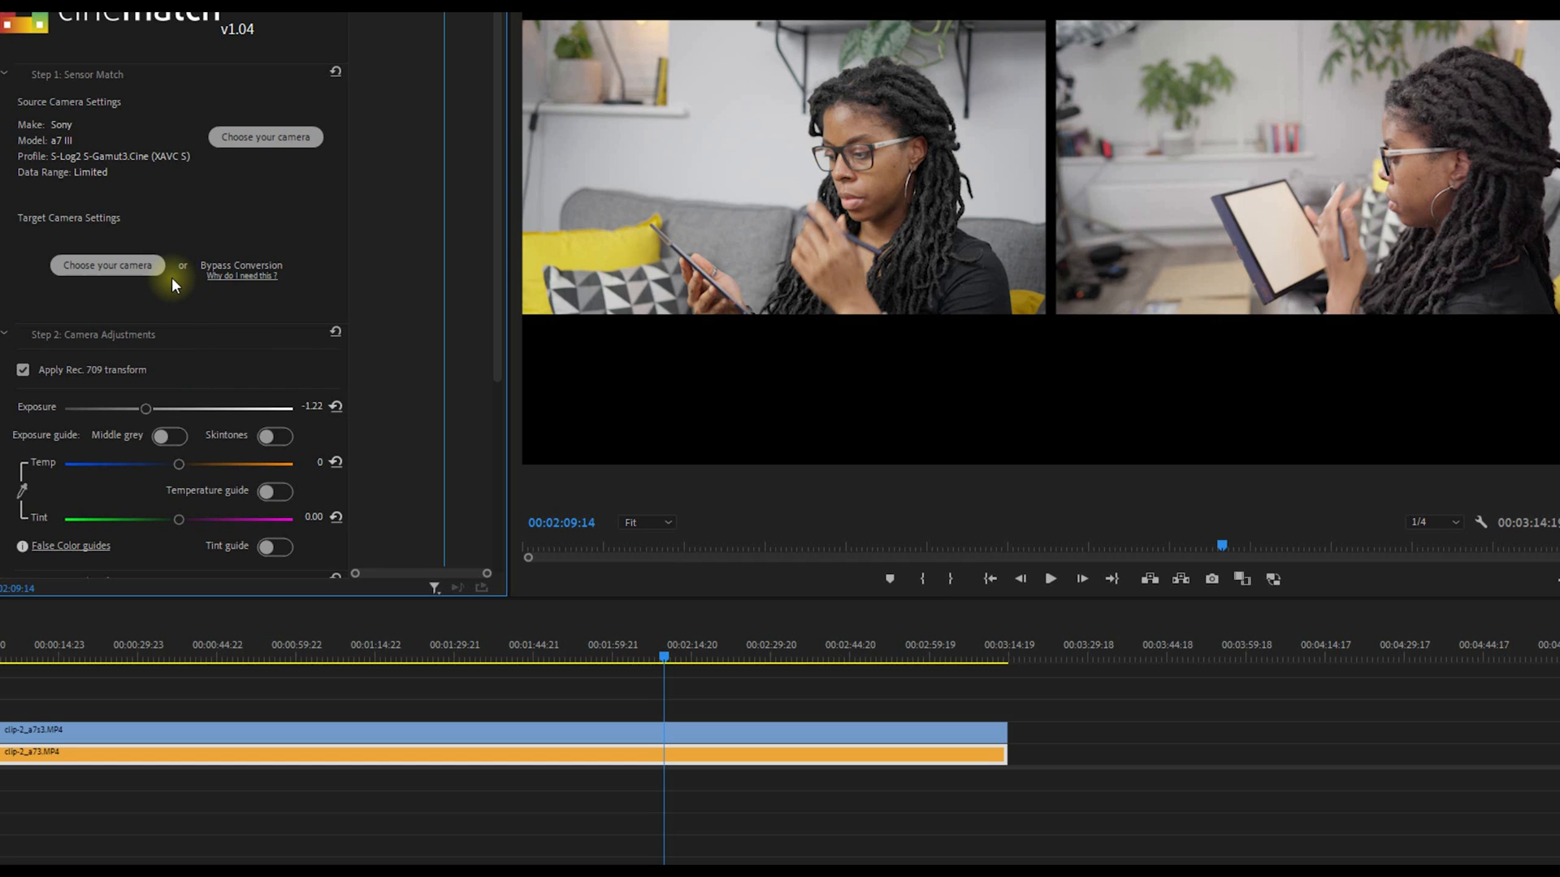
mouse_move(125, 290)
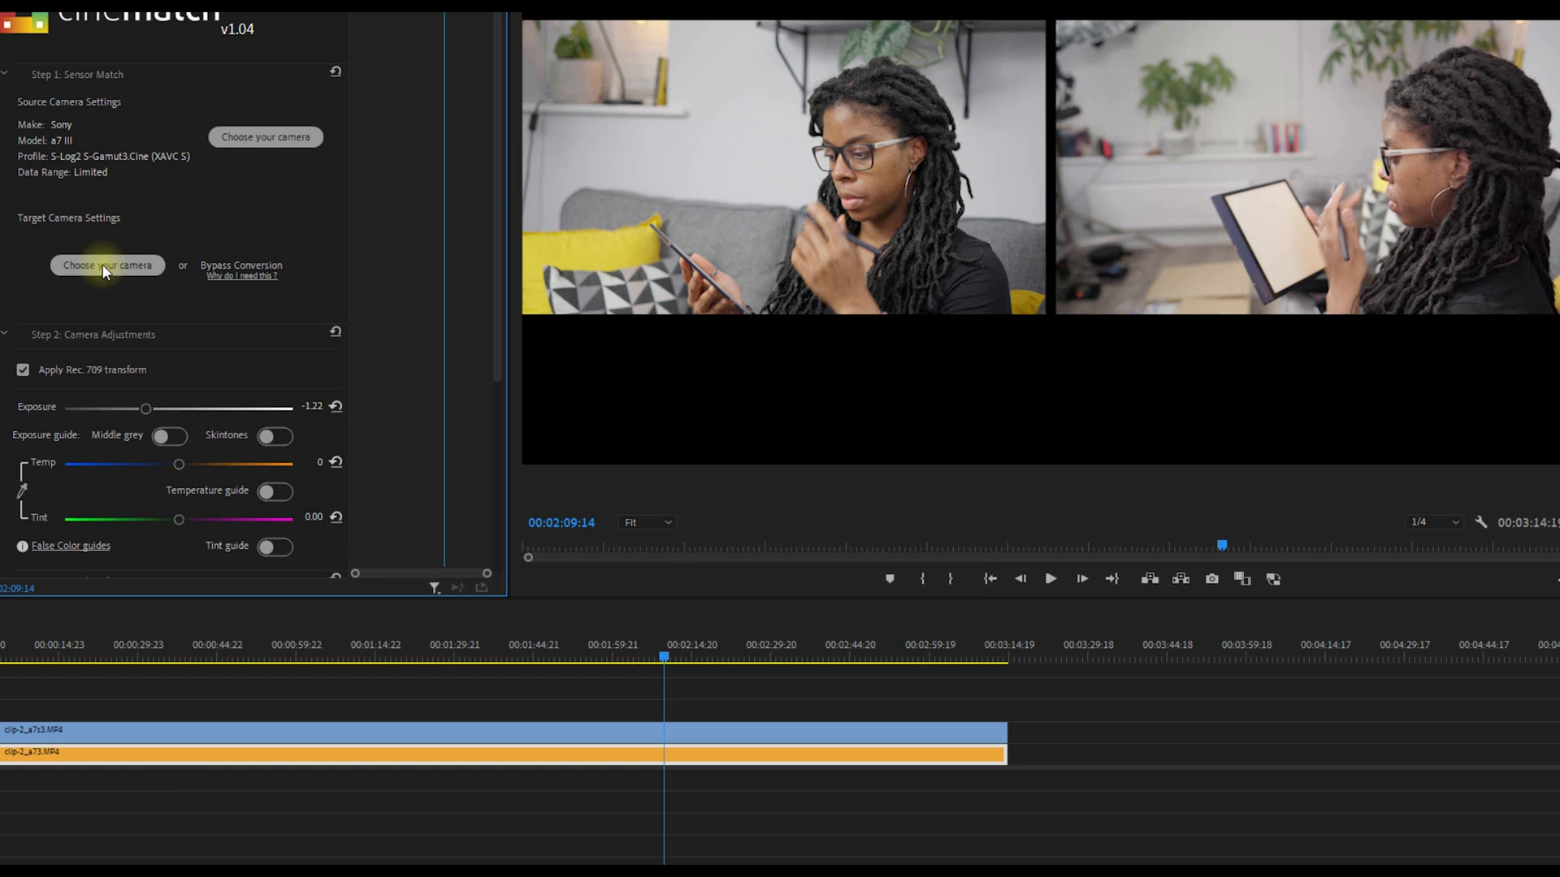
Set CineMatch target camera to Sony a7S III S-Log3 S-Gamut3.Cine (XAVC S) and apply.
click(107, 265)
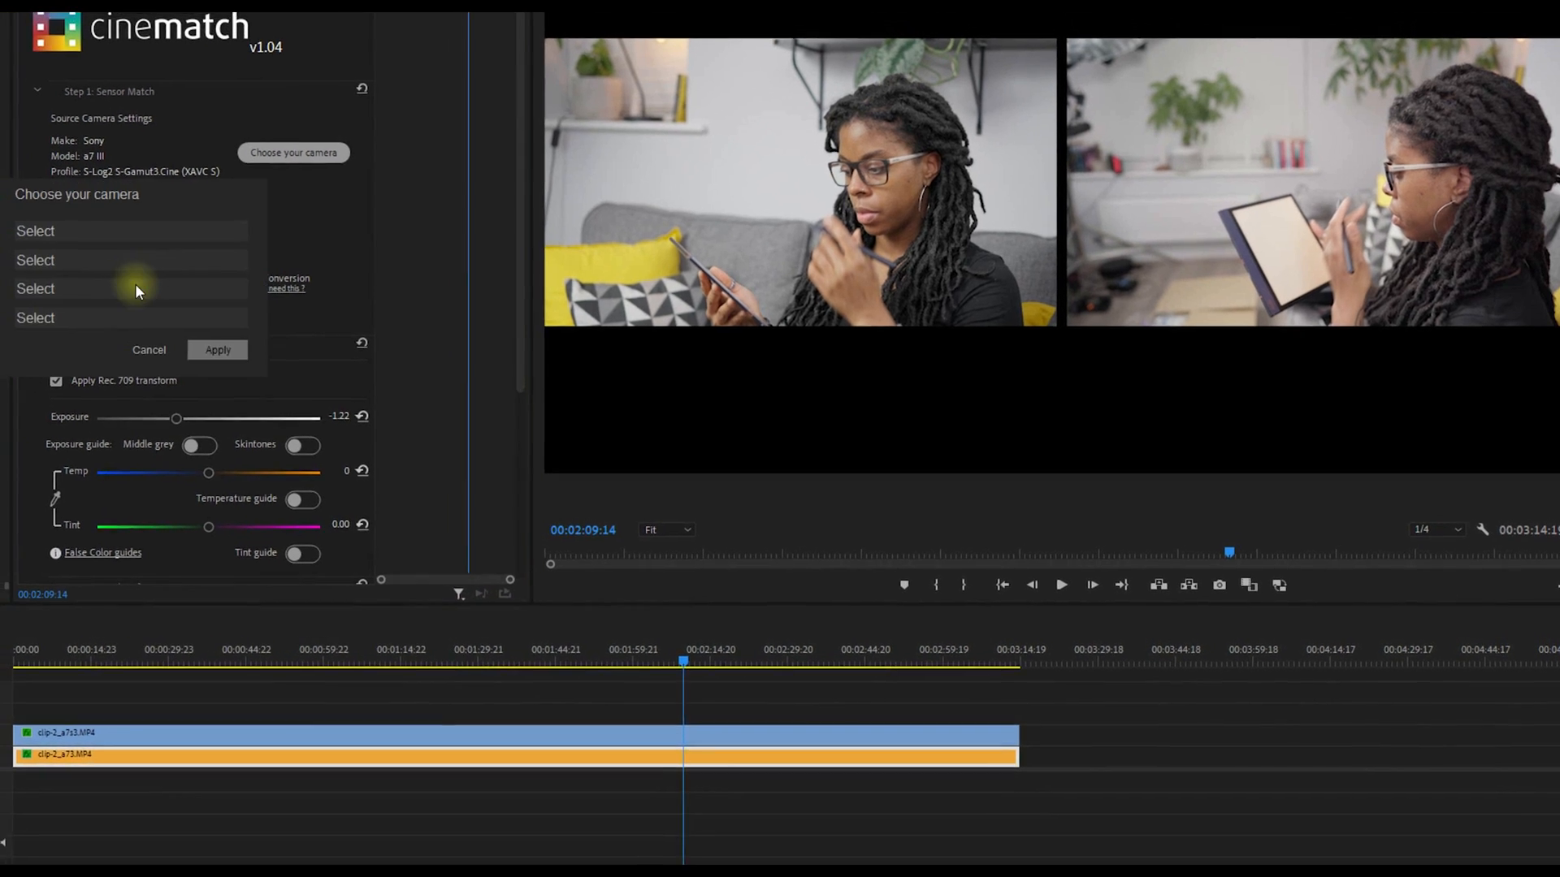
click(130, 230)
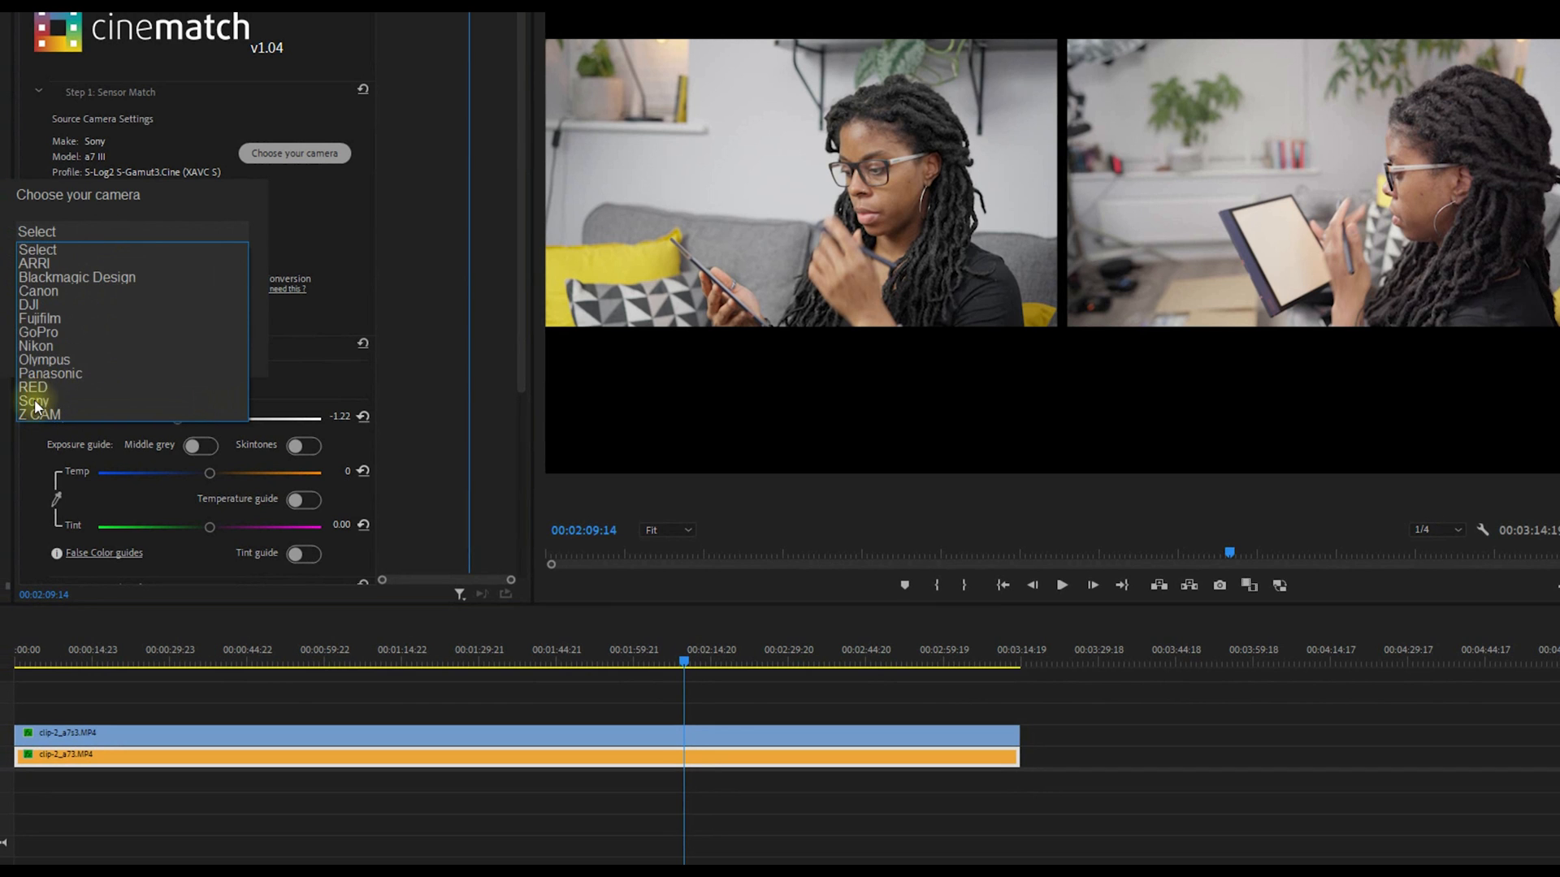
click(28, 400)
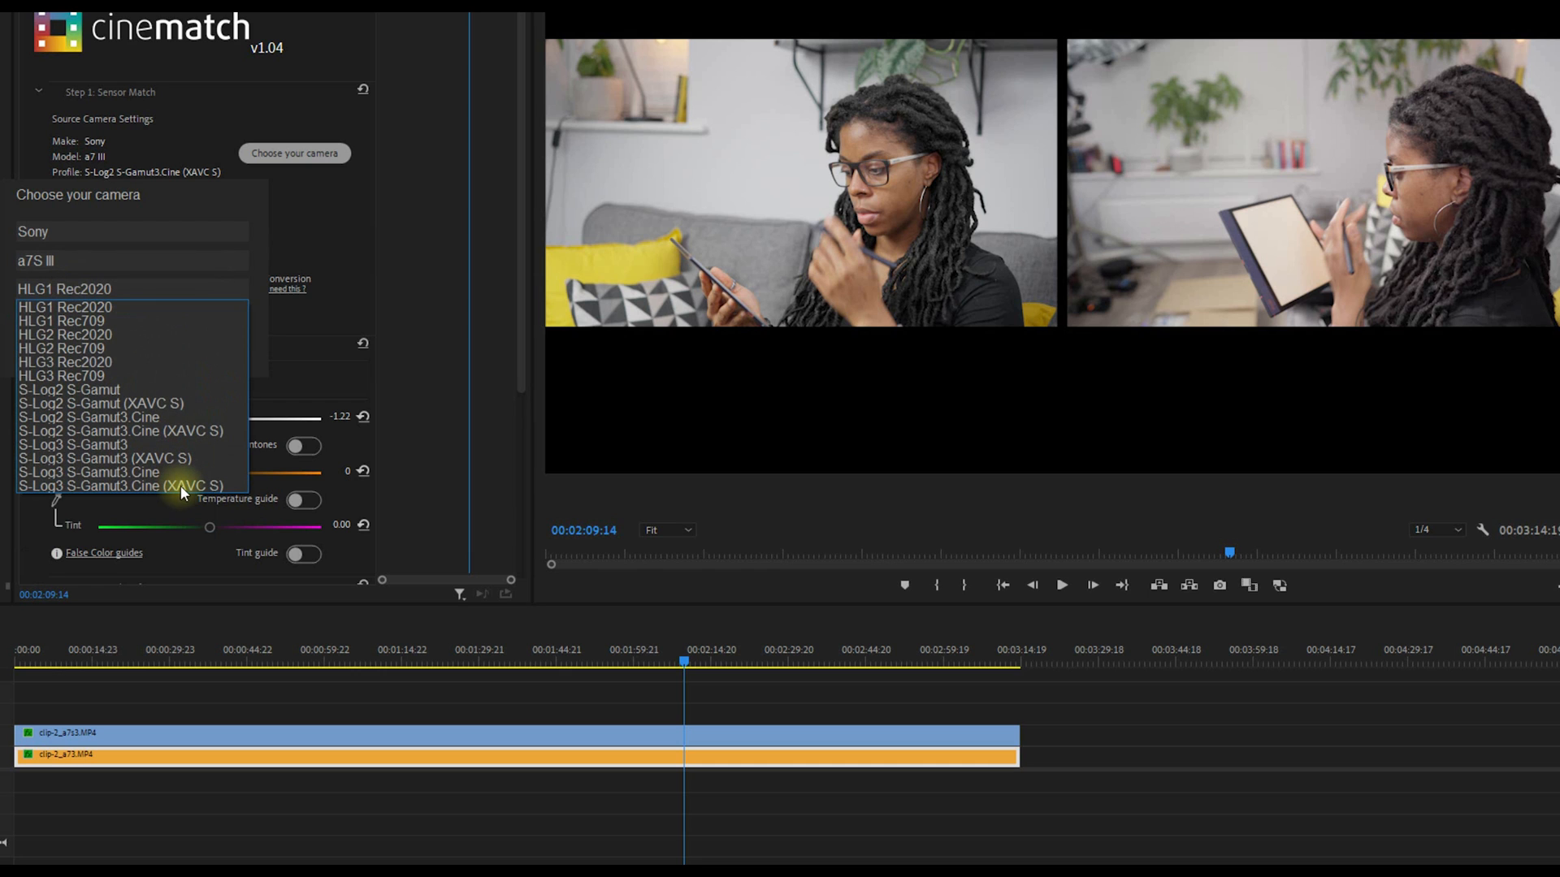
click(54, 307)
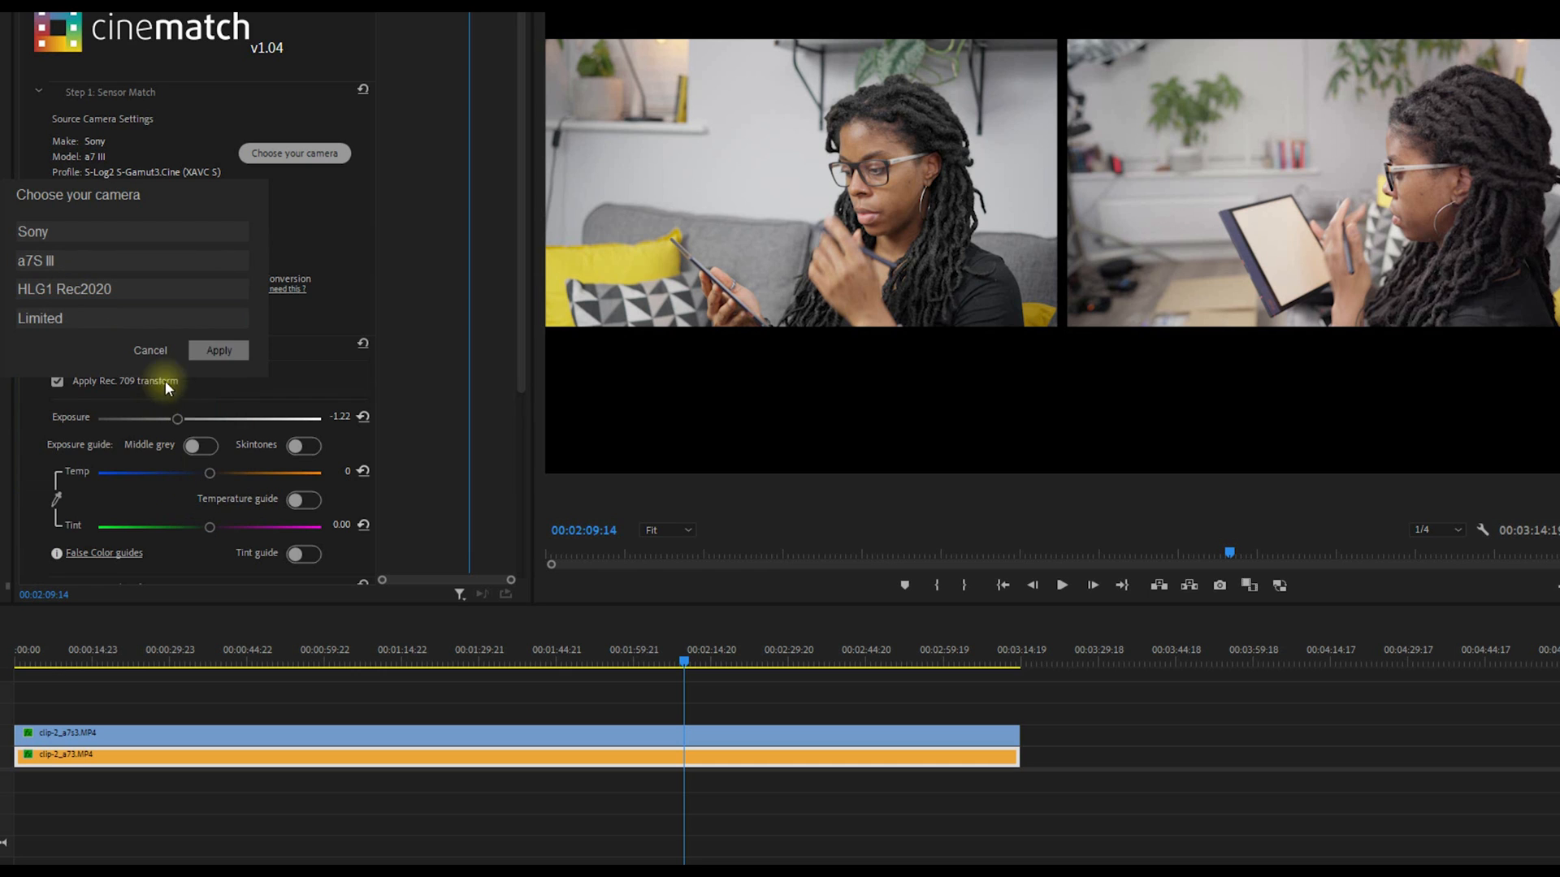
click(219, 350)
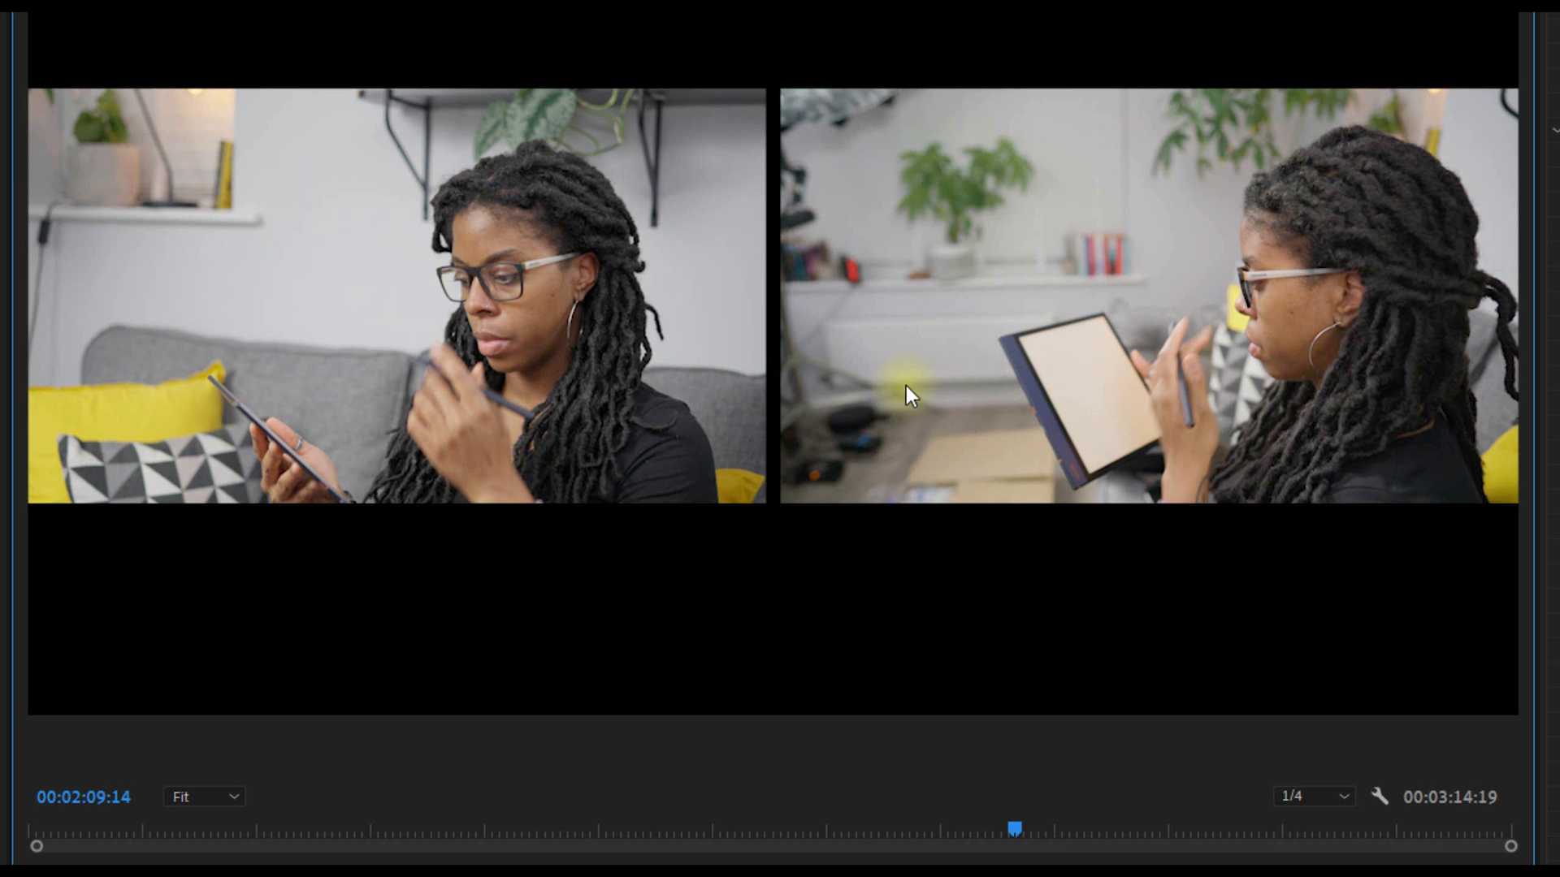
mouse_move(879, 405)
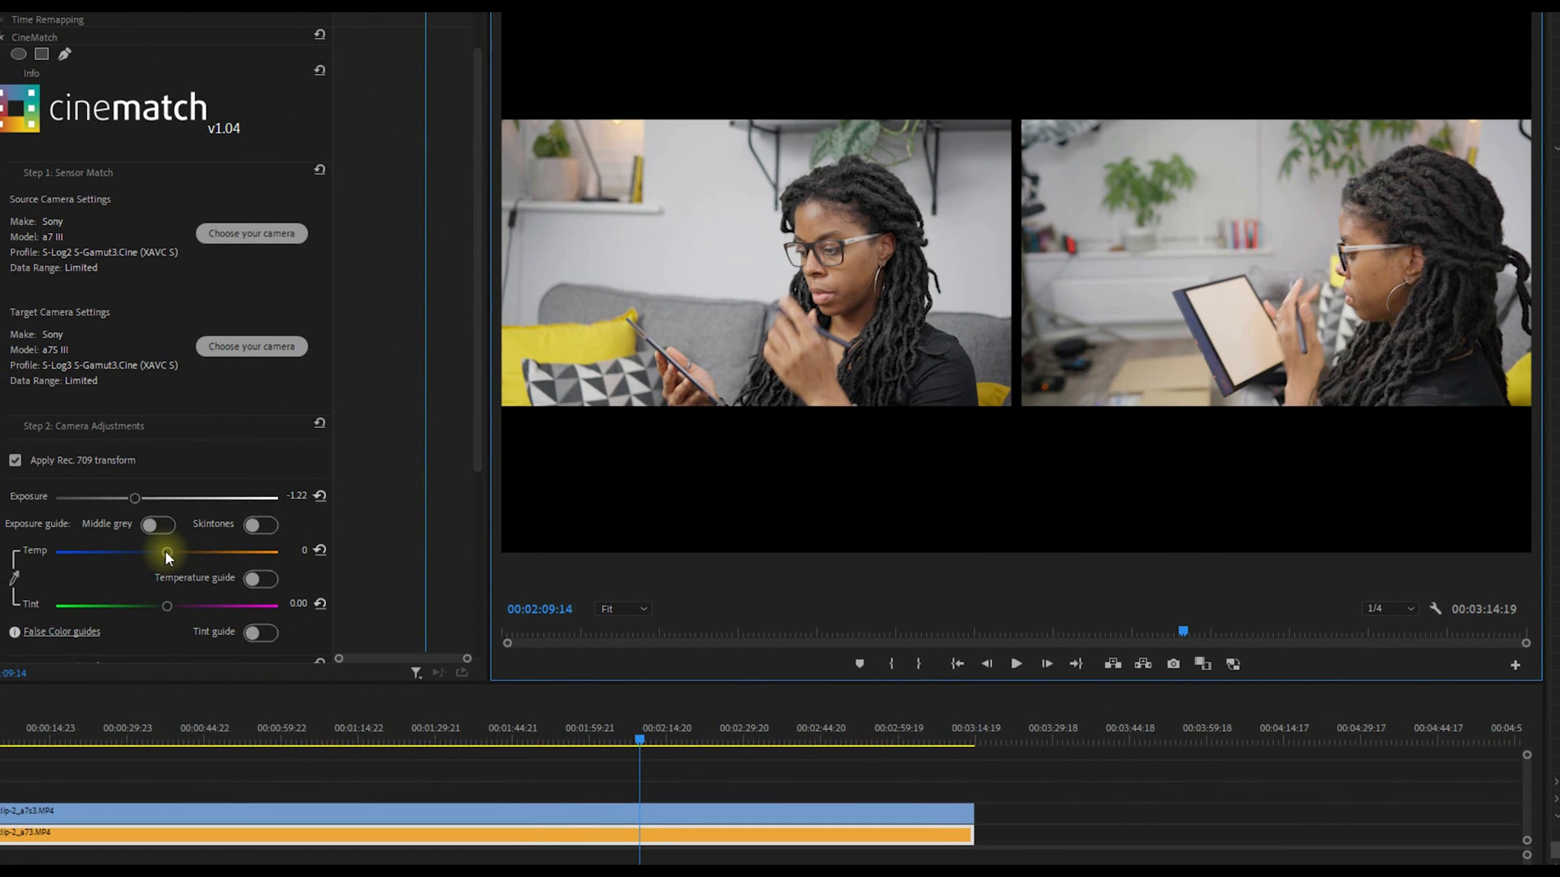
Drag the CineMatch Temp slider down to -571.
drag(166, 550, 162, 551)
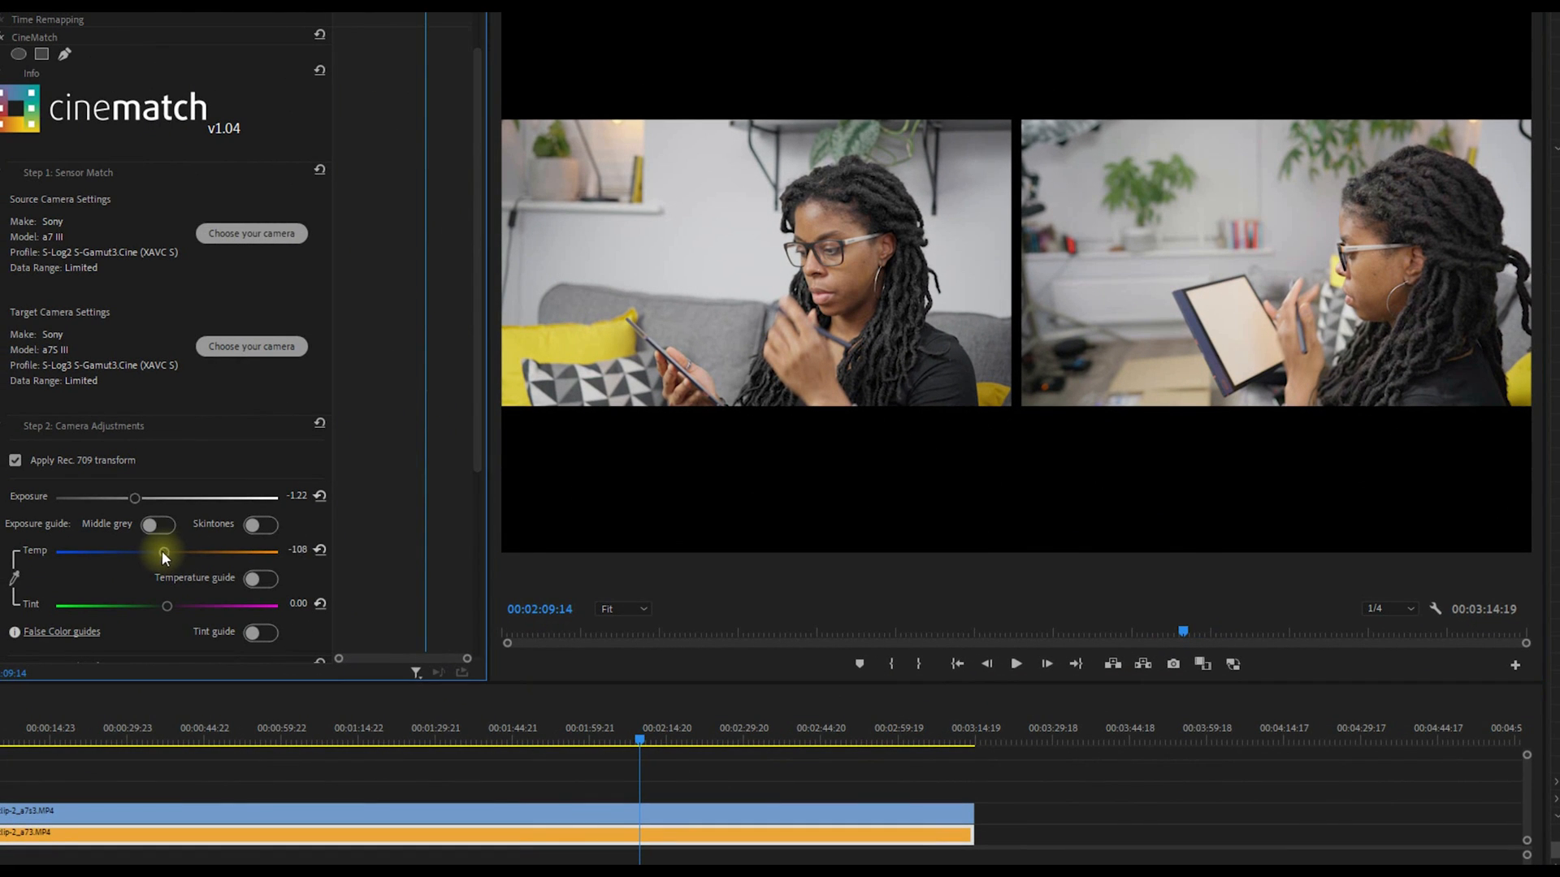
drag(164, 553, 151, 553)
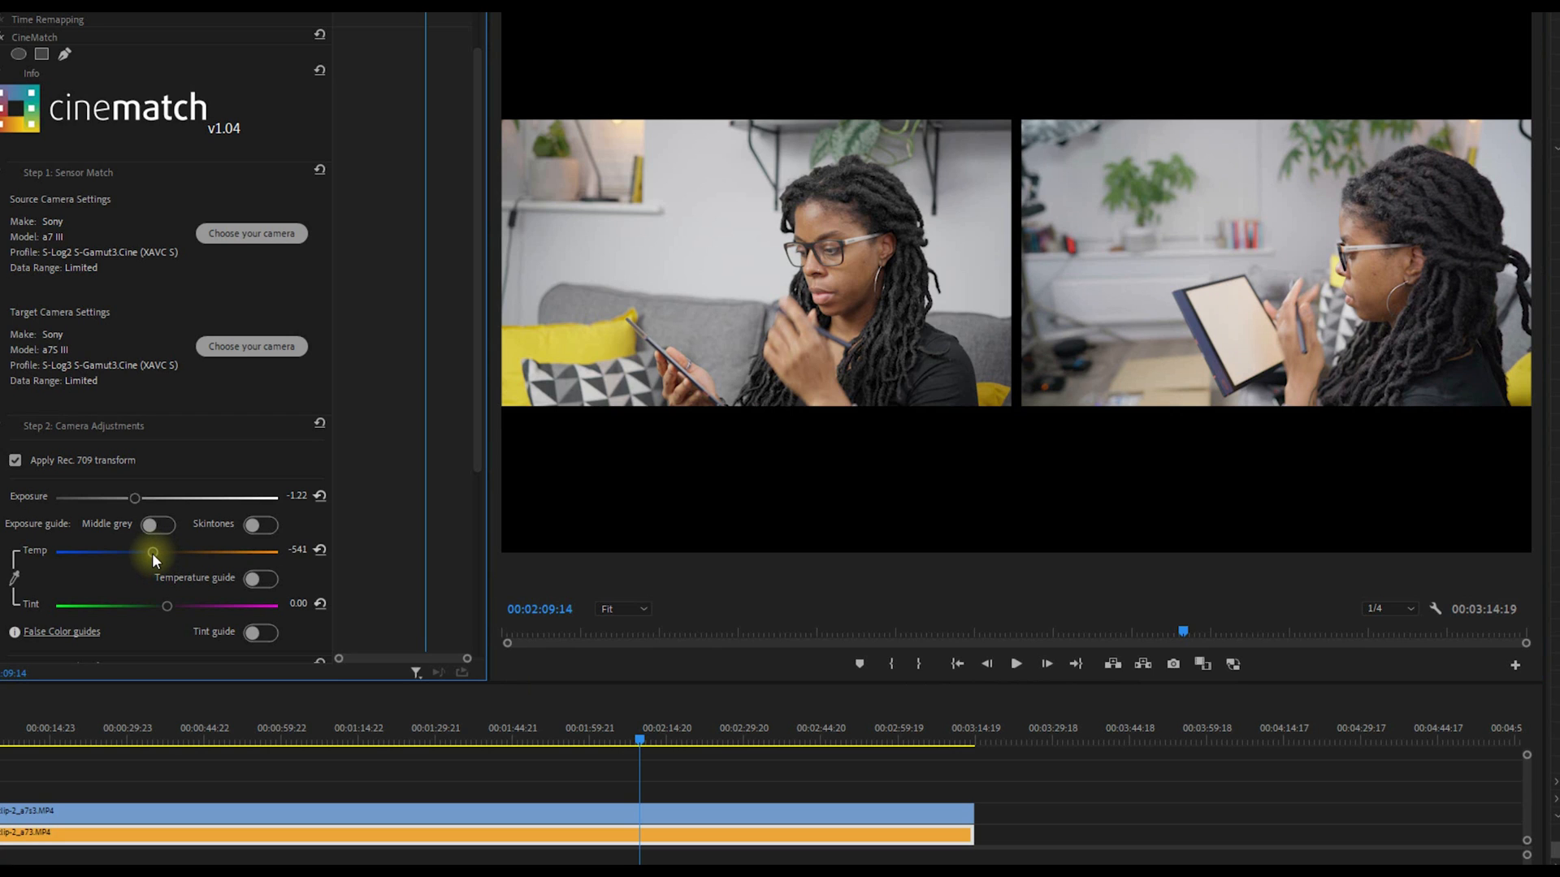
drag(154, 552, 147, 558)
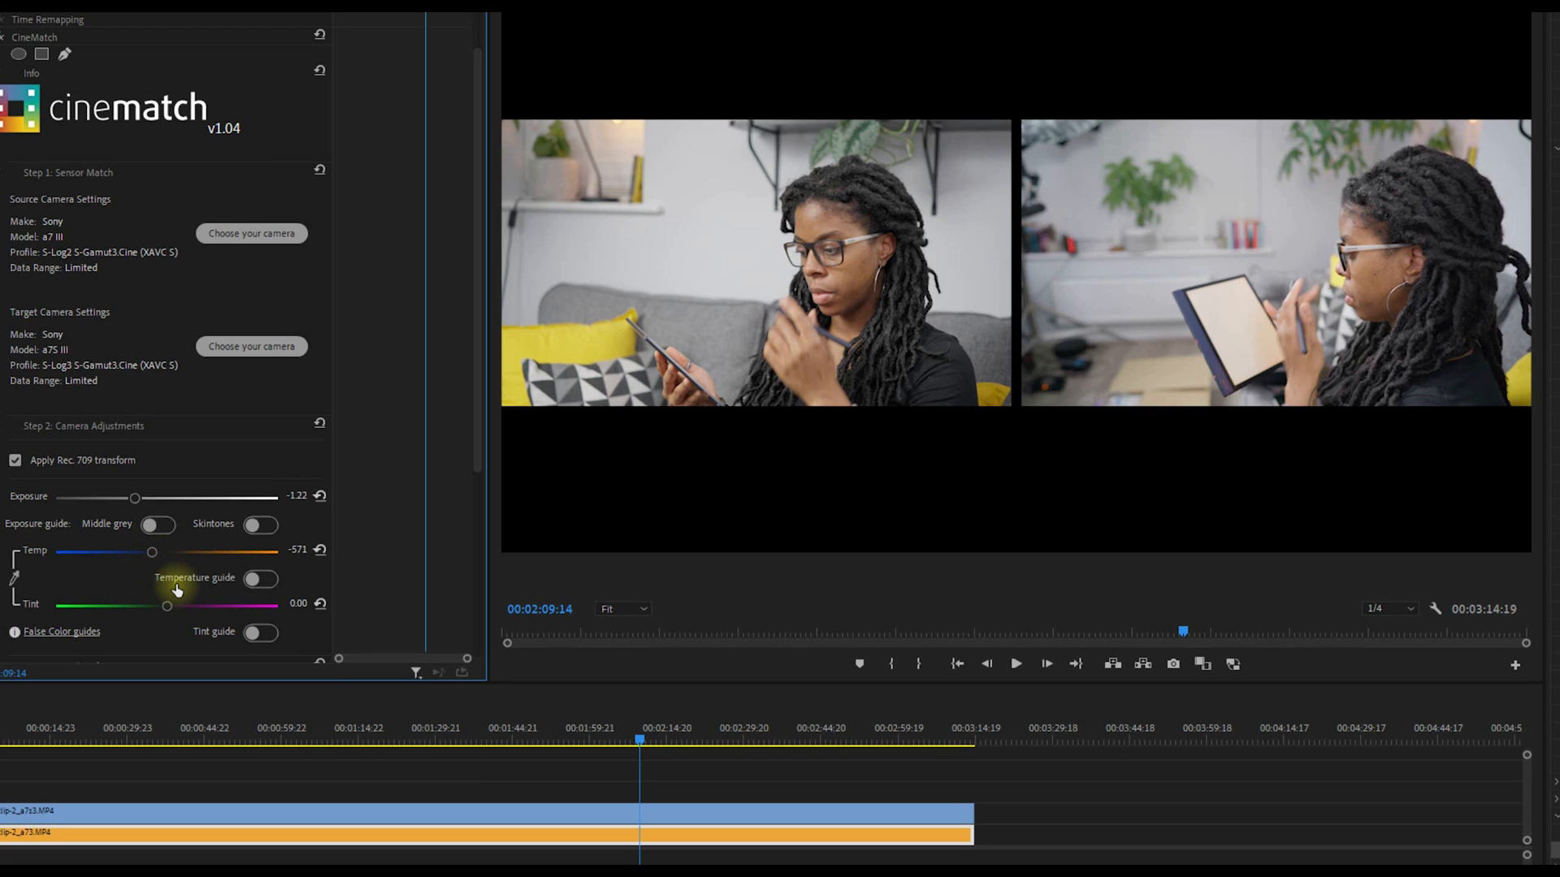
mouse_move(155, 512)
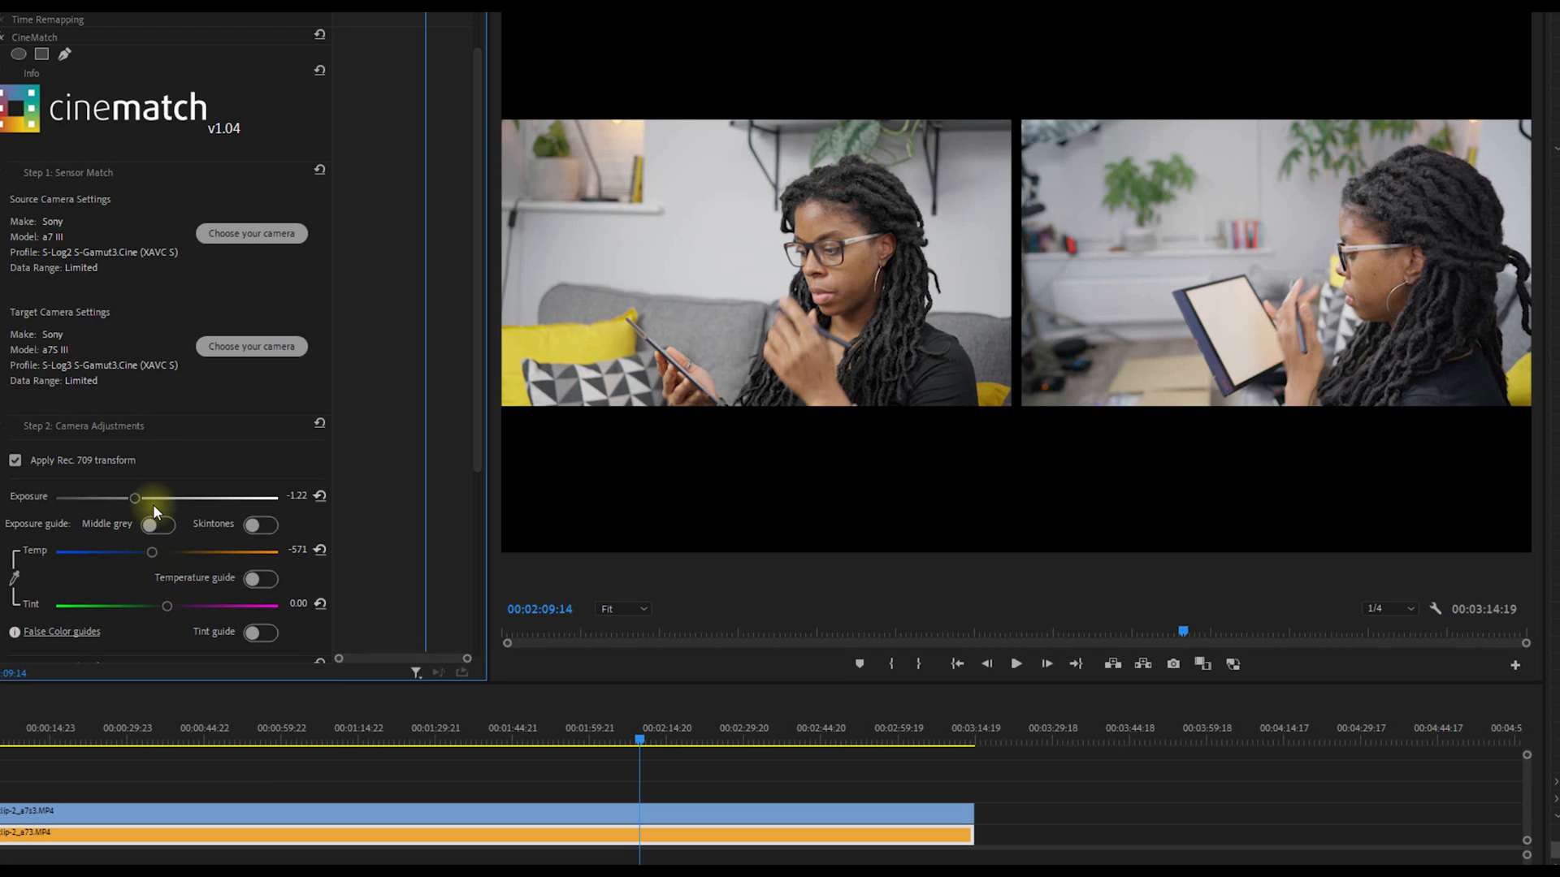
mouse_move(202, 784)
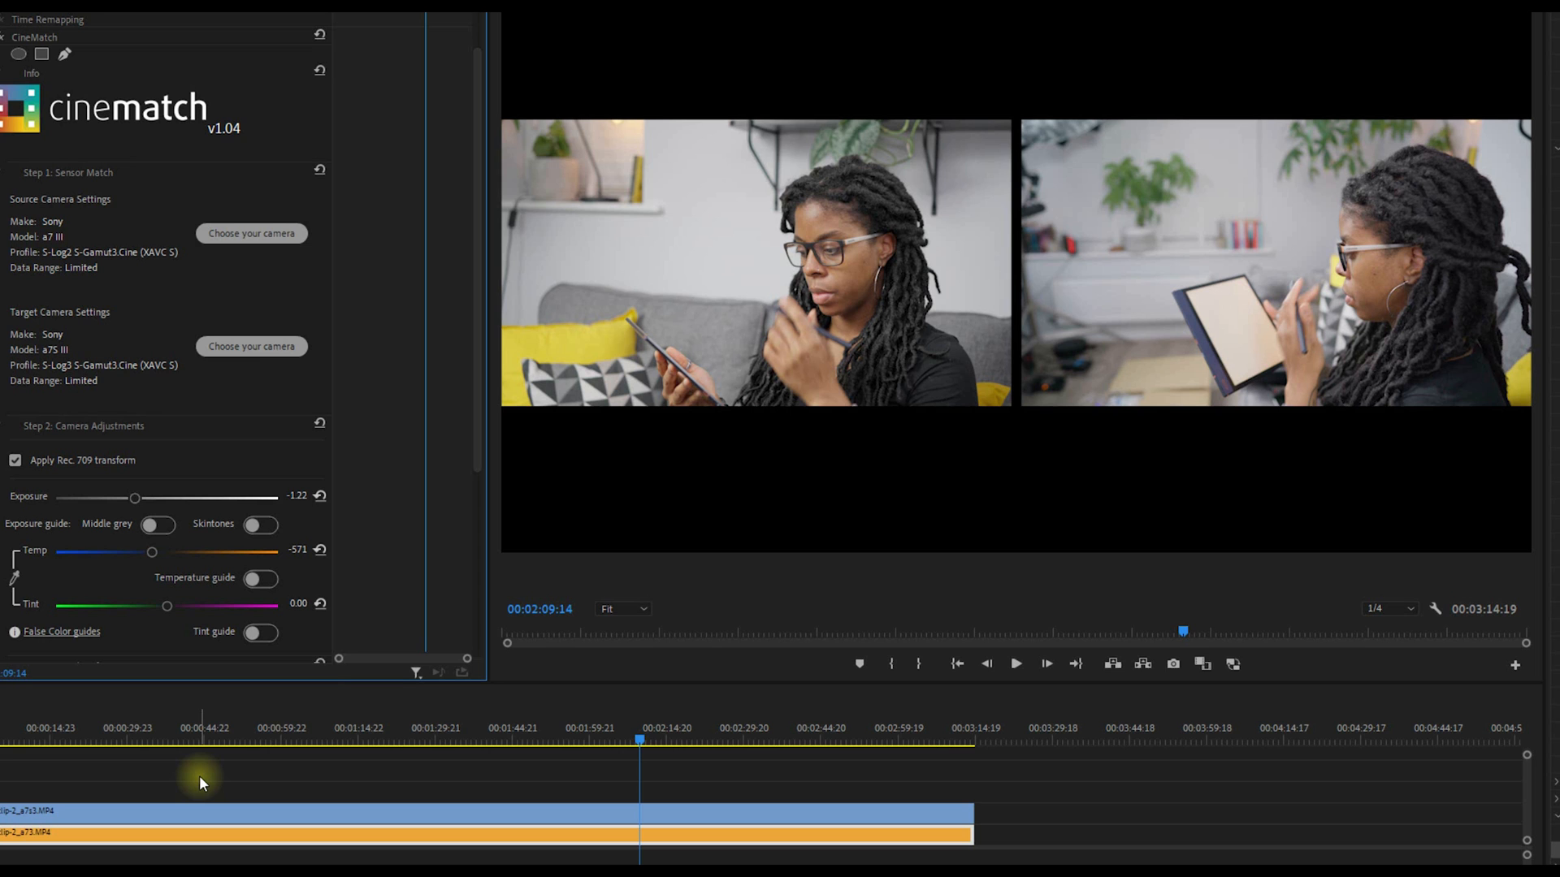
mouse_move(862, 341)
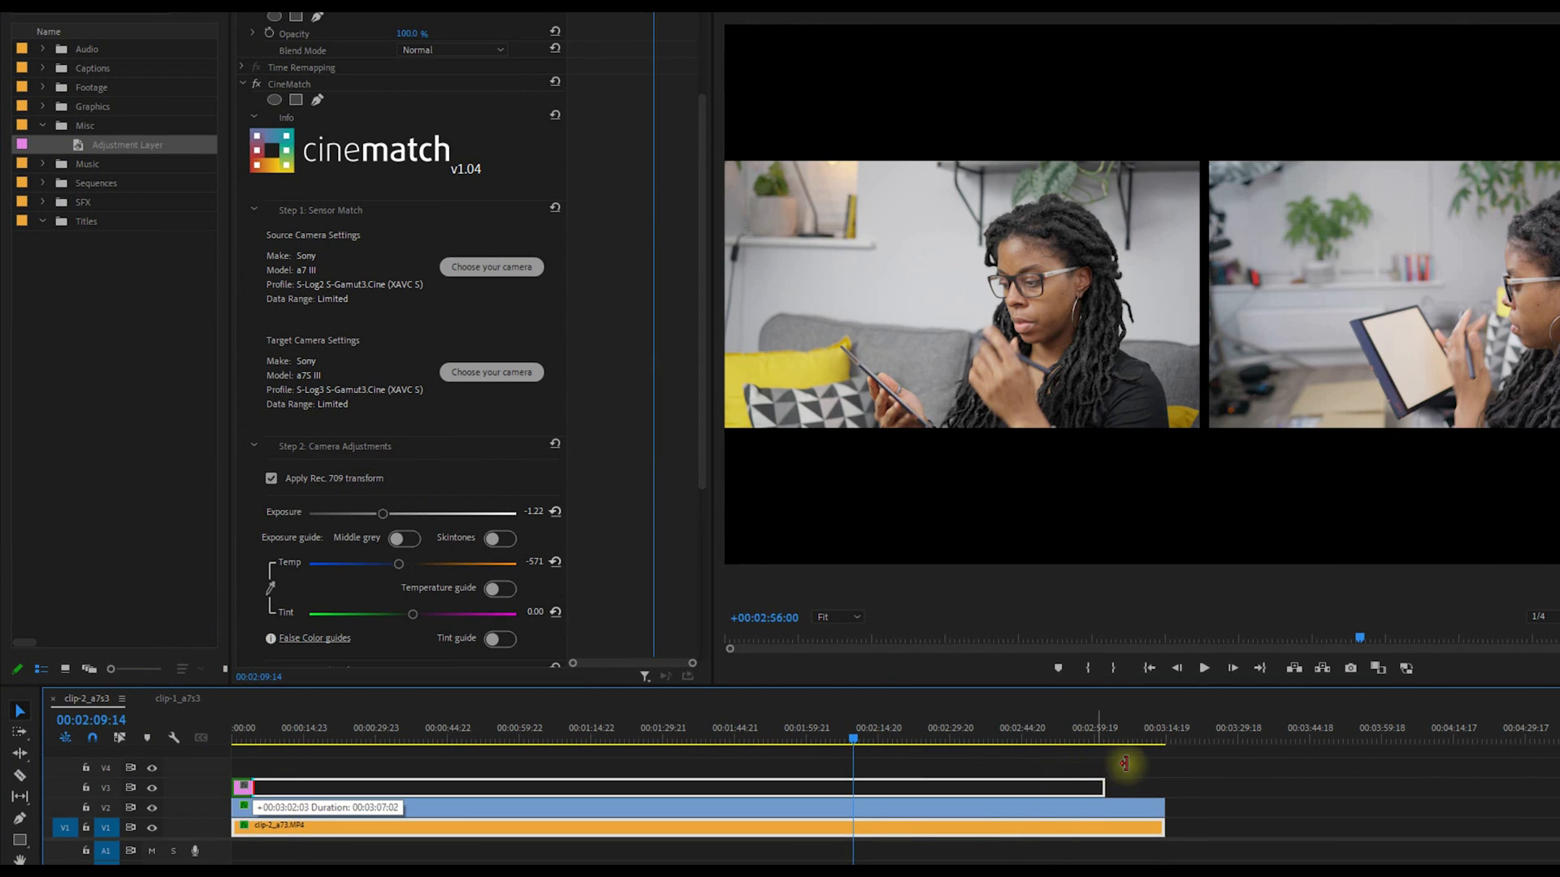
Place the Misc bin's Adjustment Layer on V3 above both clips.
click(979, 800)
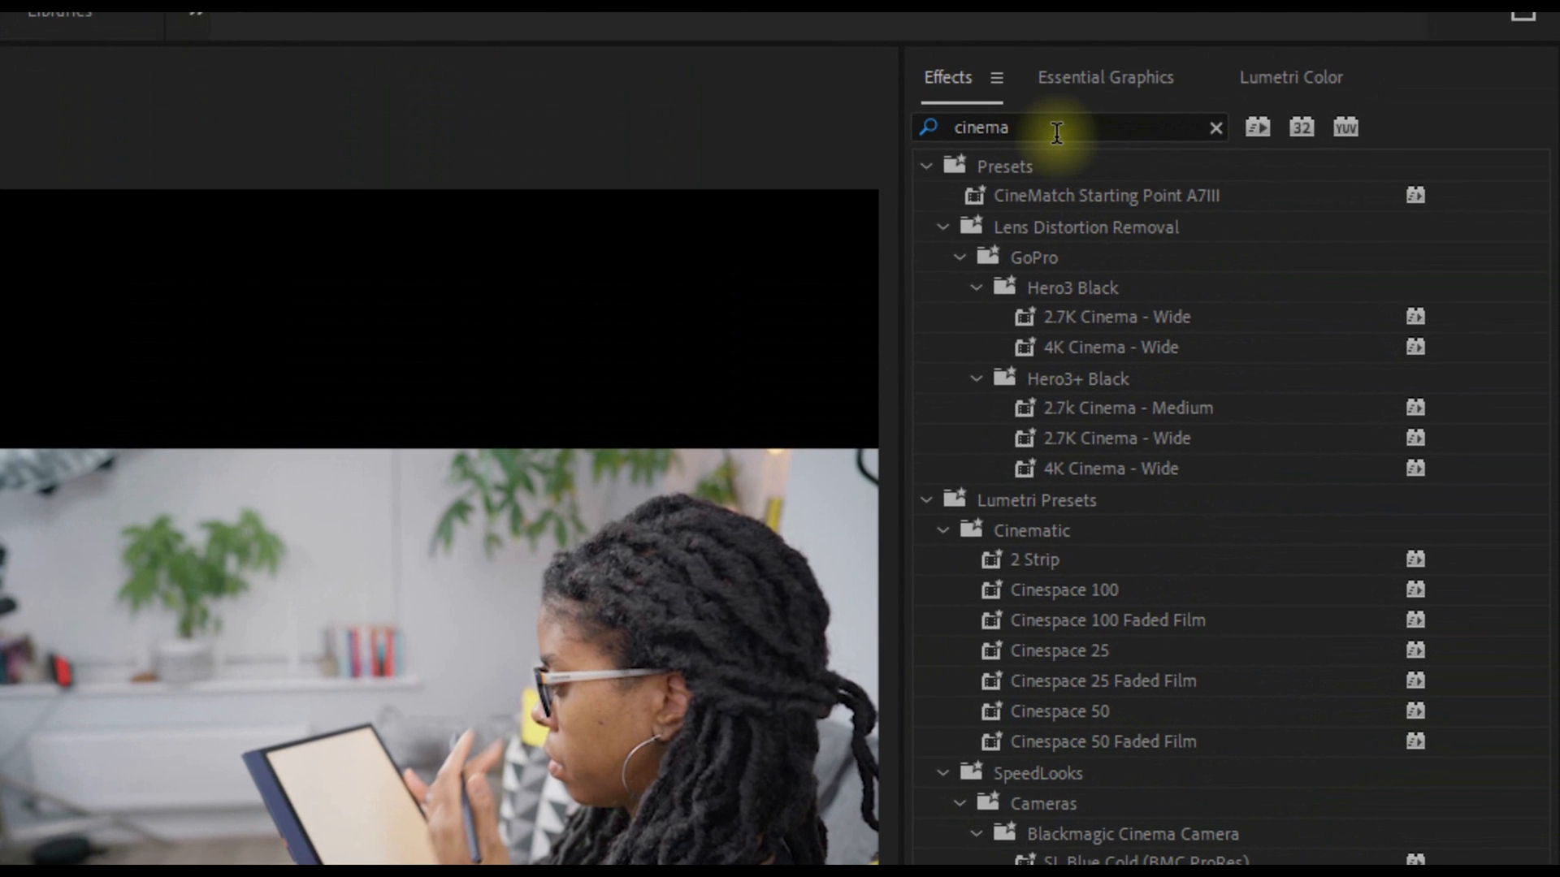
Search 'film' and apply FilmConvert Nitrate to the adjustment layer.
text(film)
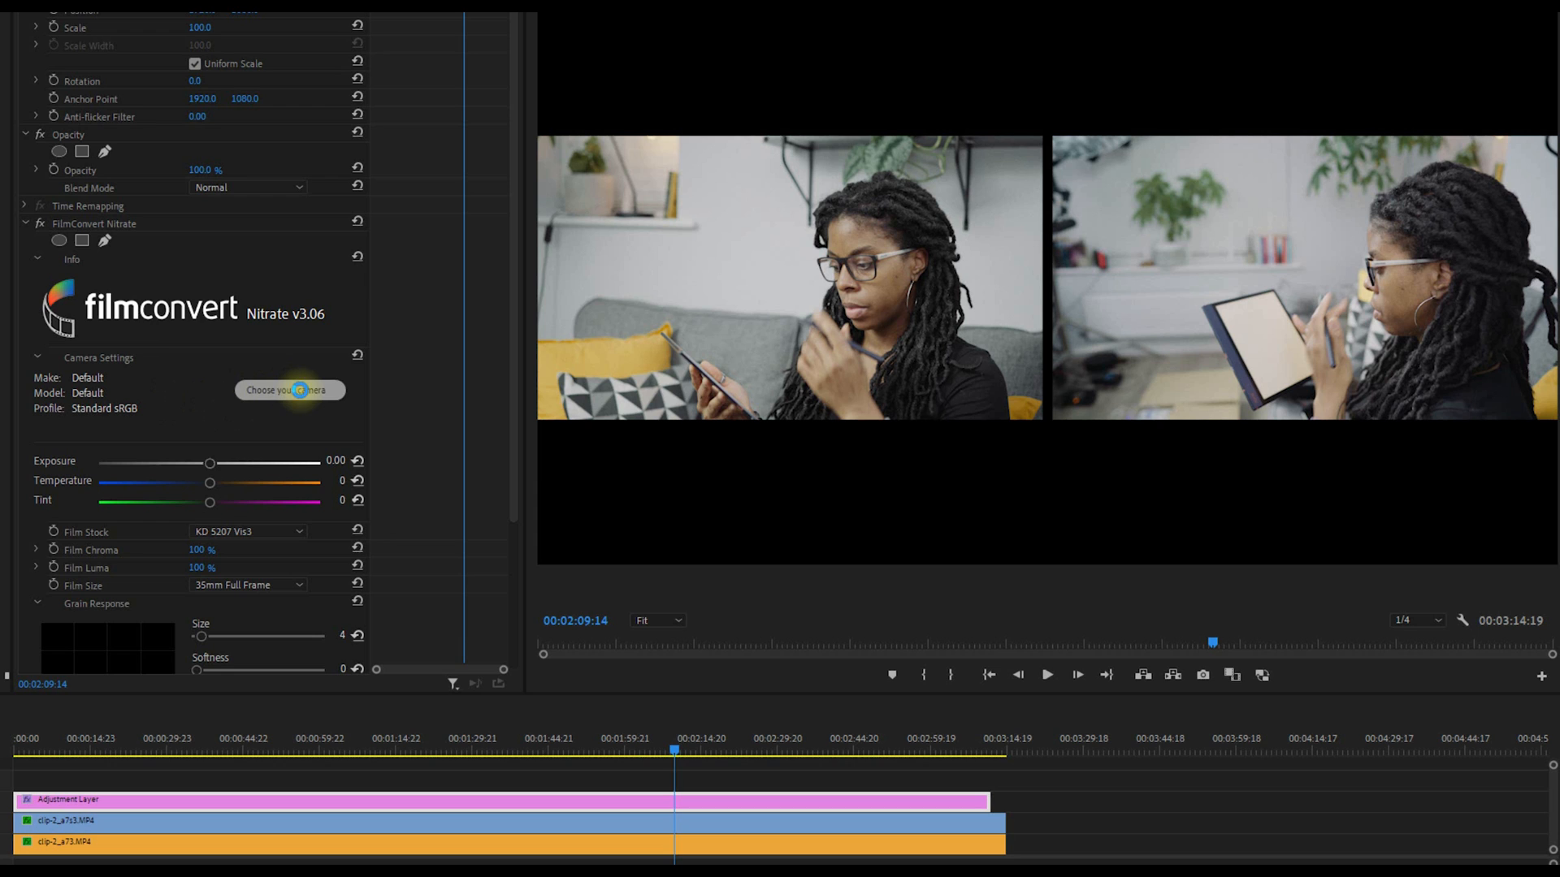
Choose Sony A7s mk3 with ITU709 Pro profile in FilmConvert and apply.
click(290, 390)
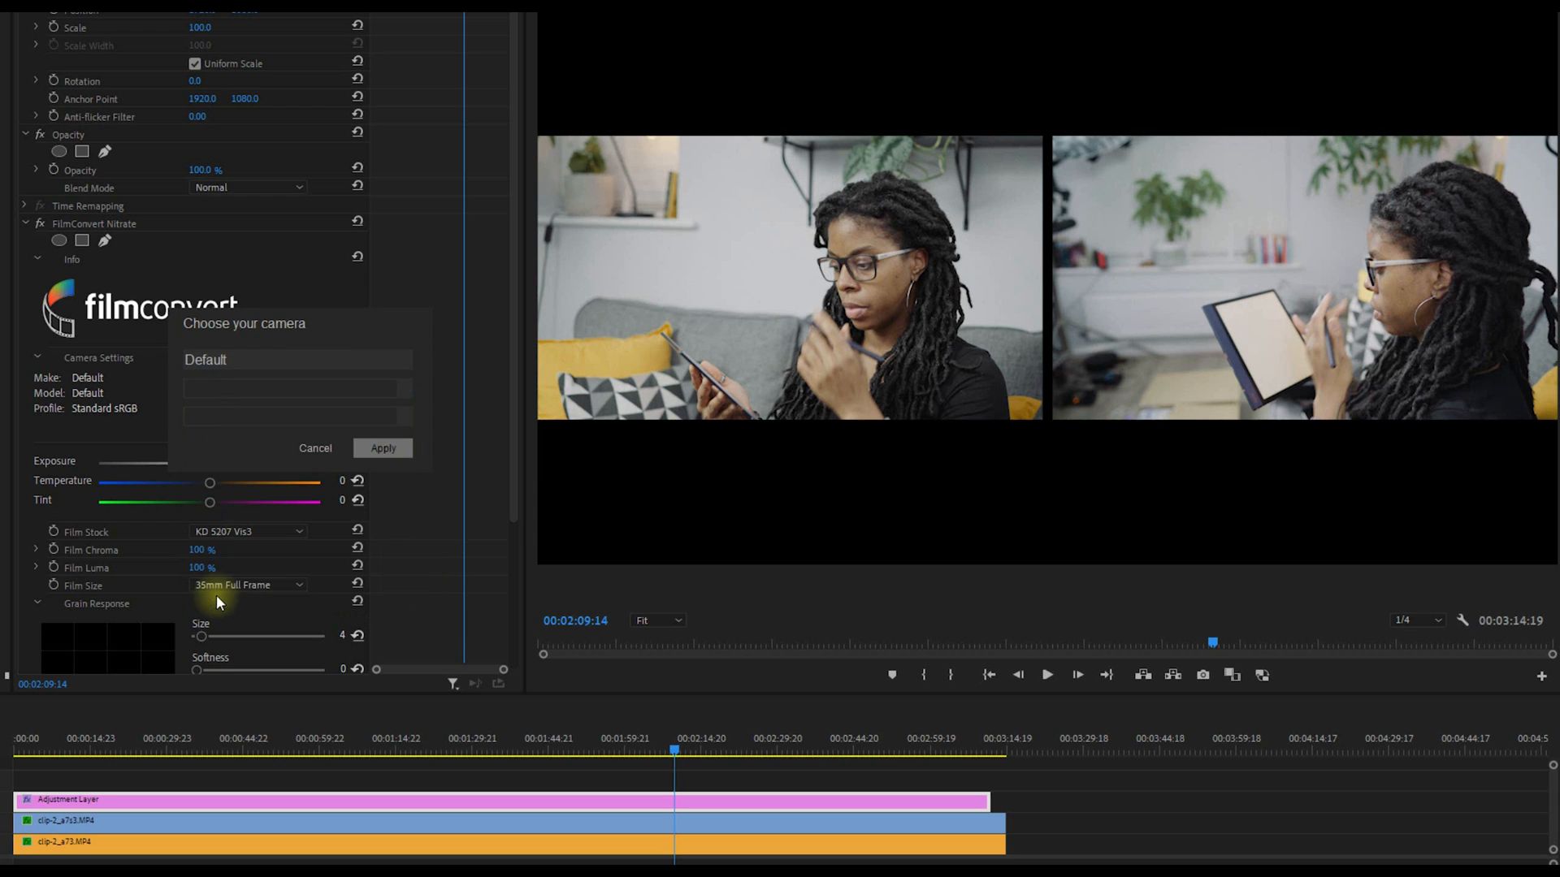
click(296, 359)
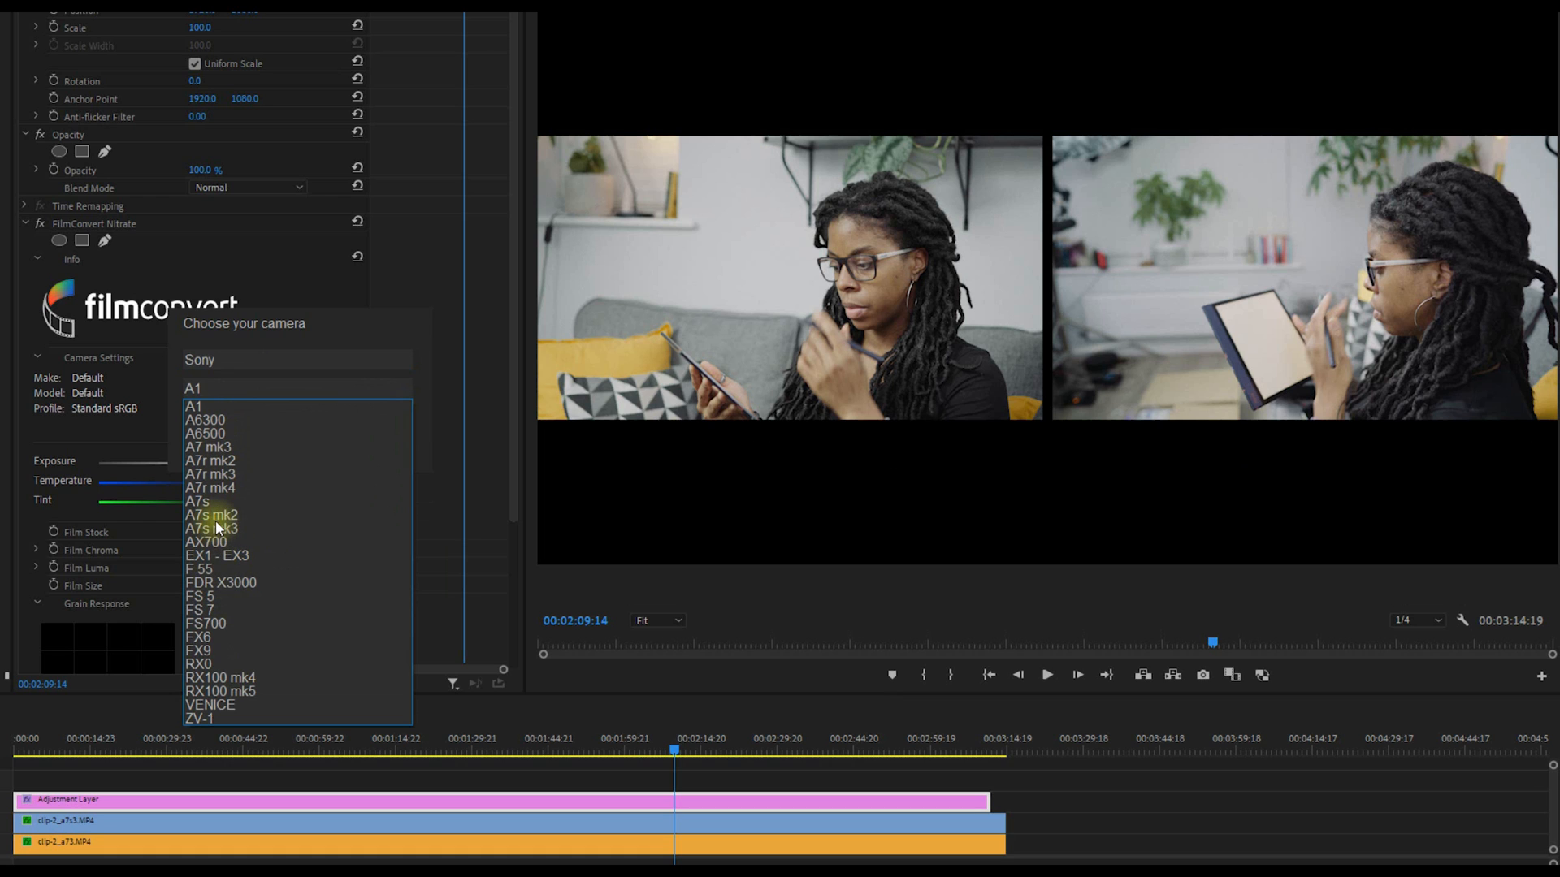
click(211, 528)
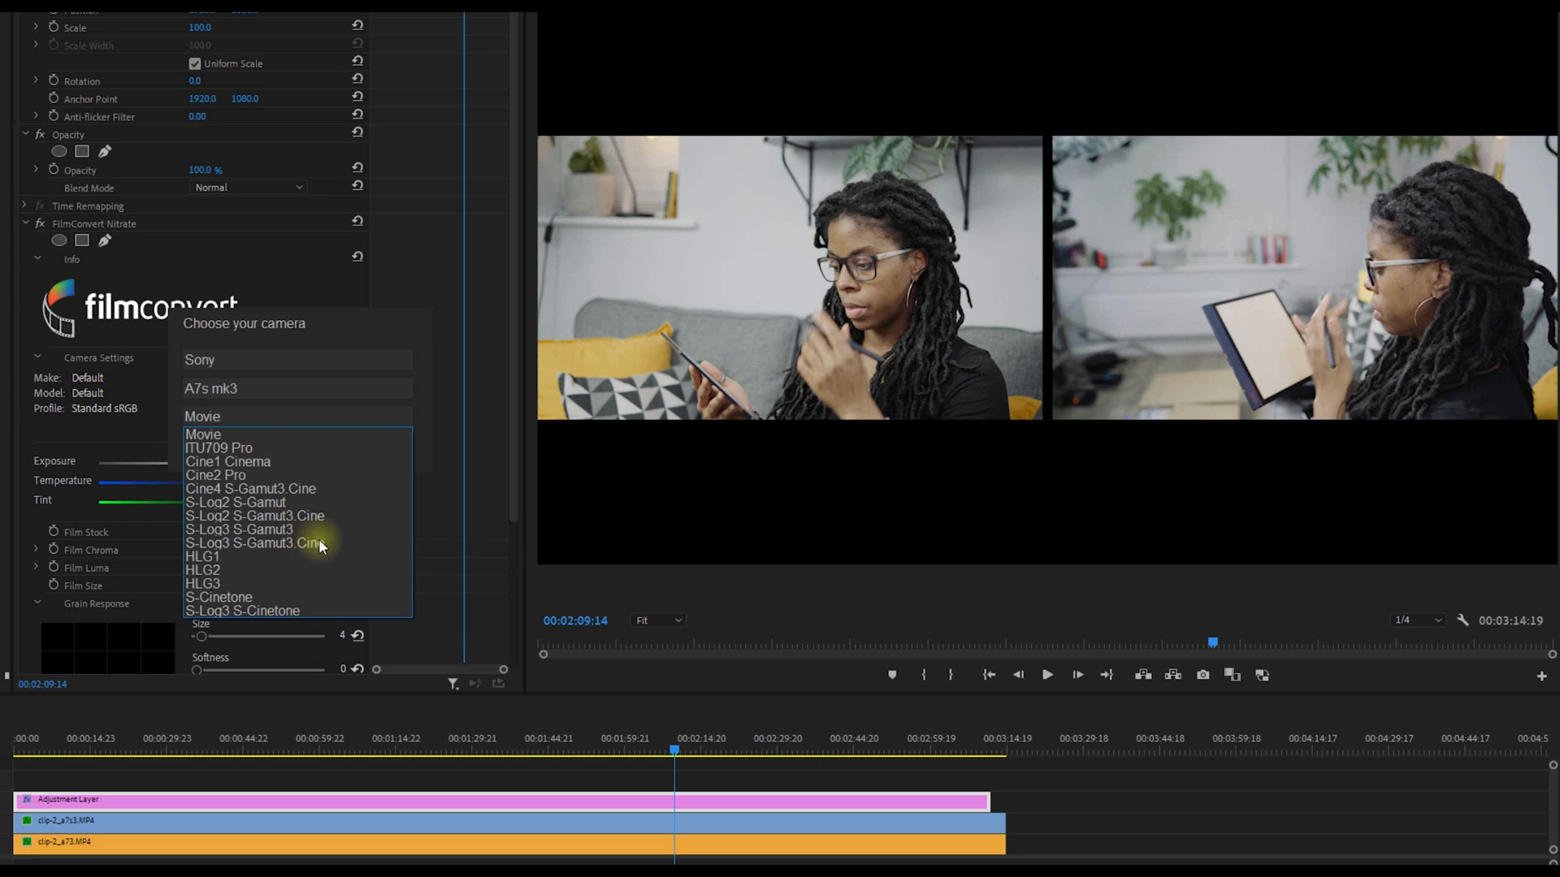
mouse_move(282, 479)
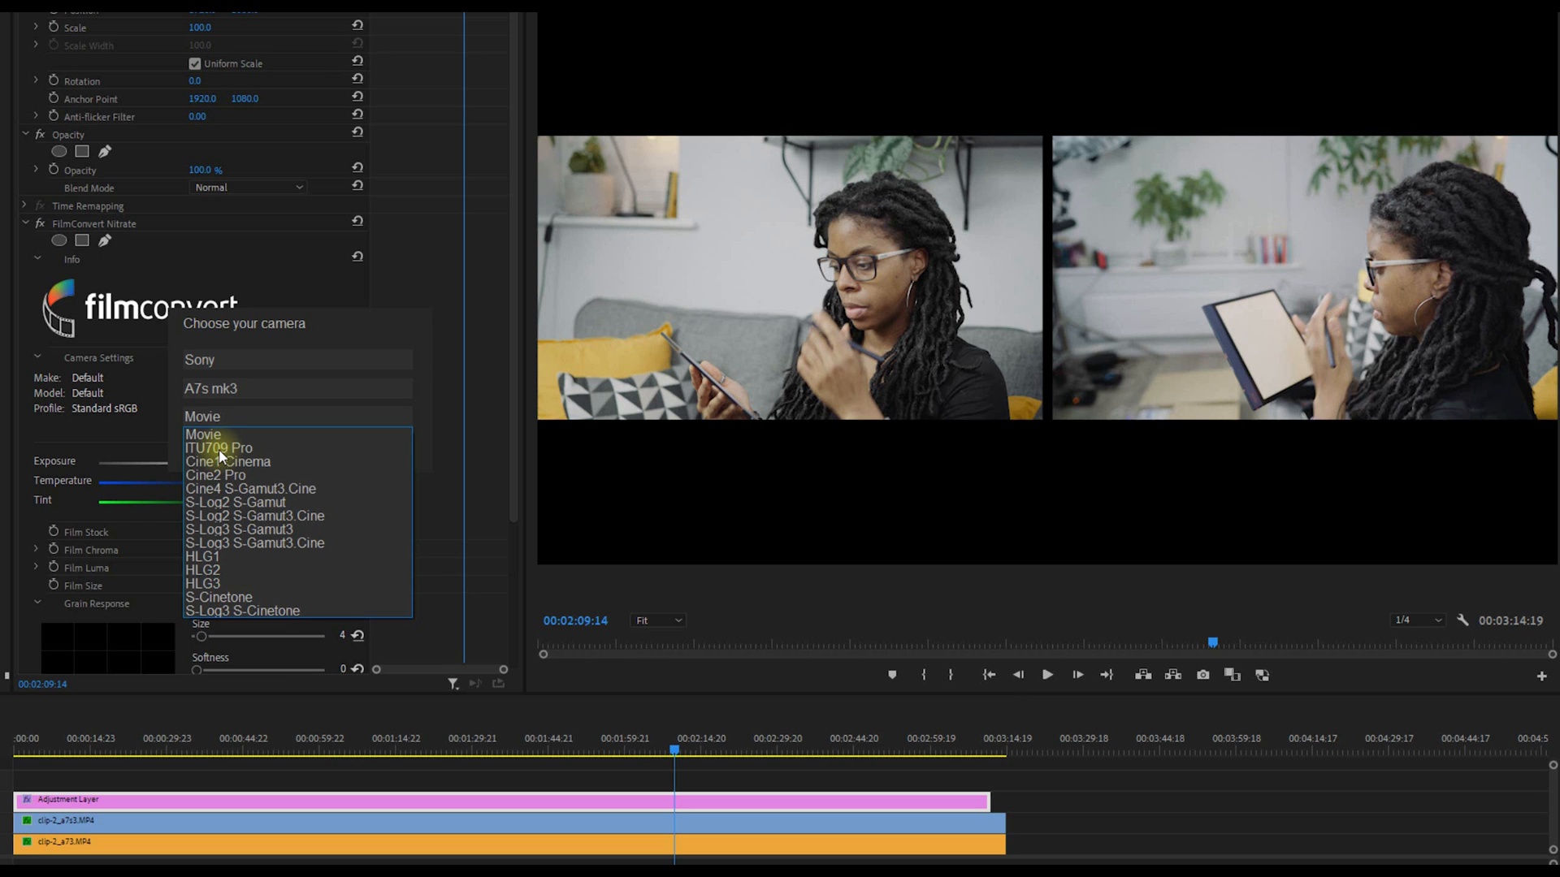
click(203, 434)
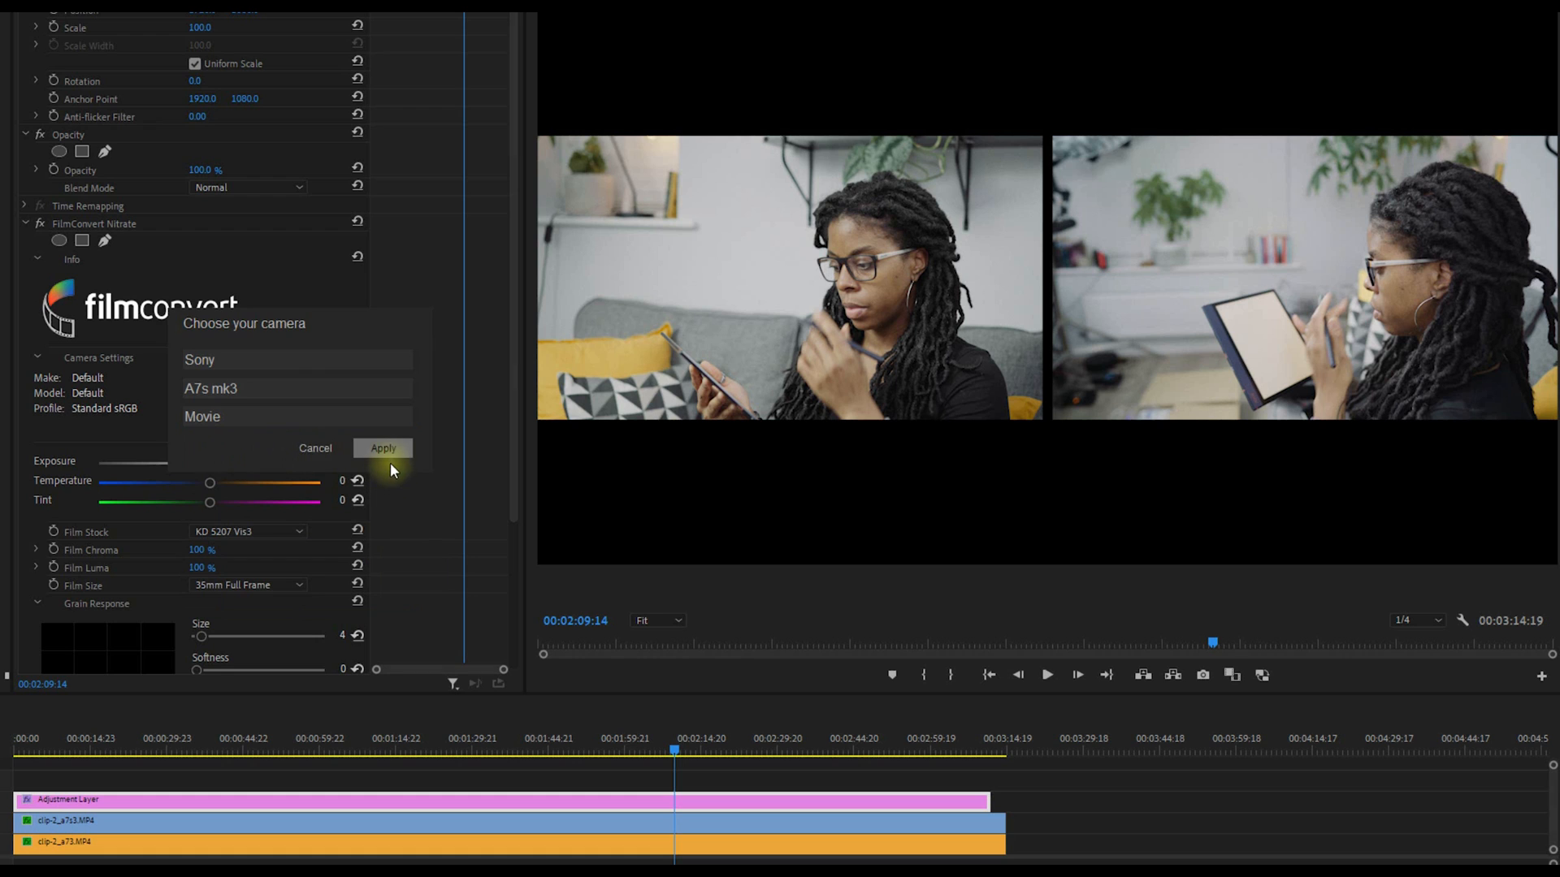
click(383, 448)
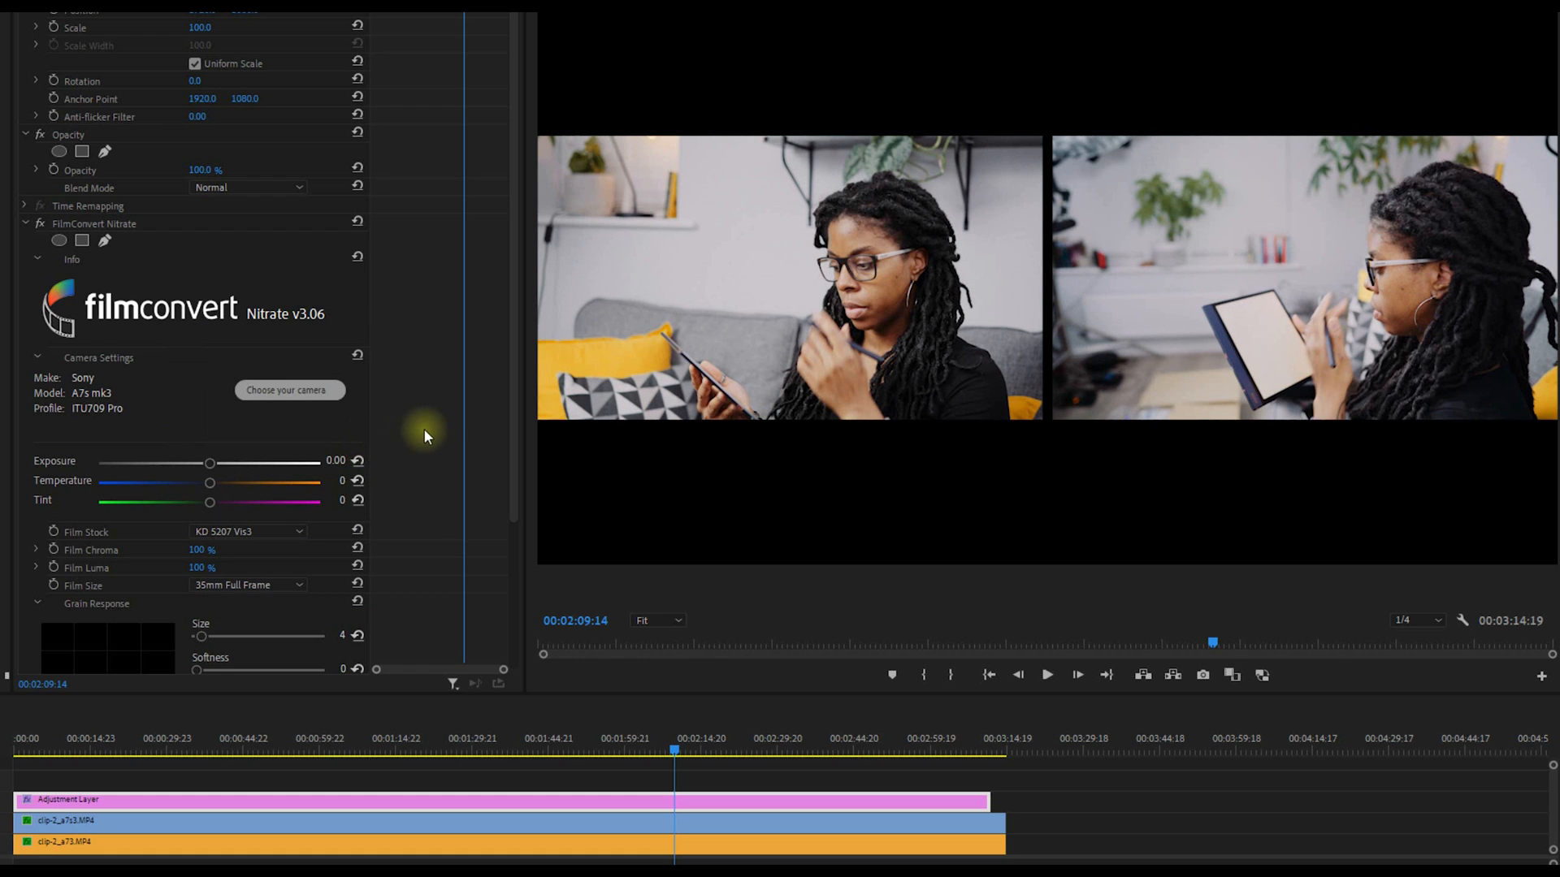
Try film stocks like FJ Velv 100 and FJ Ast 100, then keep KD 5207 Vis3.
scroll(down, 3)
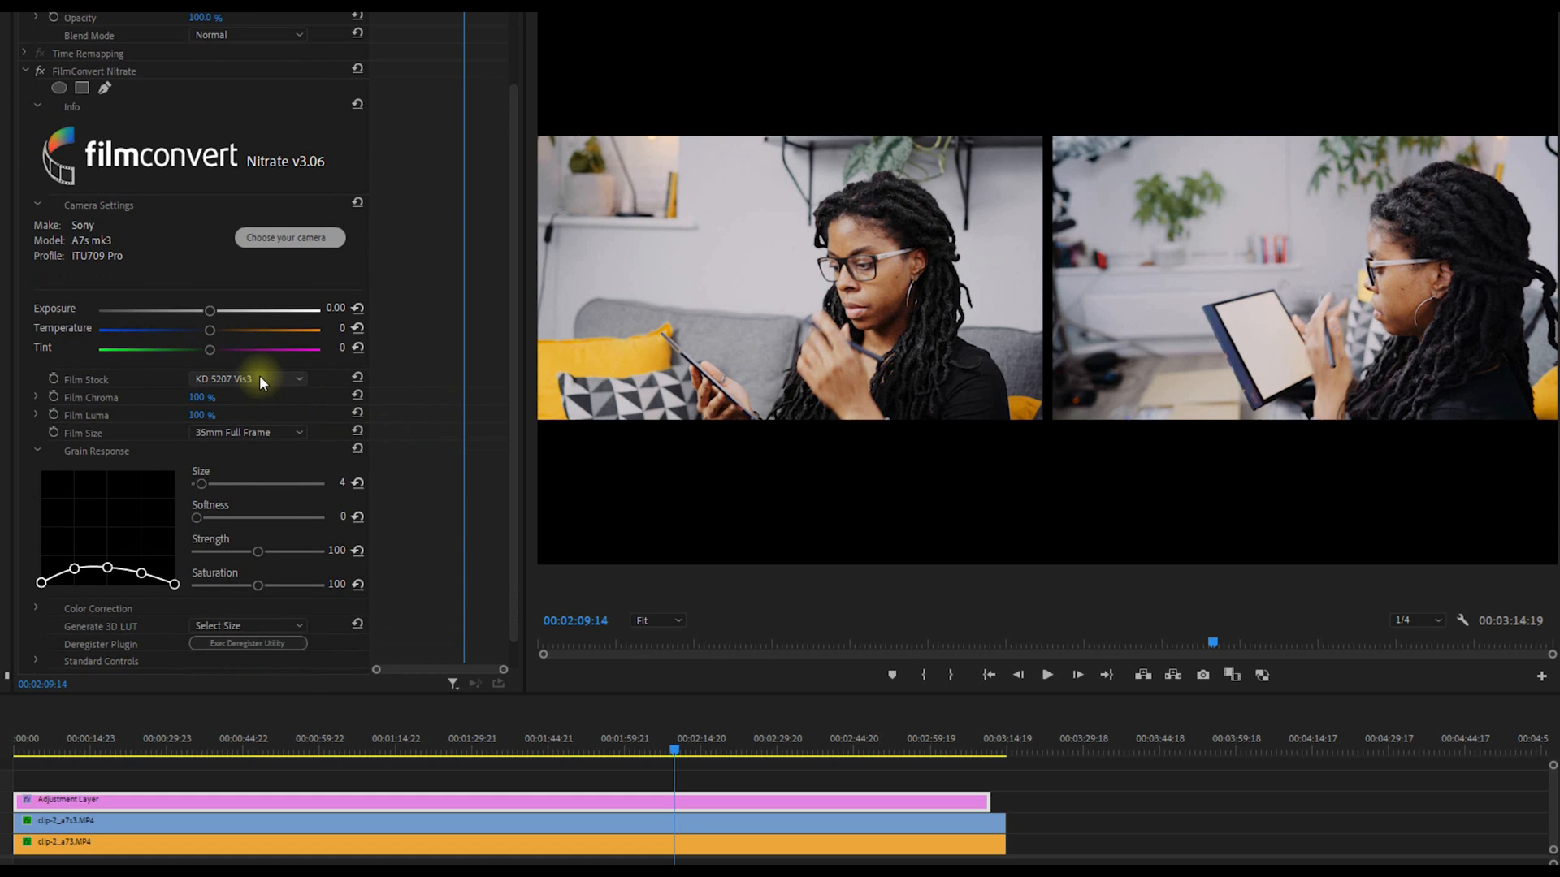
click(248, 379)
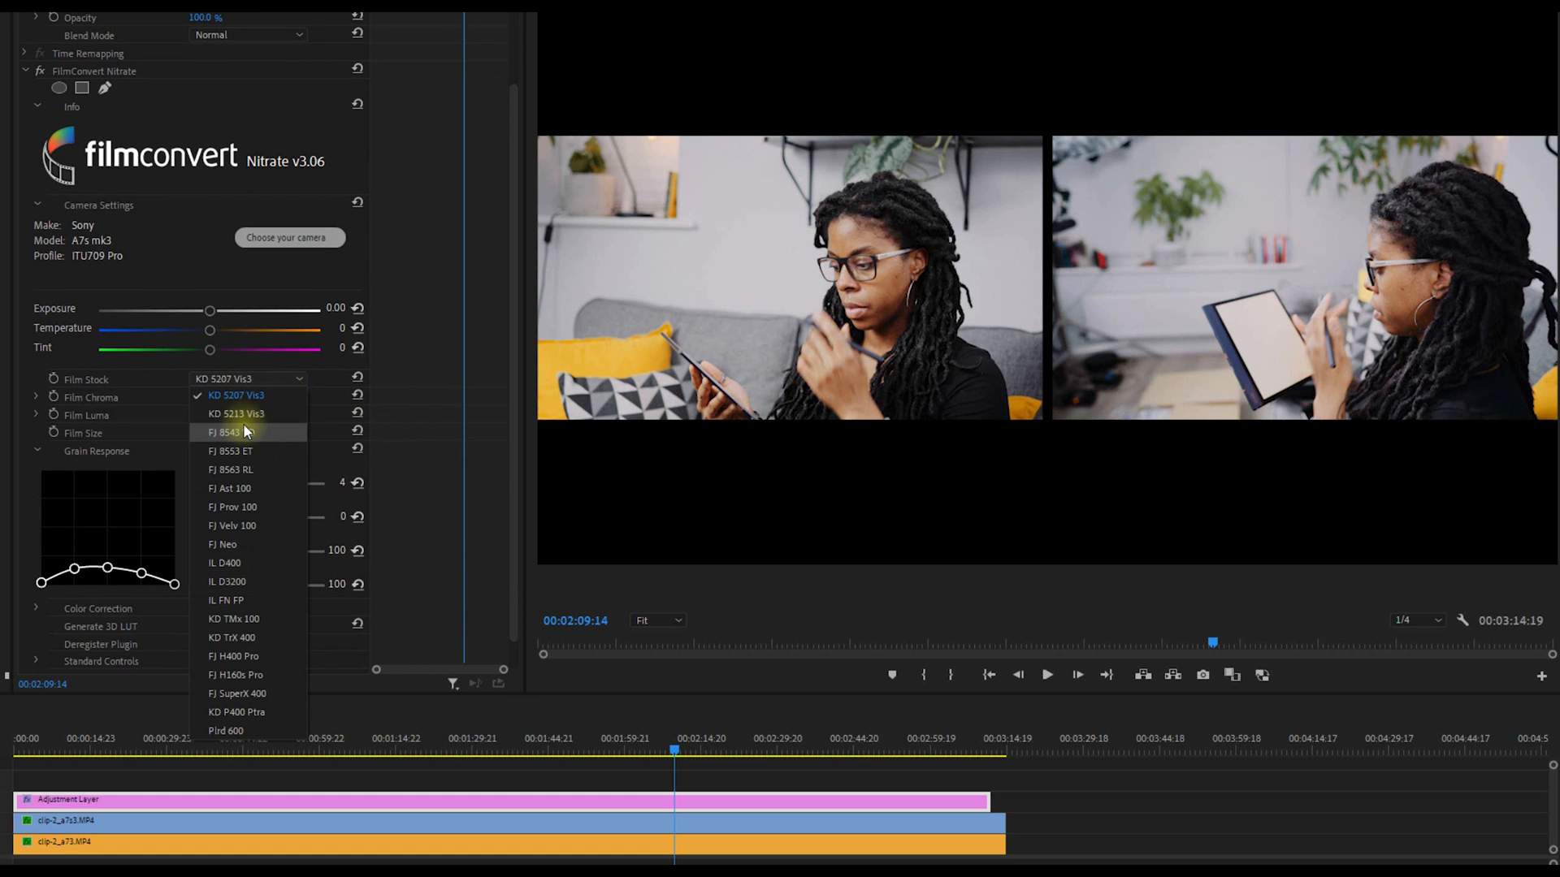
click(233, 526)
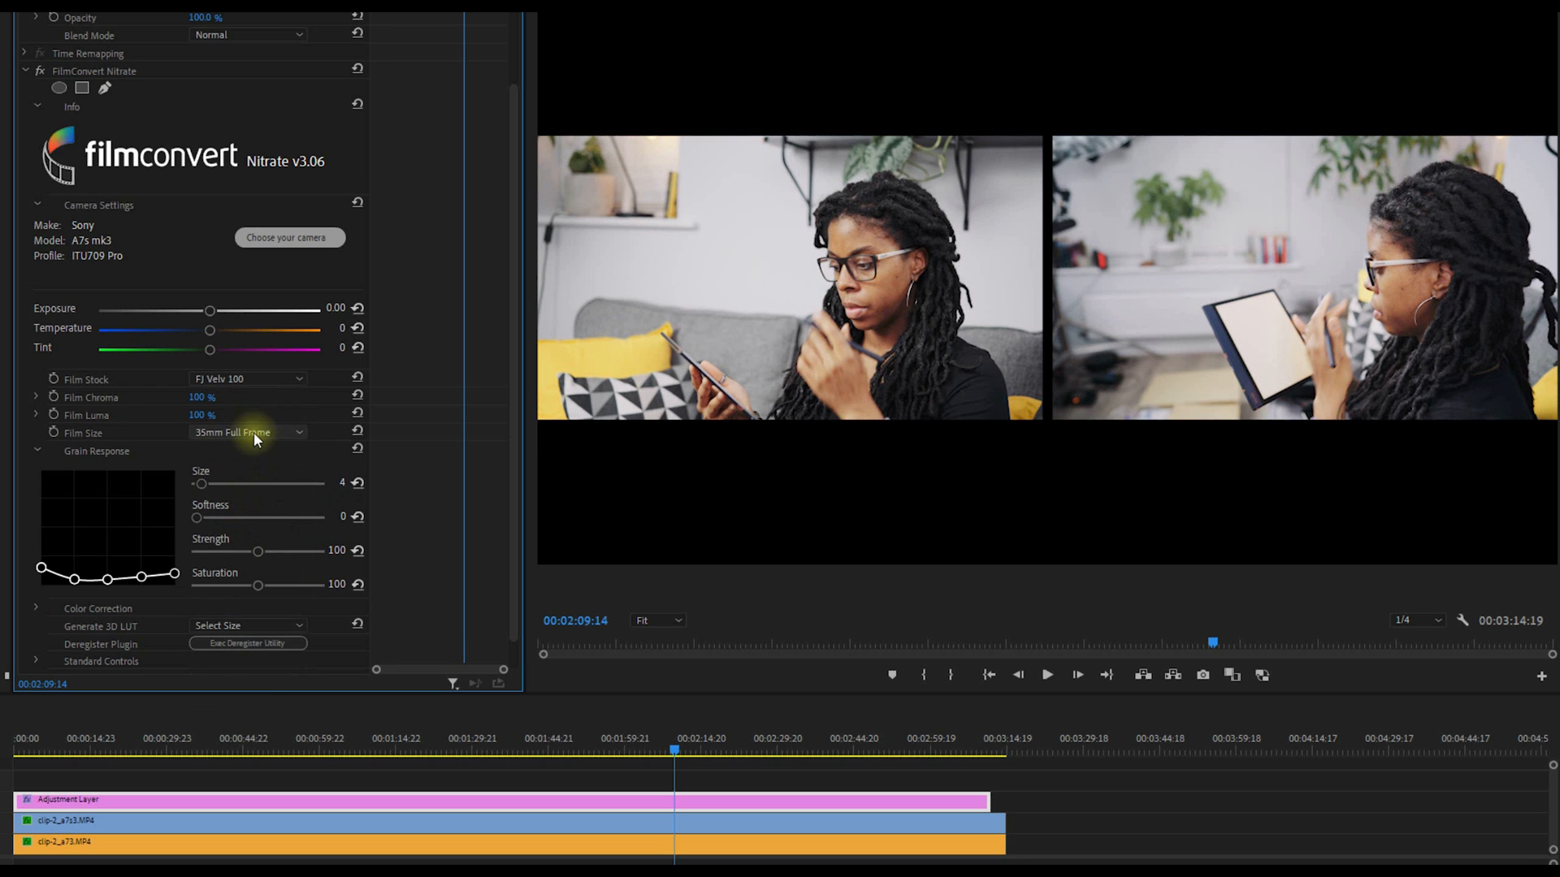
mouse_move(239, 490)
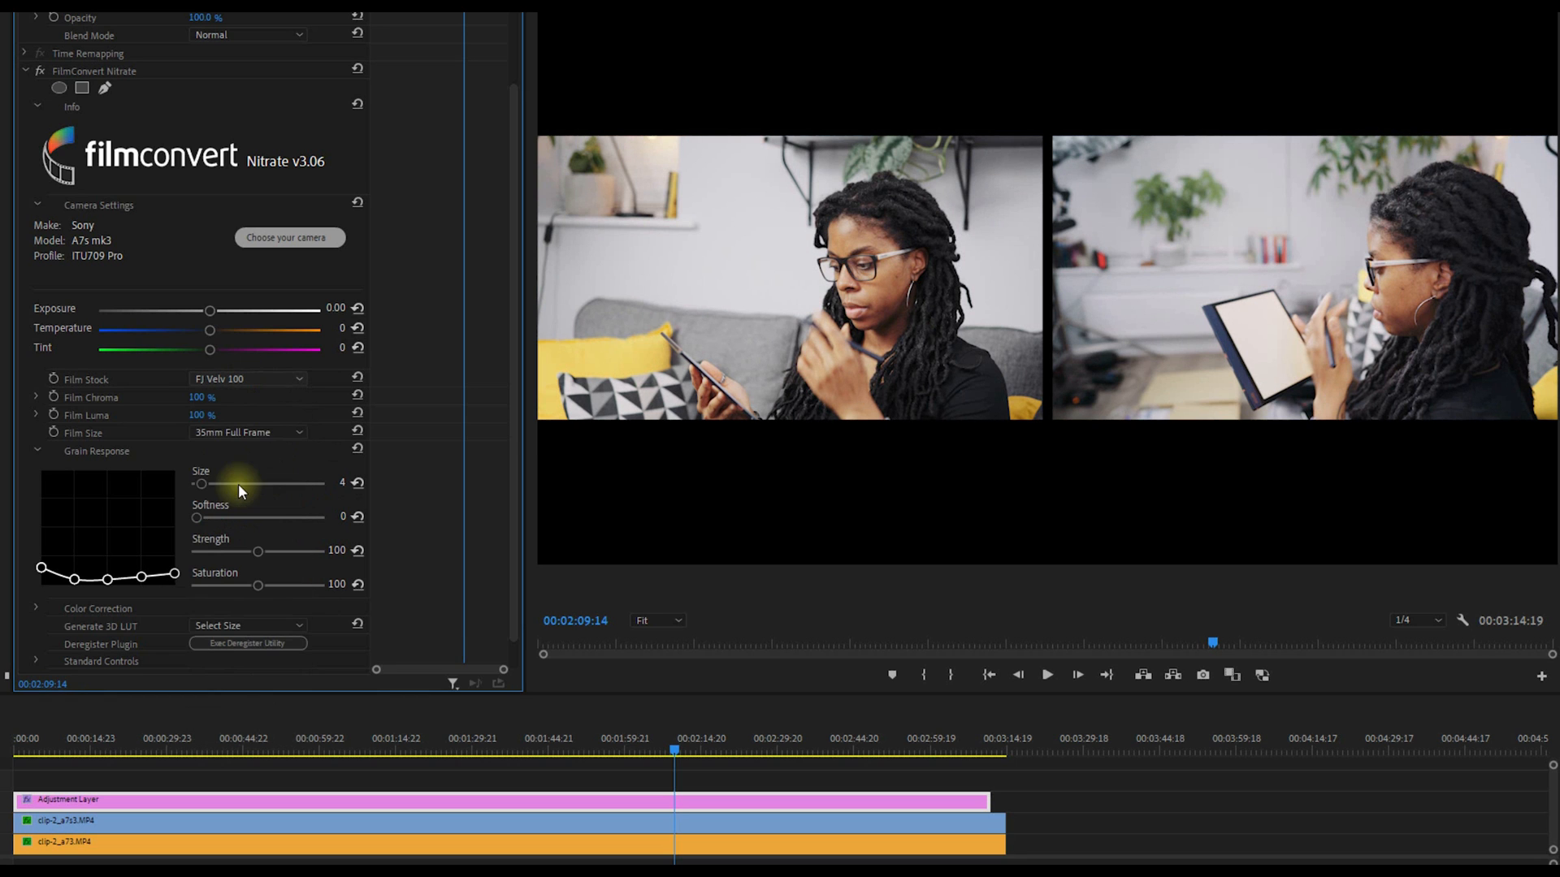
click(248, 379)
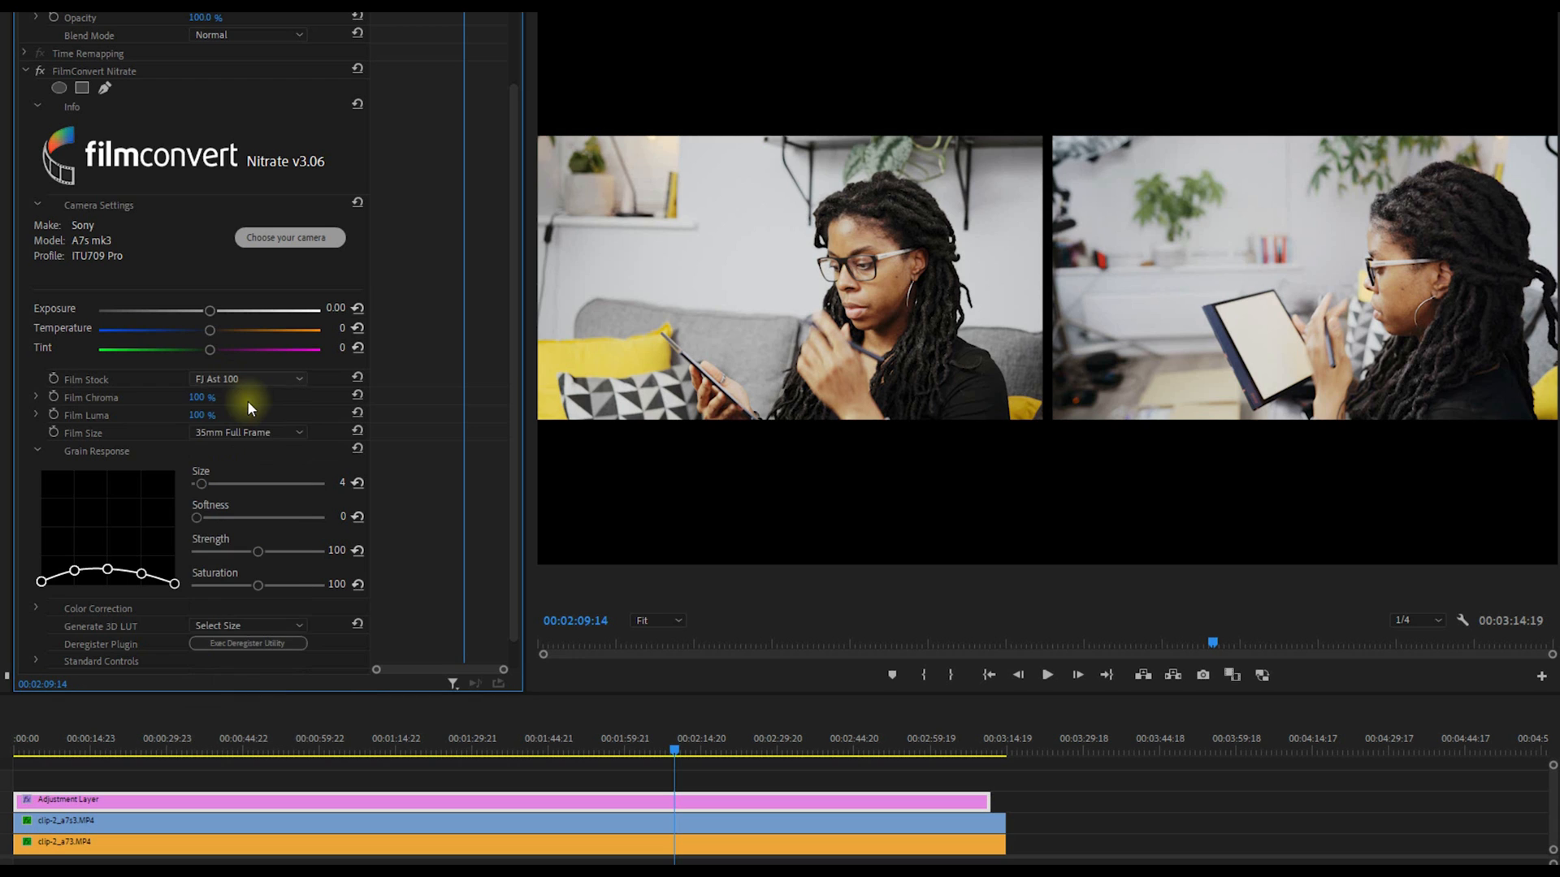
click(247, 379)
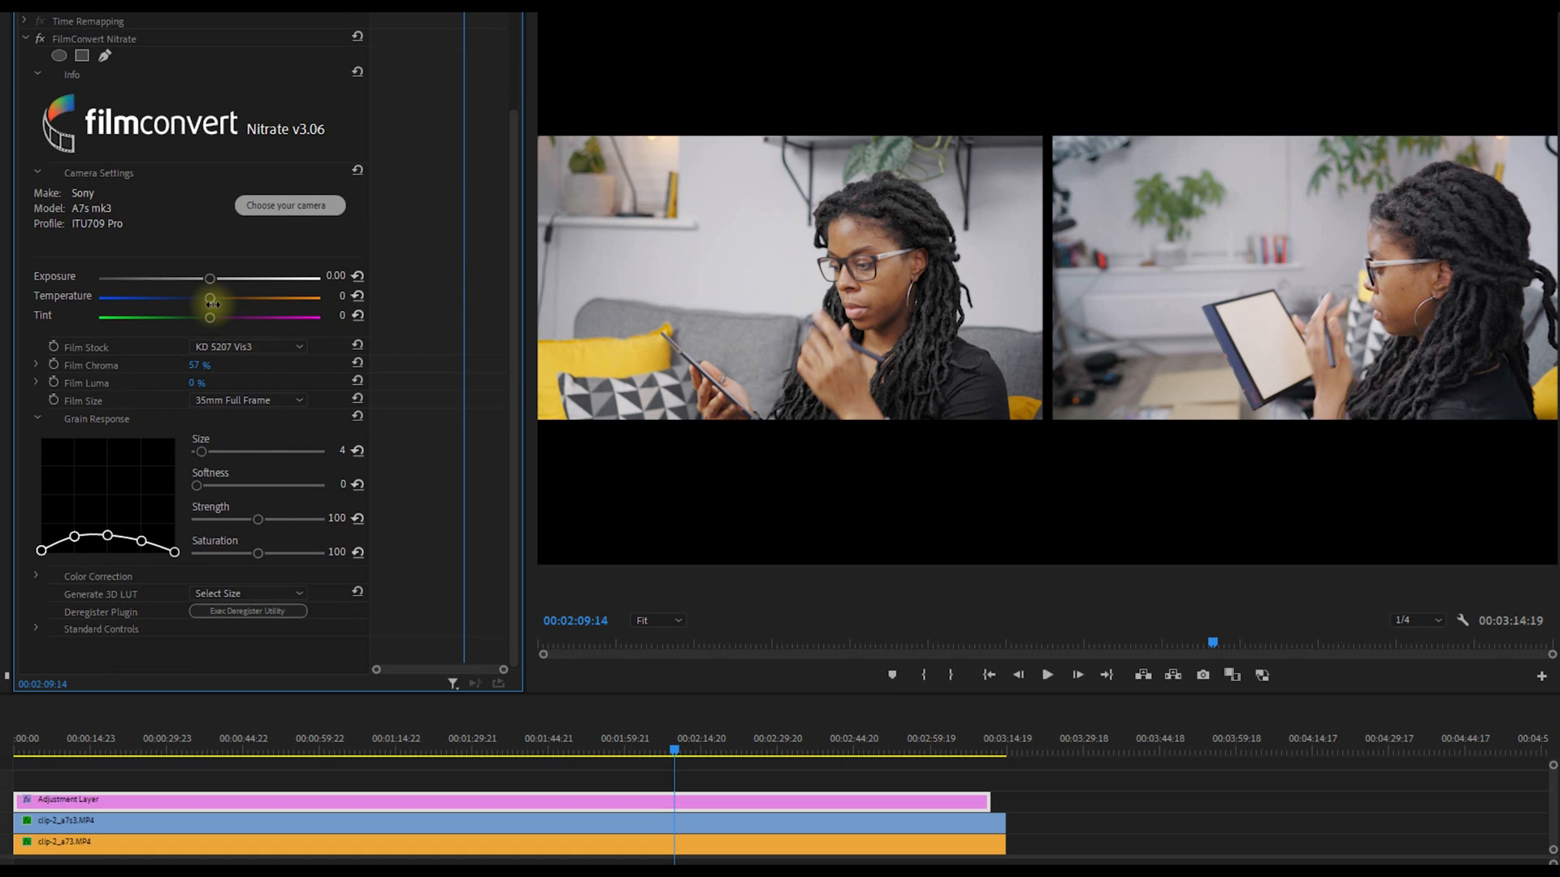
Cool the FilmConvert temperature to about -31.
drag(210, 297, 197, 297)
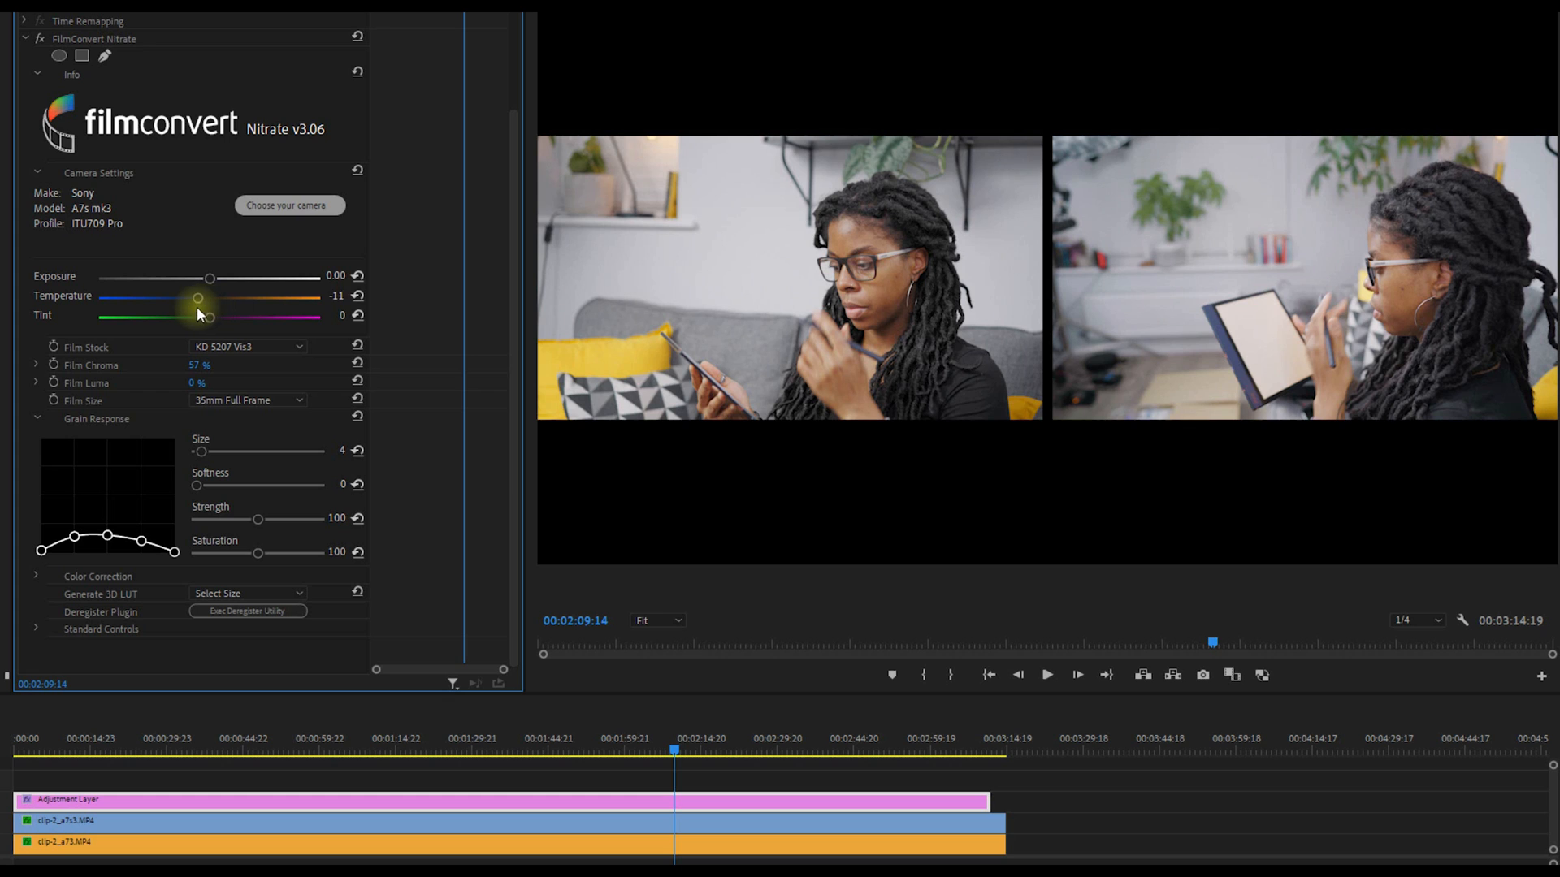
drag(198, 298, 177, 298)
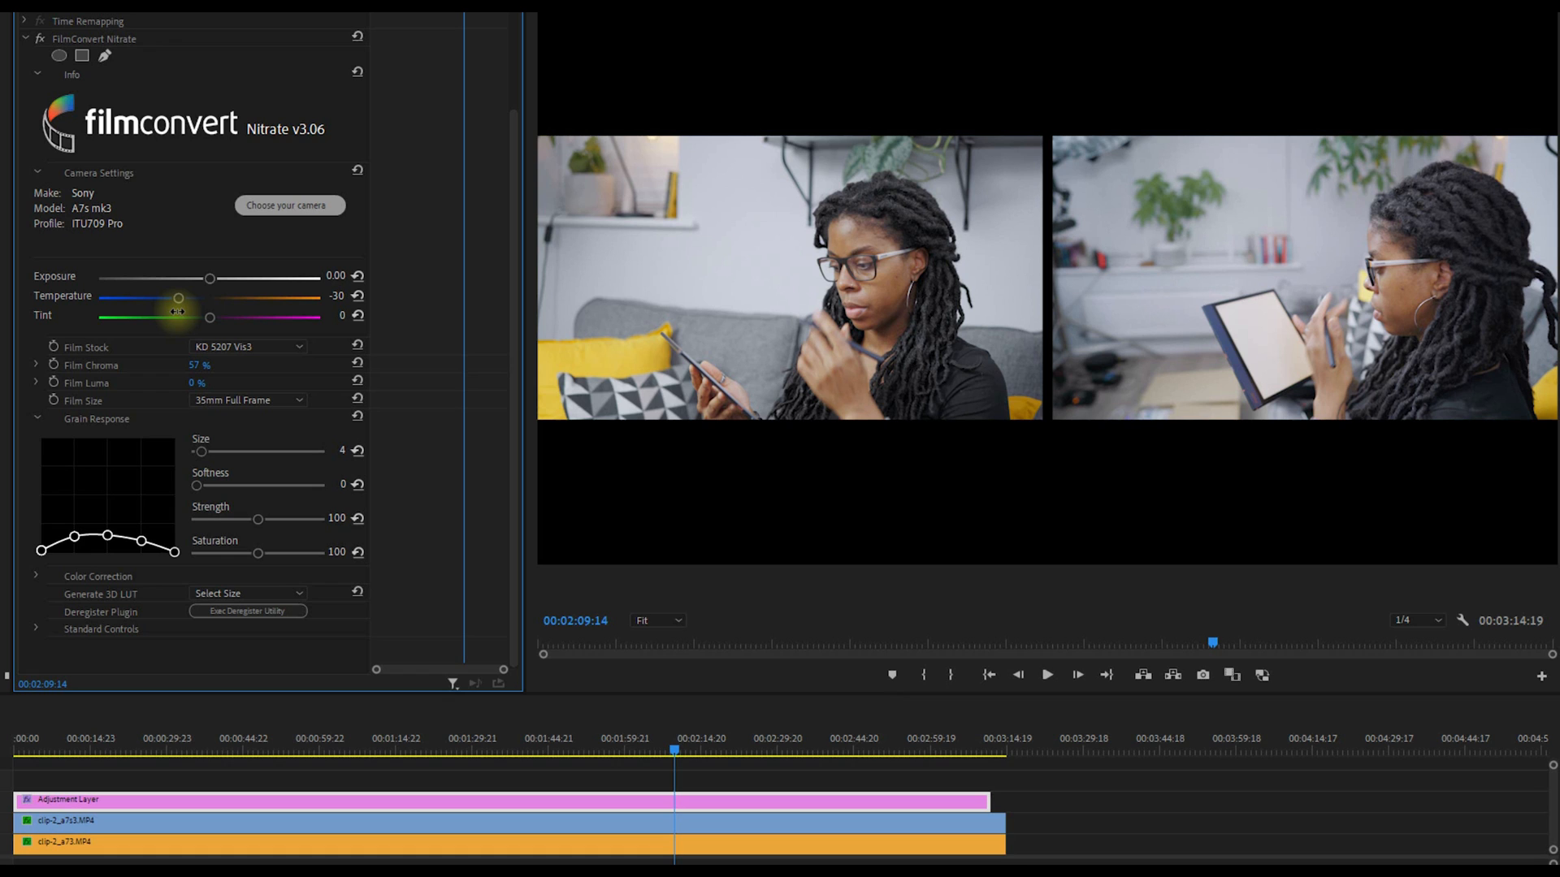
drag(178, 297, 173, 297)
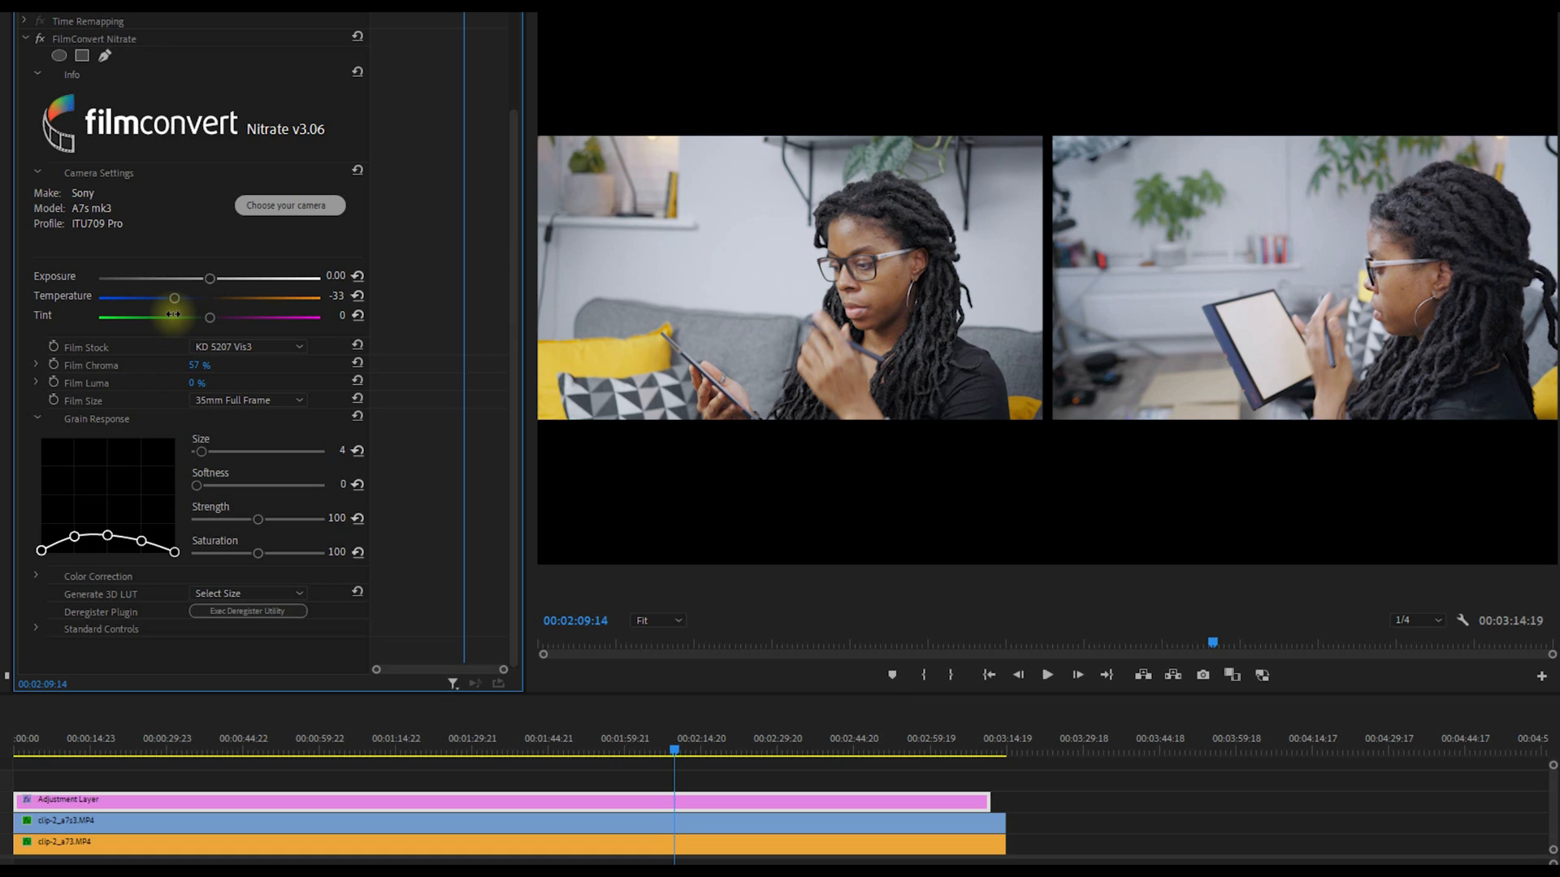
drag(172, 298, 177, 298)
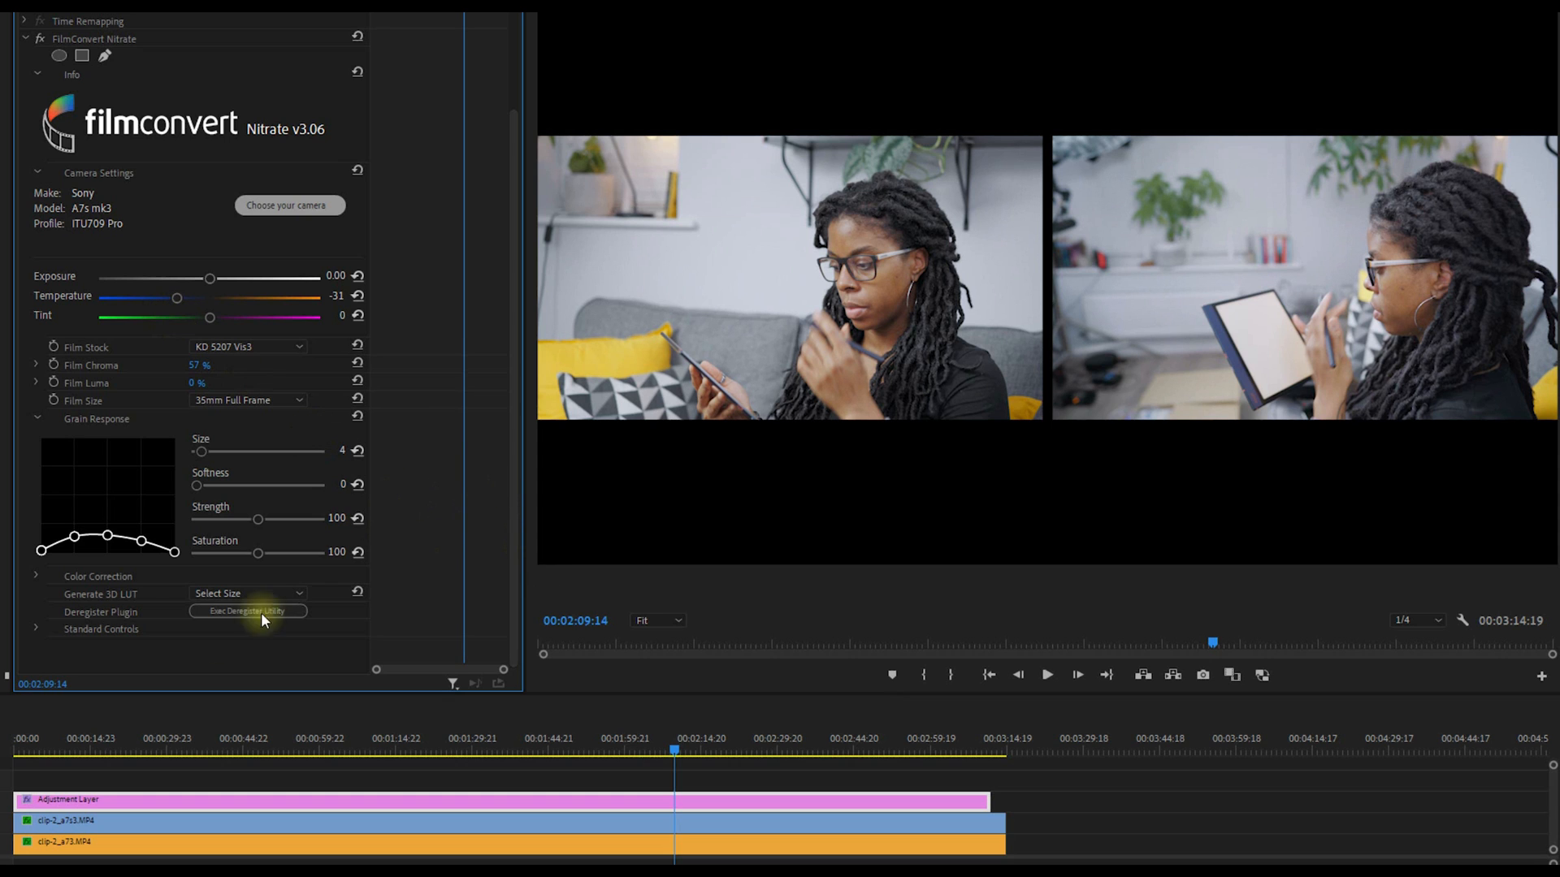
click(38, 576)
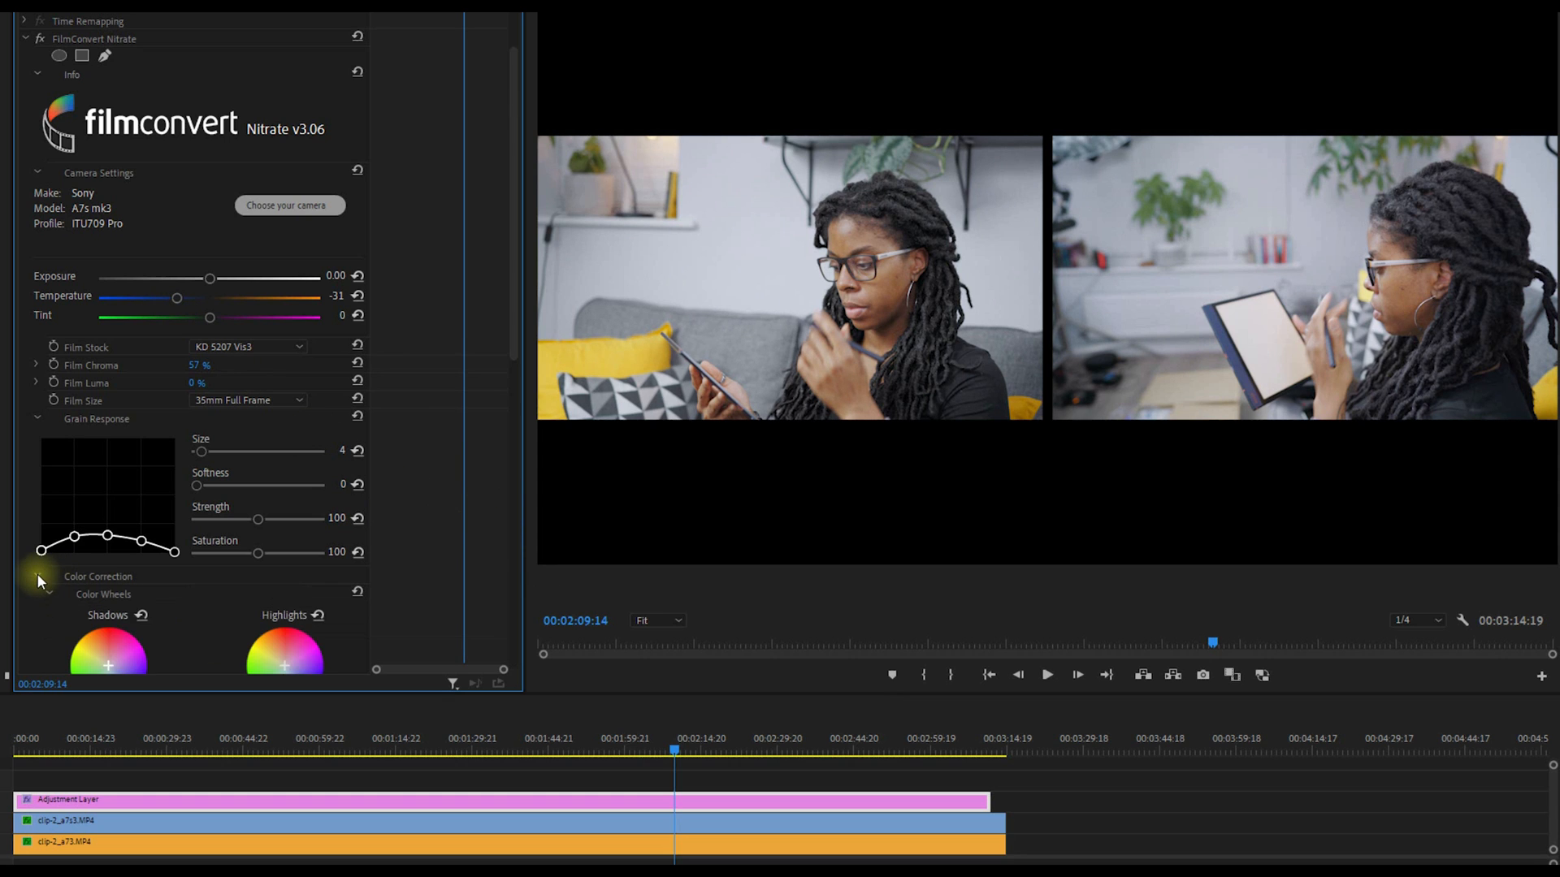
scroll(down, 3)
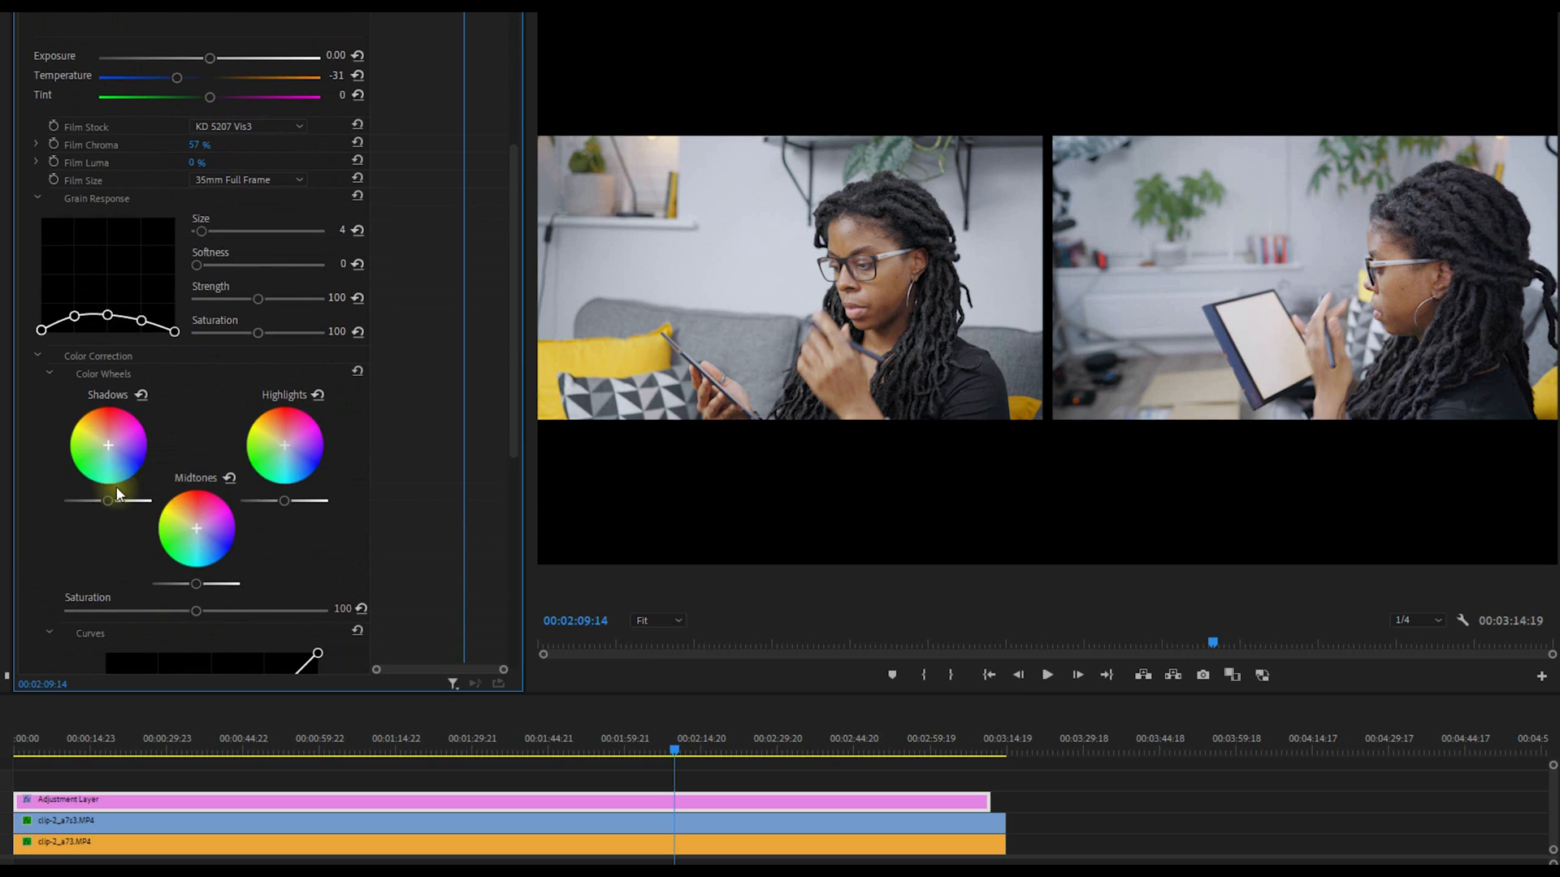
scroll(down, 3)
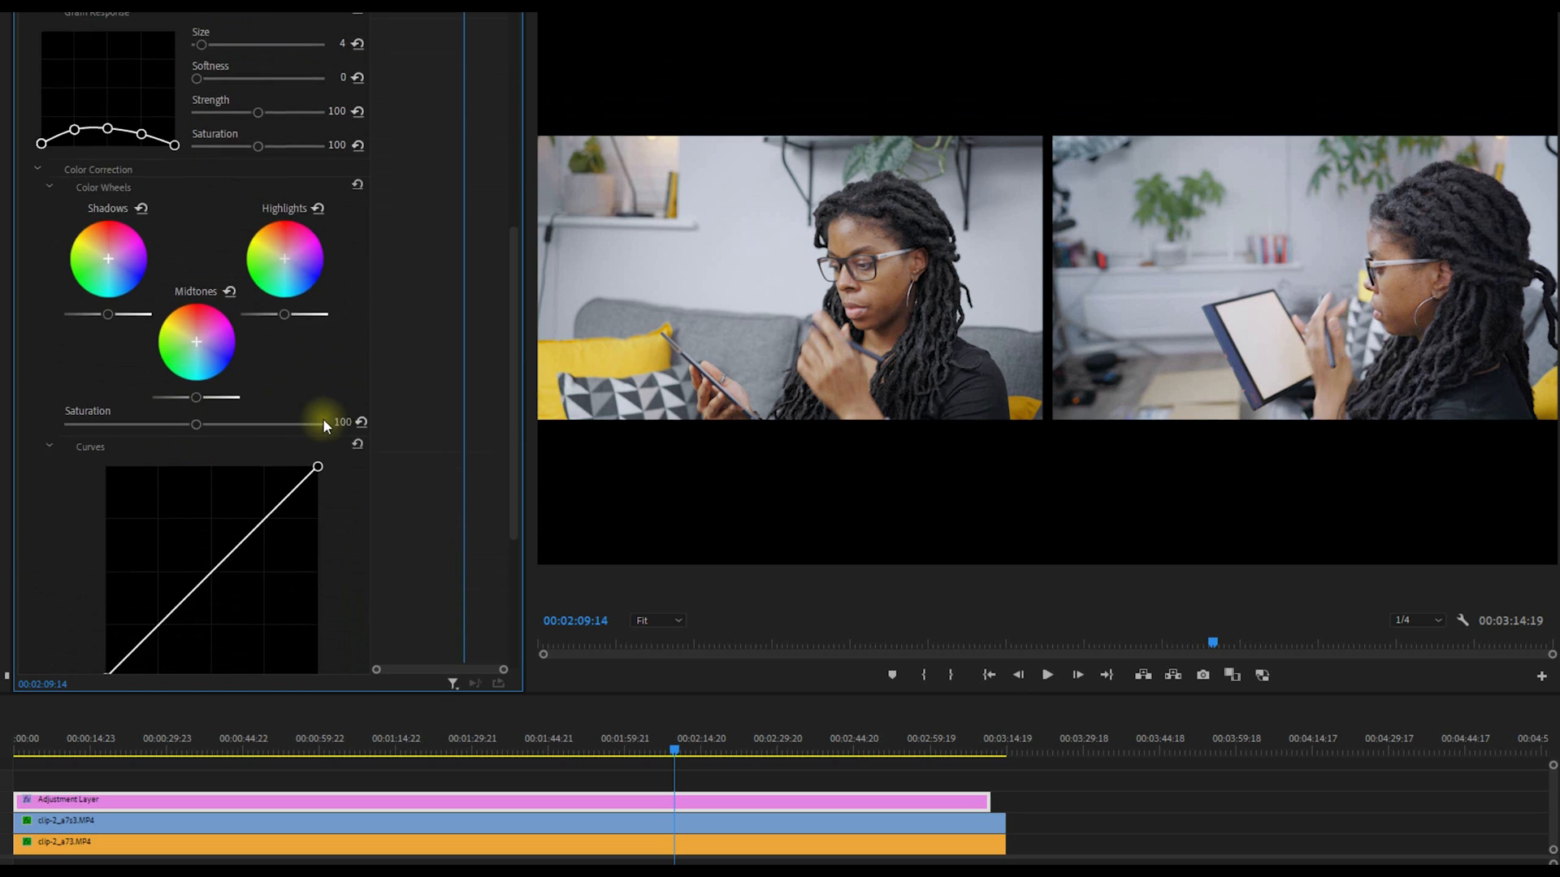
scroll(down, 3)
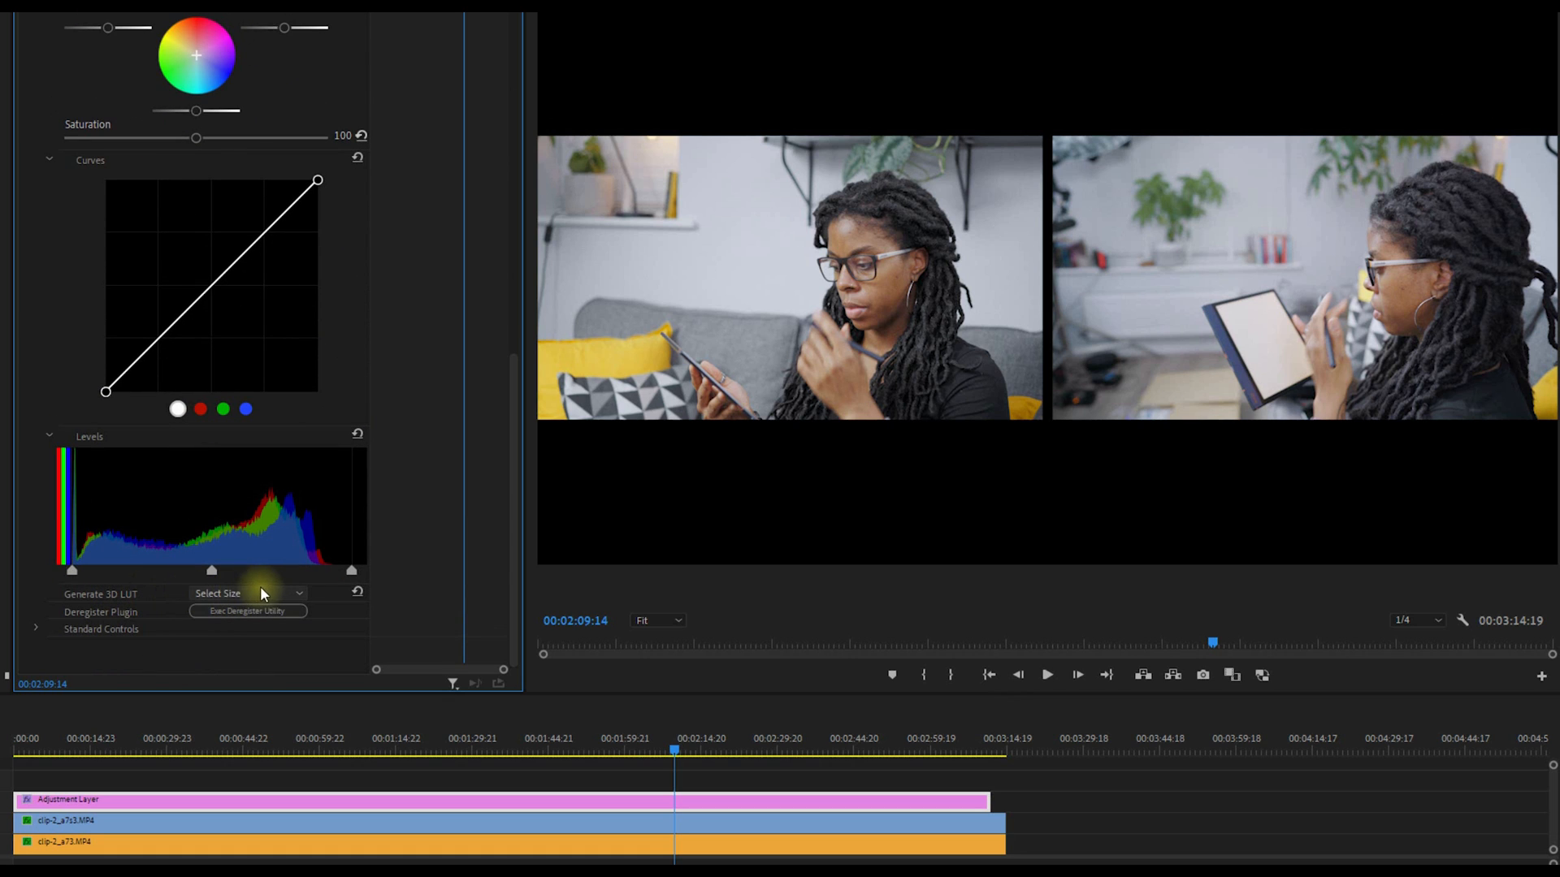
mouse_move(426, 228)
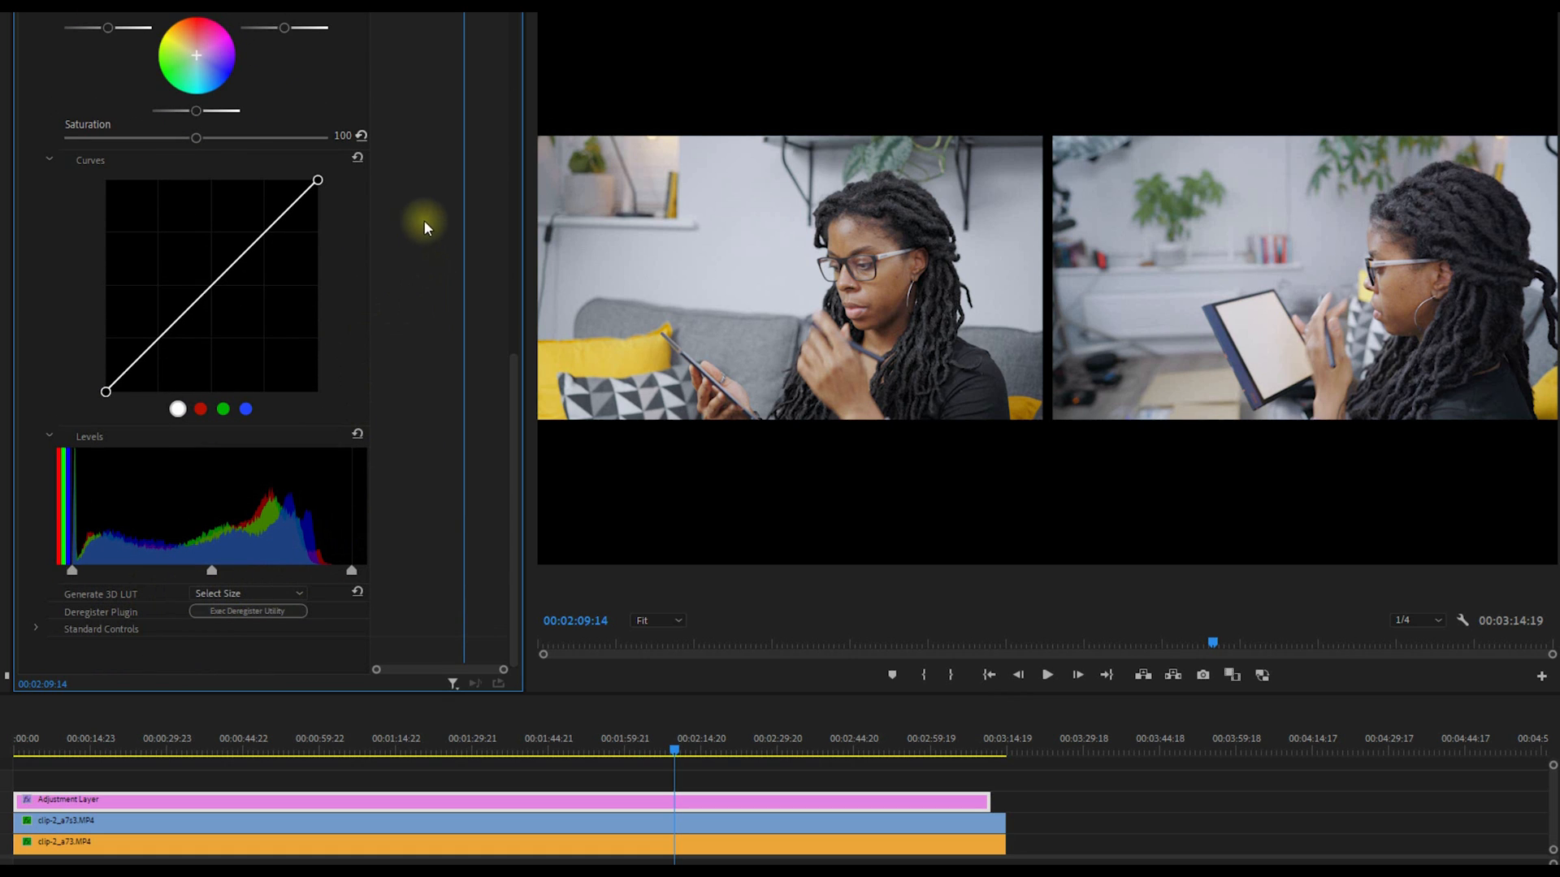
mouse_move(390, 299)
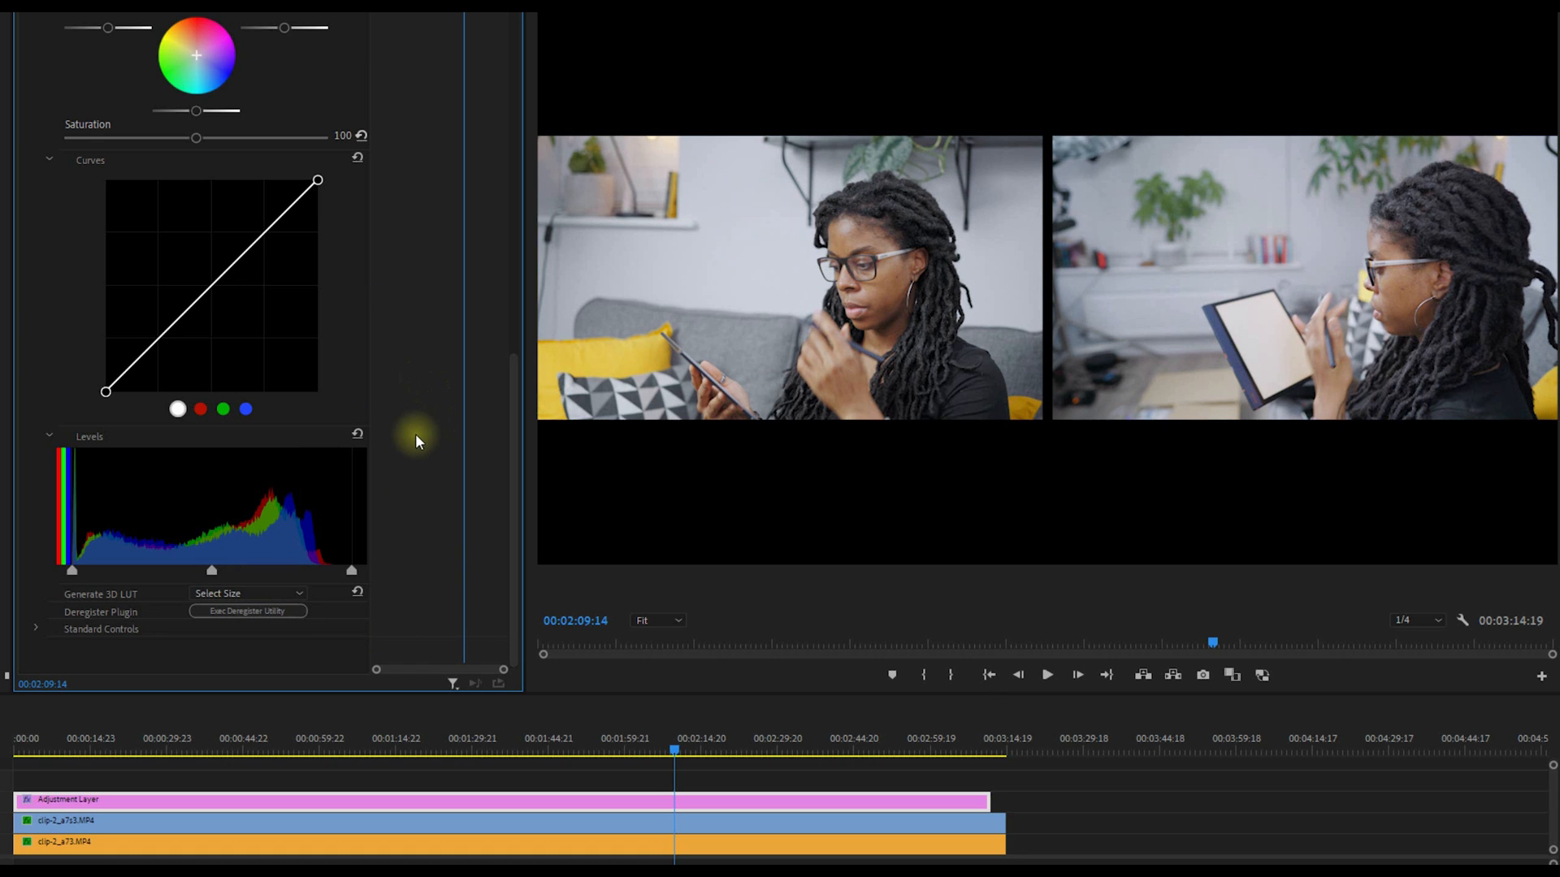
mouse_move(416, 451)
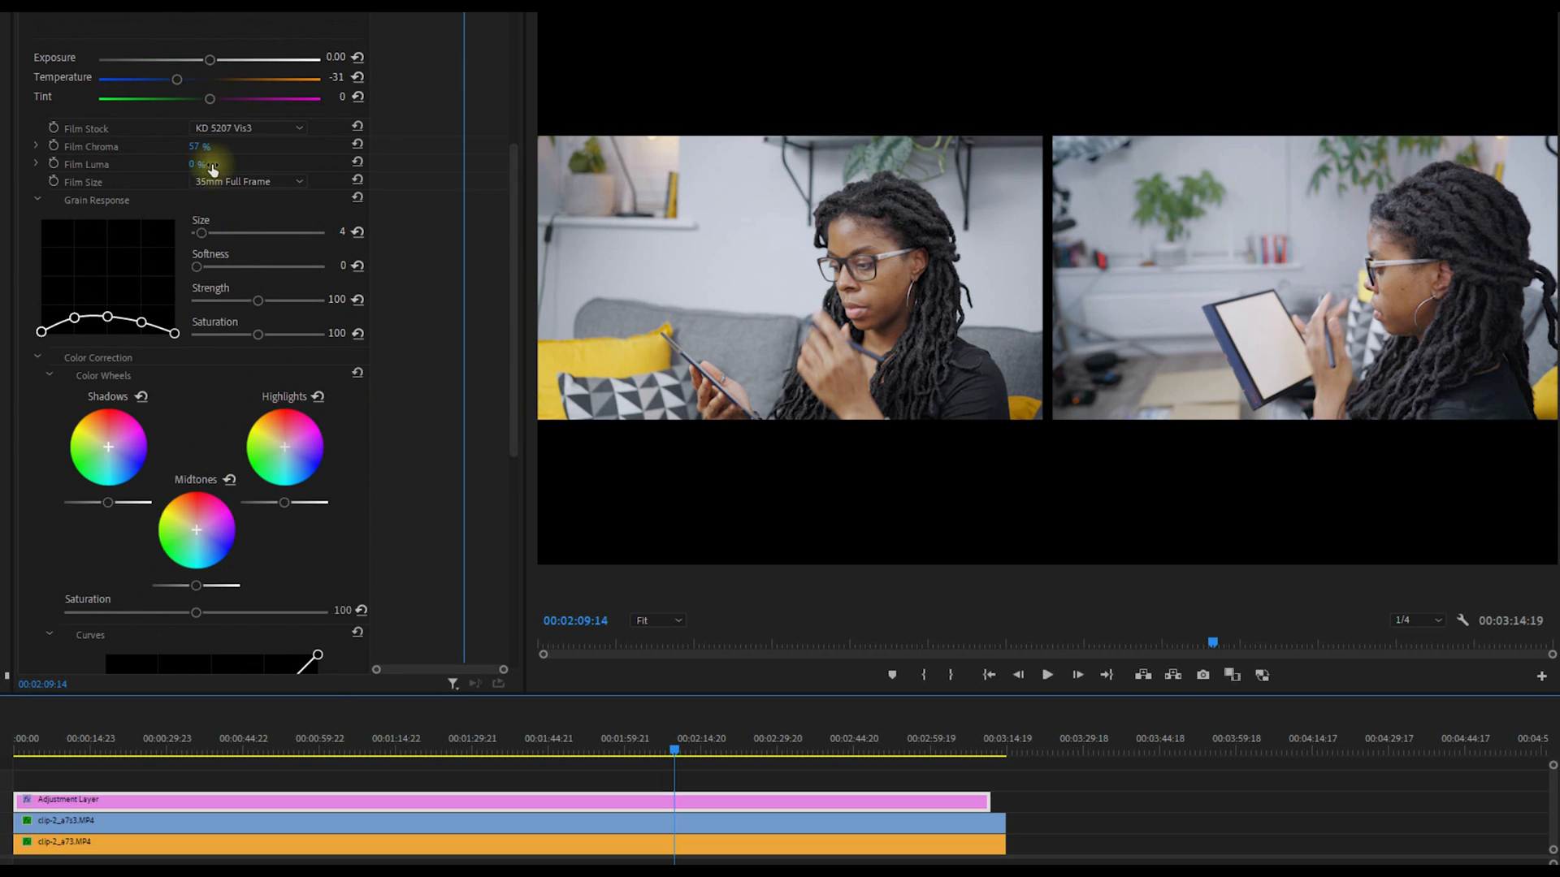
Raise film luma to 53% and settle film chroma at about 44%.
drag(199, 164, 308, 164)
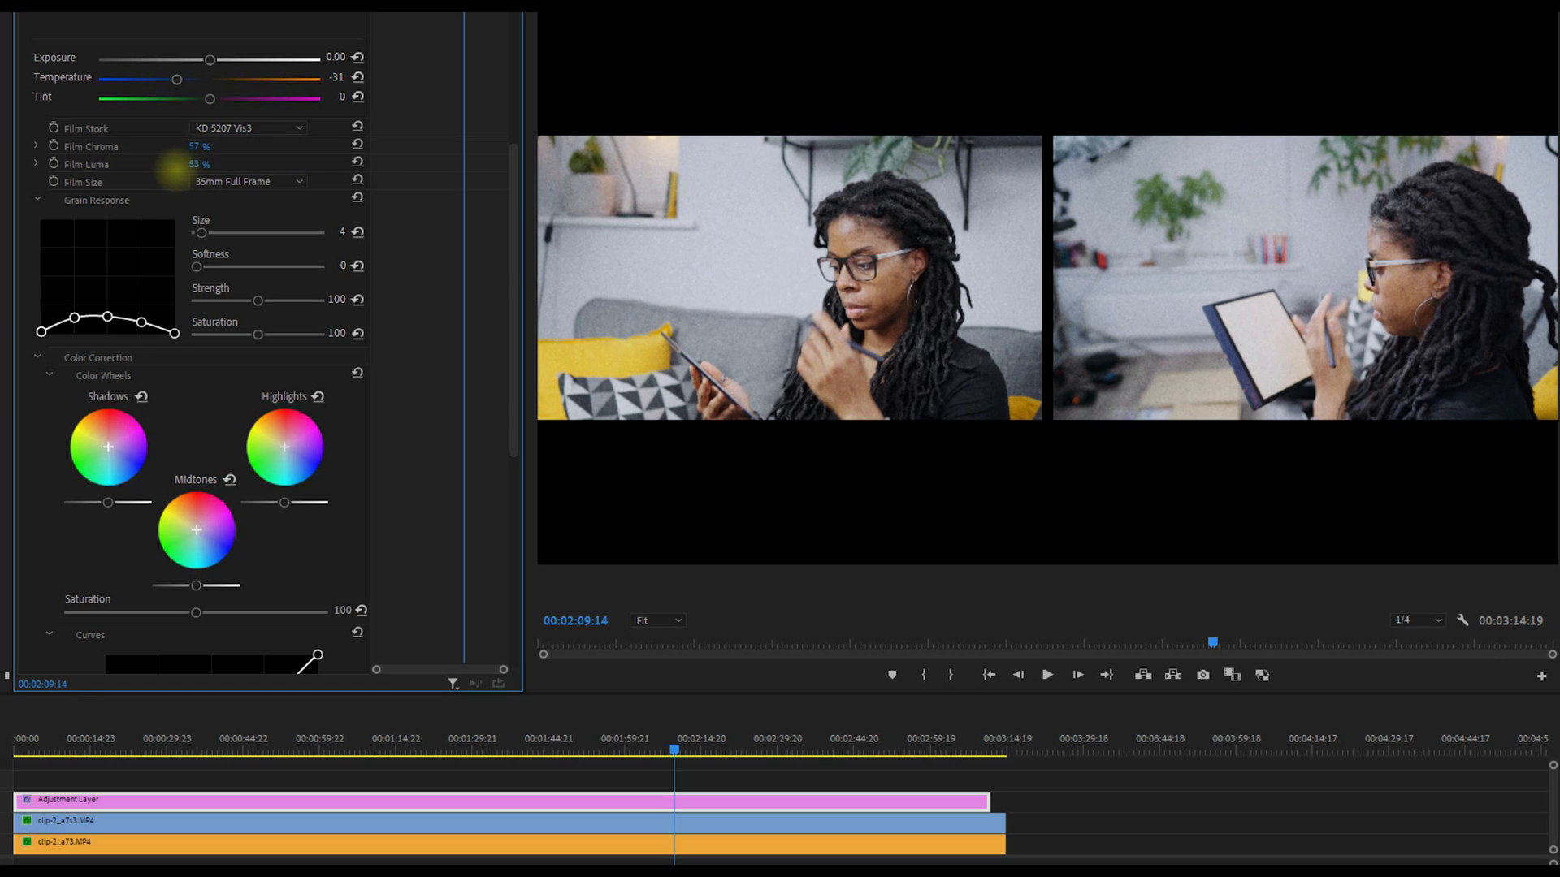
drag(169, 147, 249, 146)
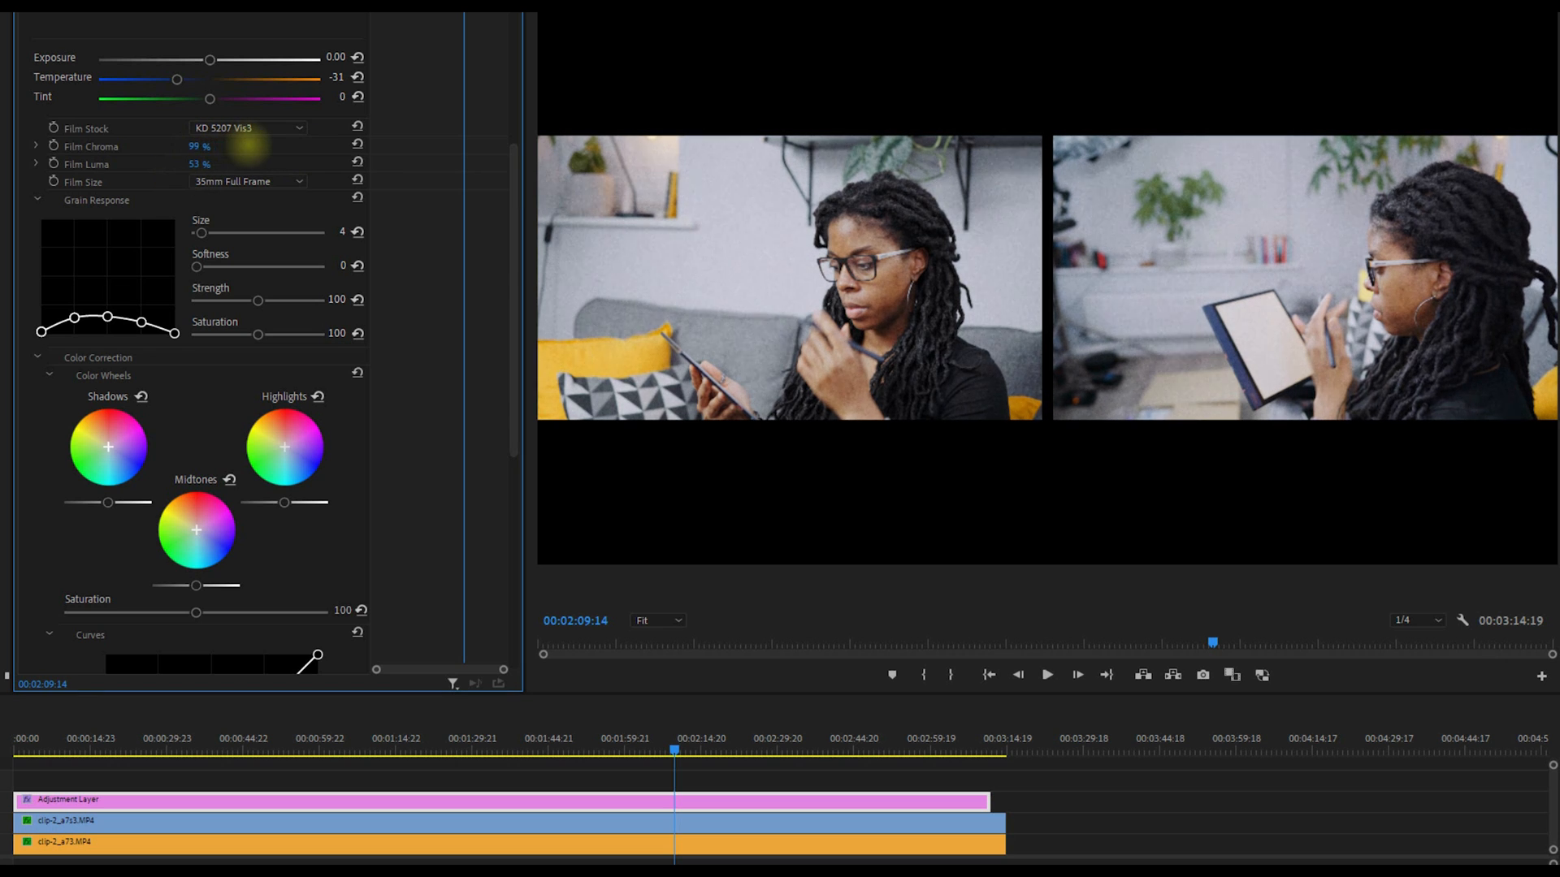
drag(209, 147, 195, 146)
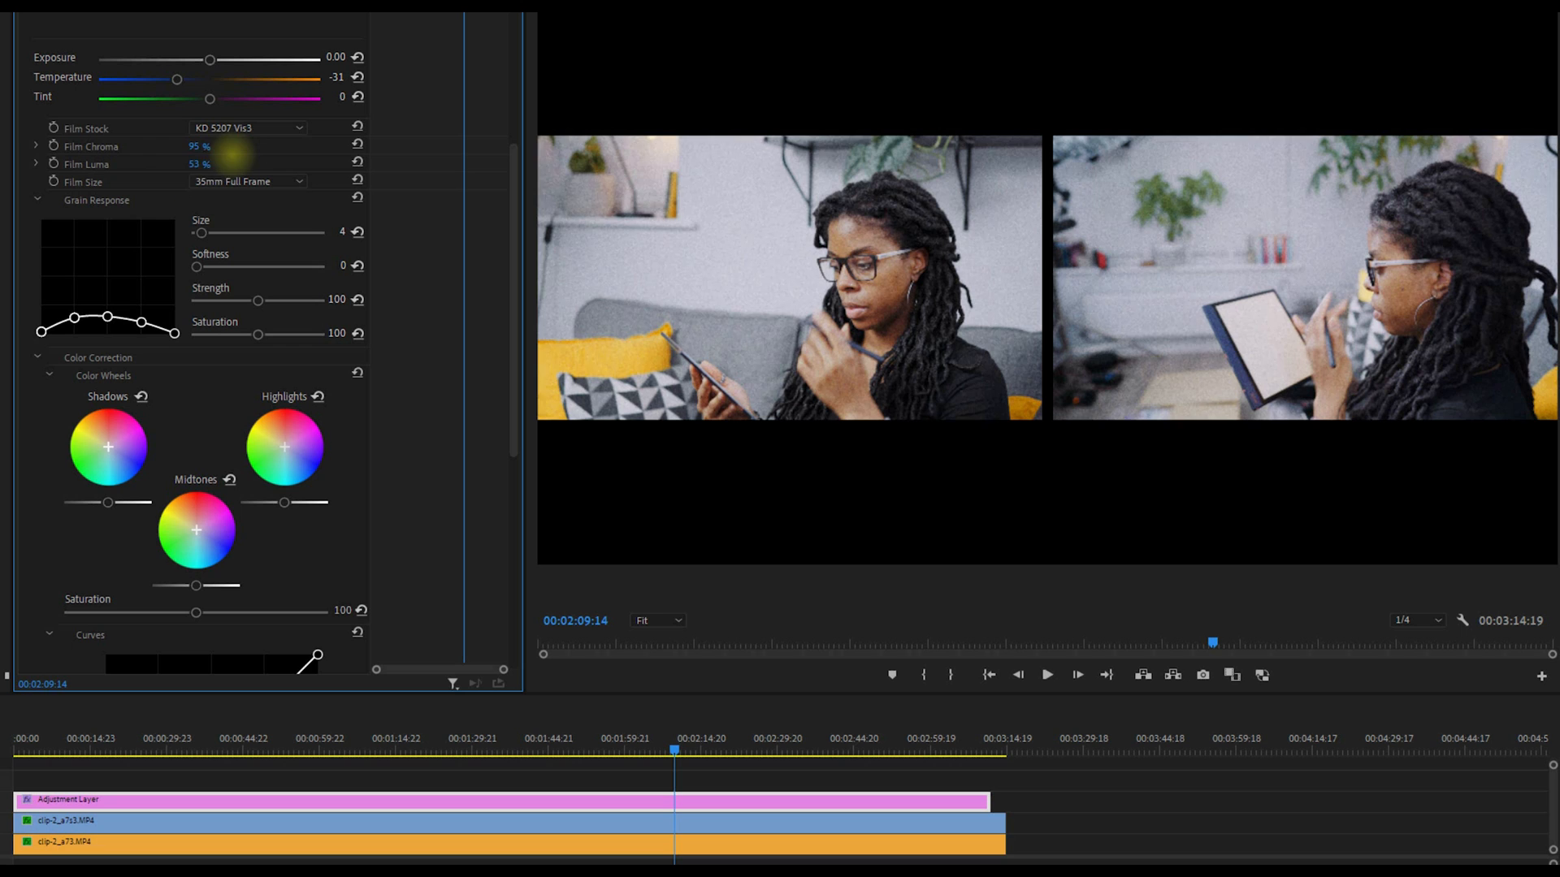
drag(248, 147, 197, 146)
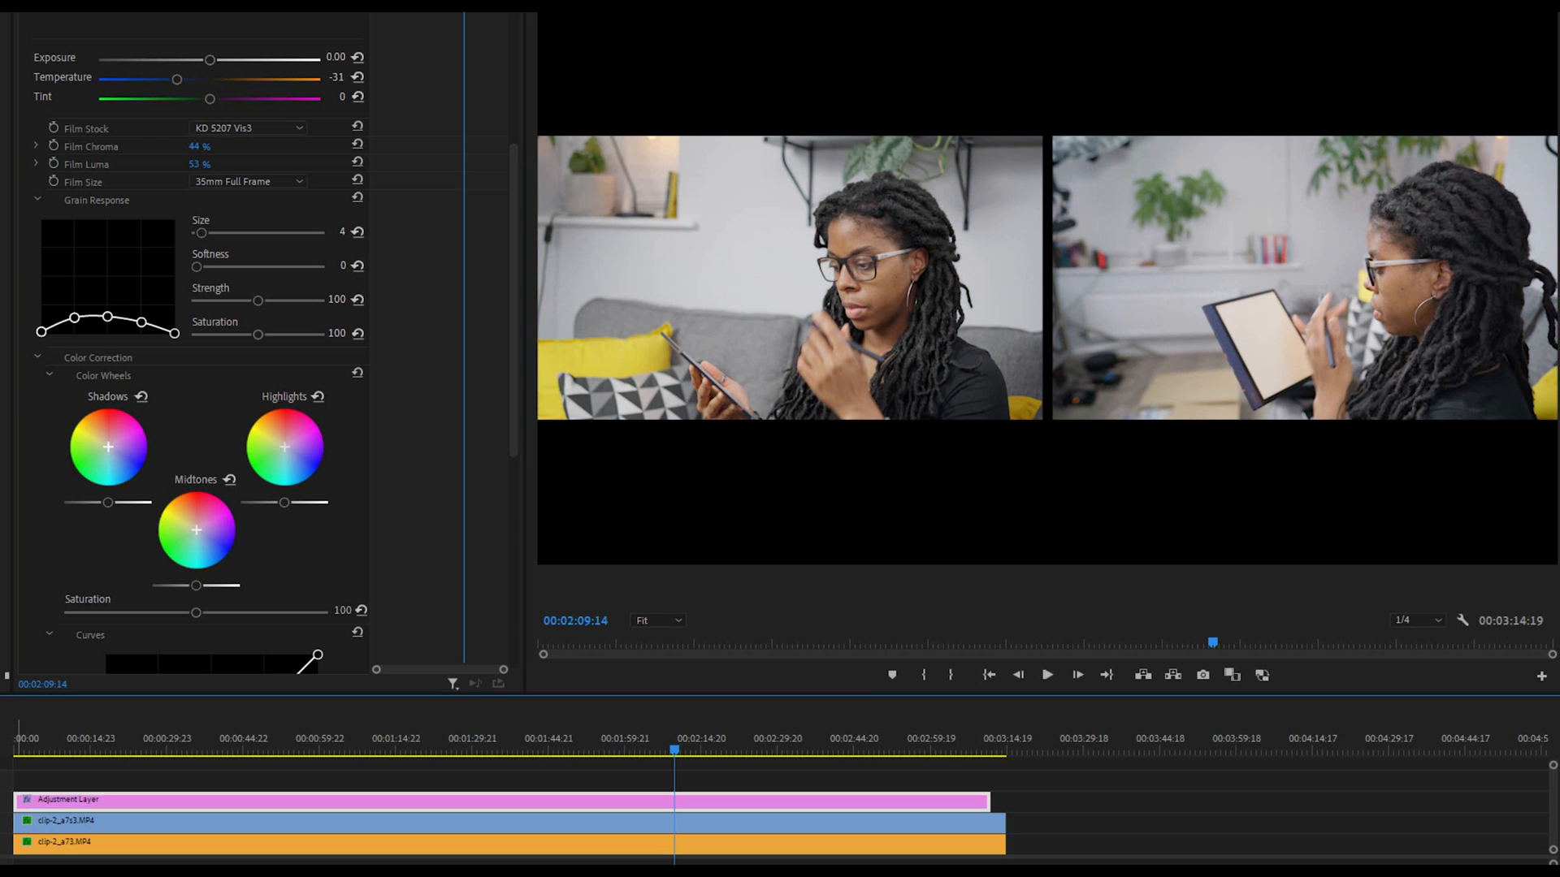
Preview the graded clips from about 1:06 into the sequence.
click(236, 751)
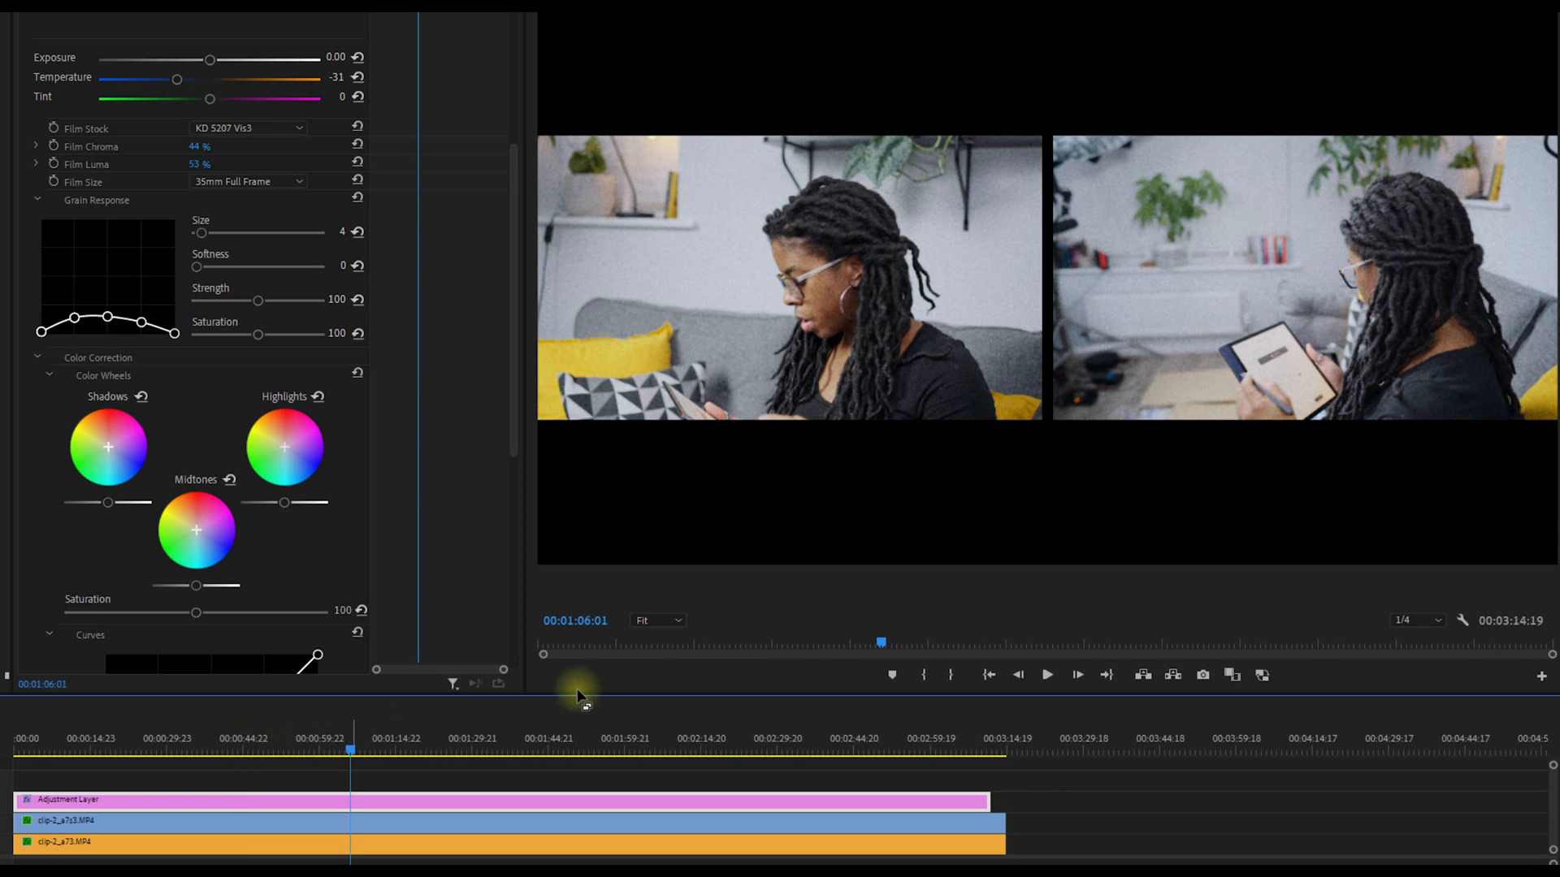
click(1047, 674)
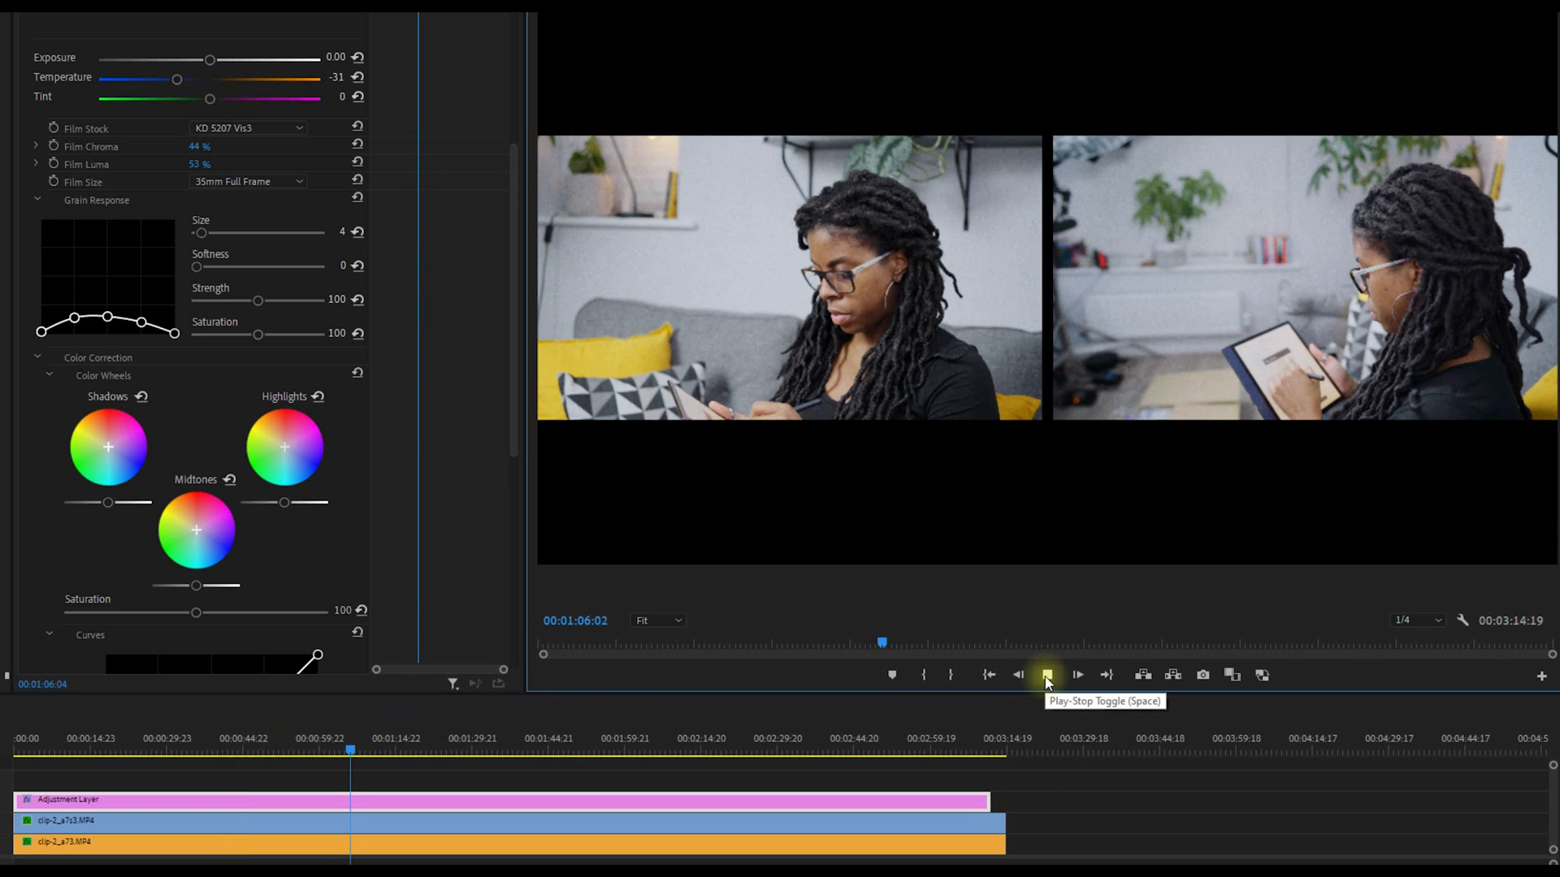
click(1046, 675)
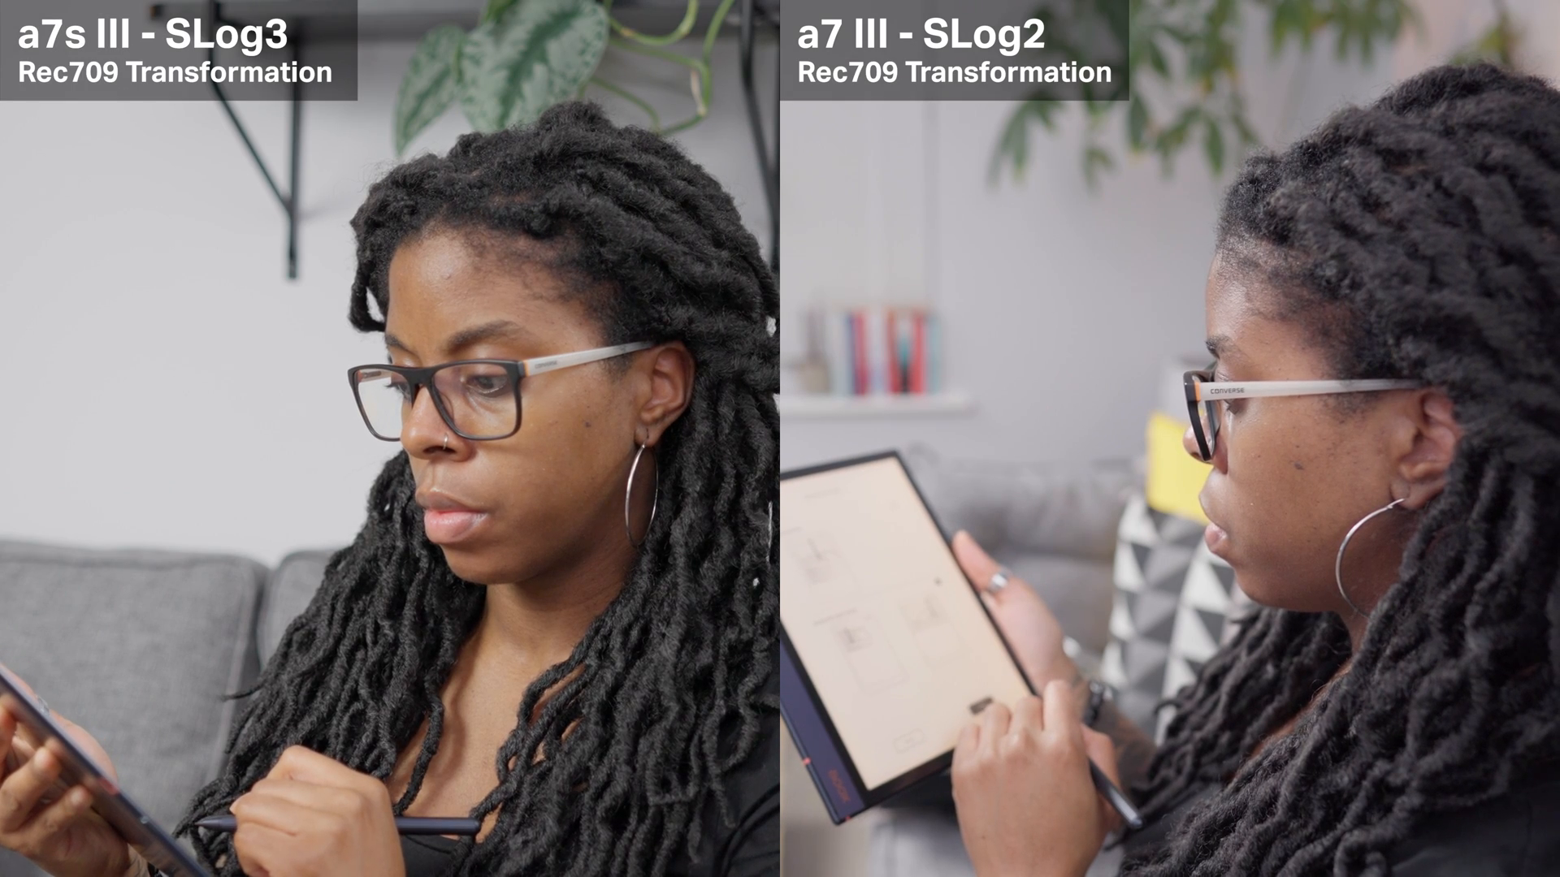